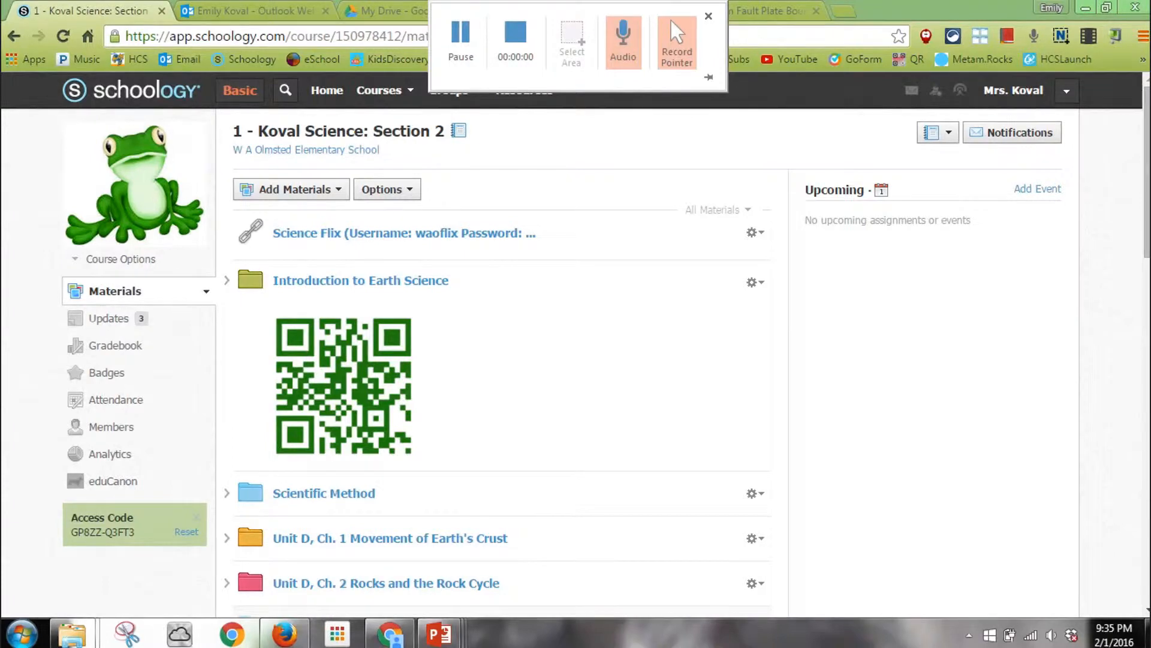
Step: Open the Fifth Grade Science - Friction folder and start a new assignment via Add Materials
left_click(707, 16)
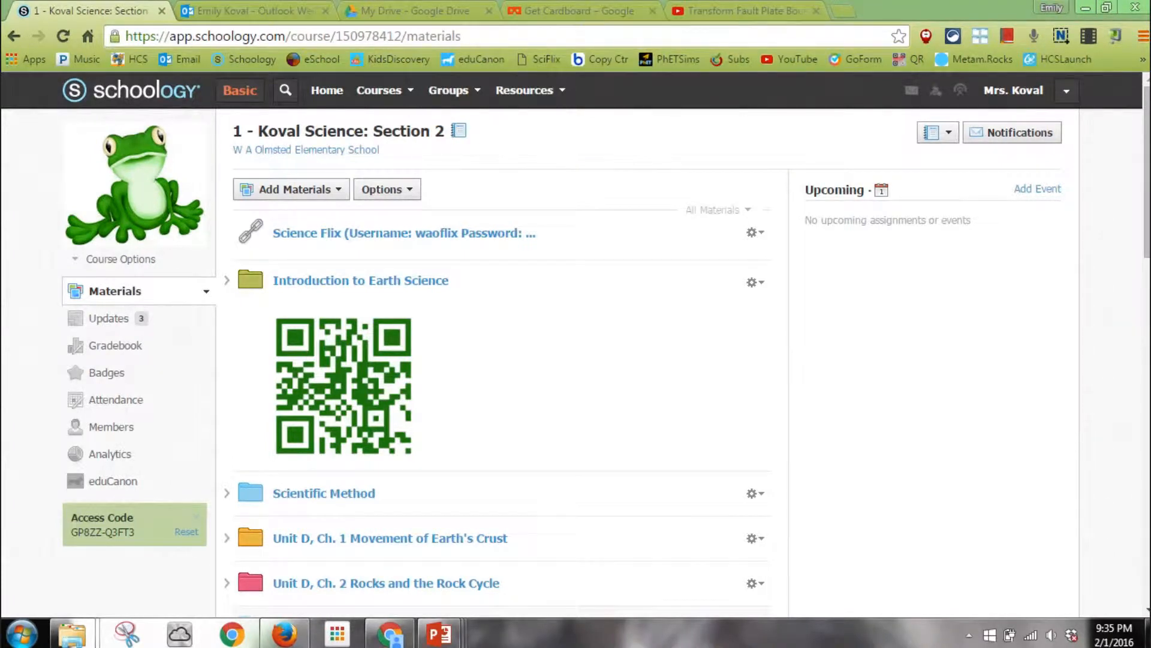
mouse_move(764, 277)
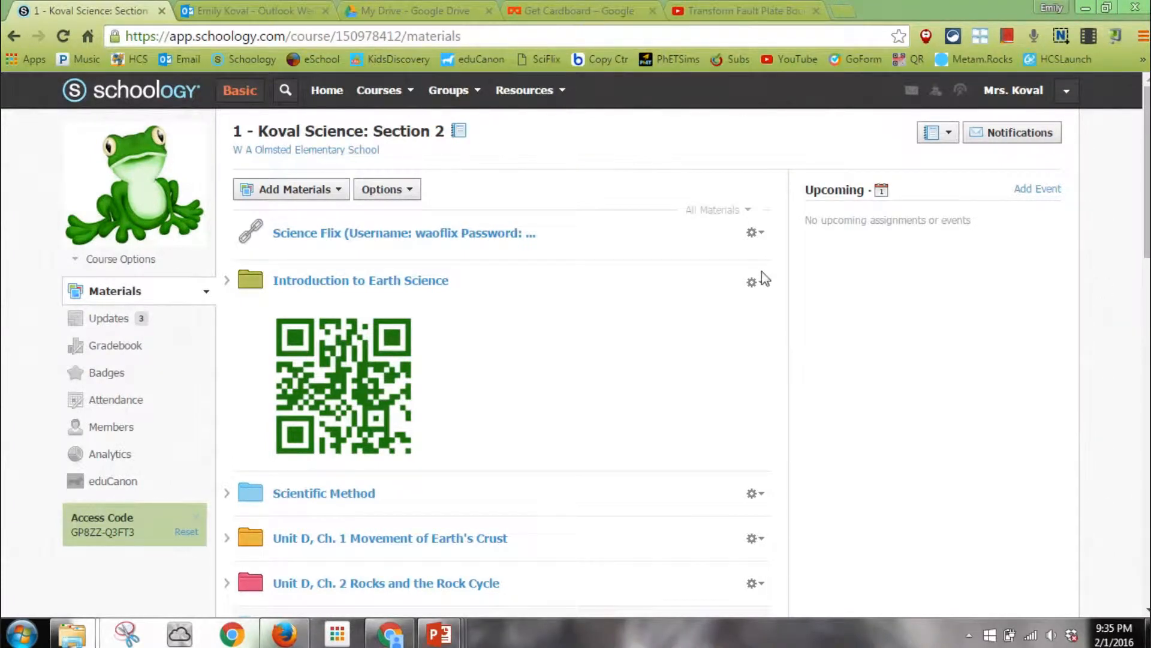
mouse_move(374, 132)
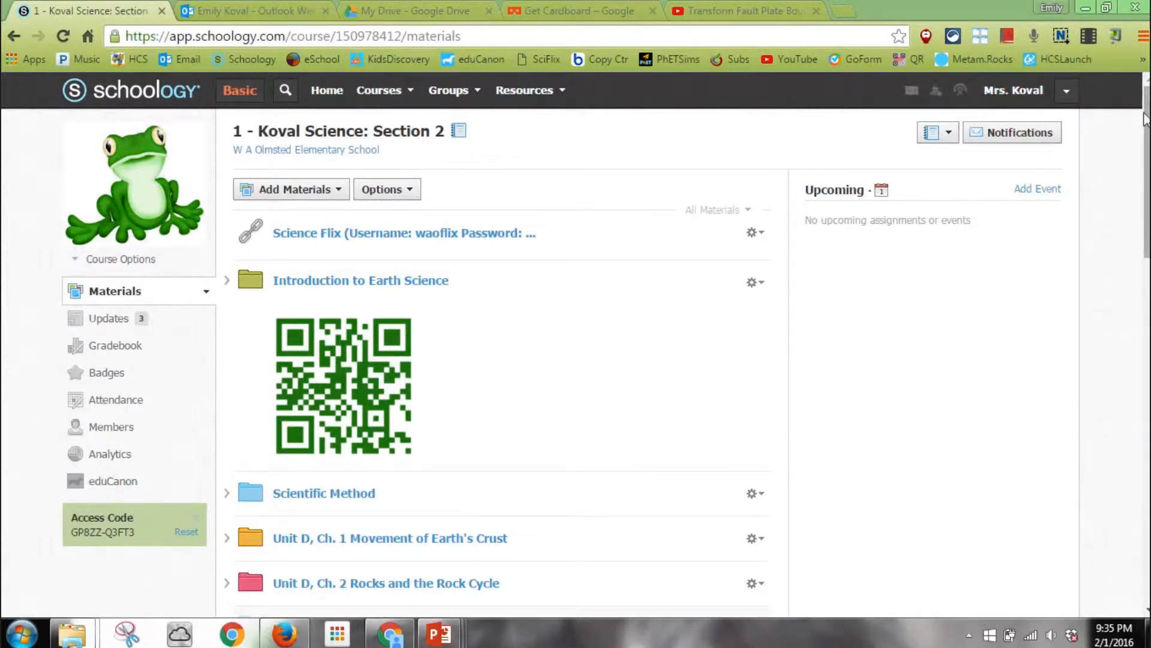
scroll("down", 3)
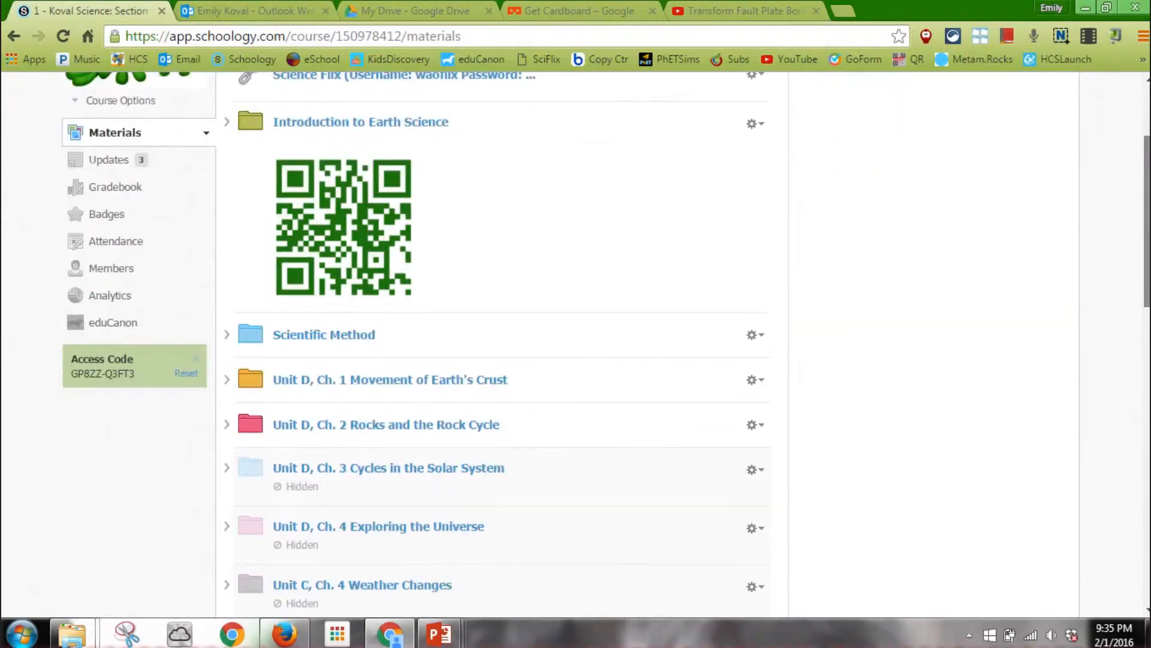
scroll("down", 3)
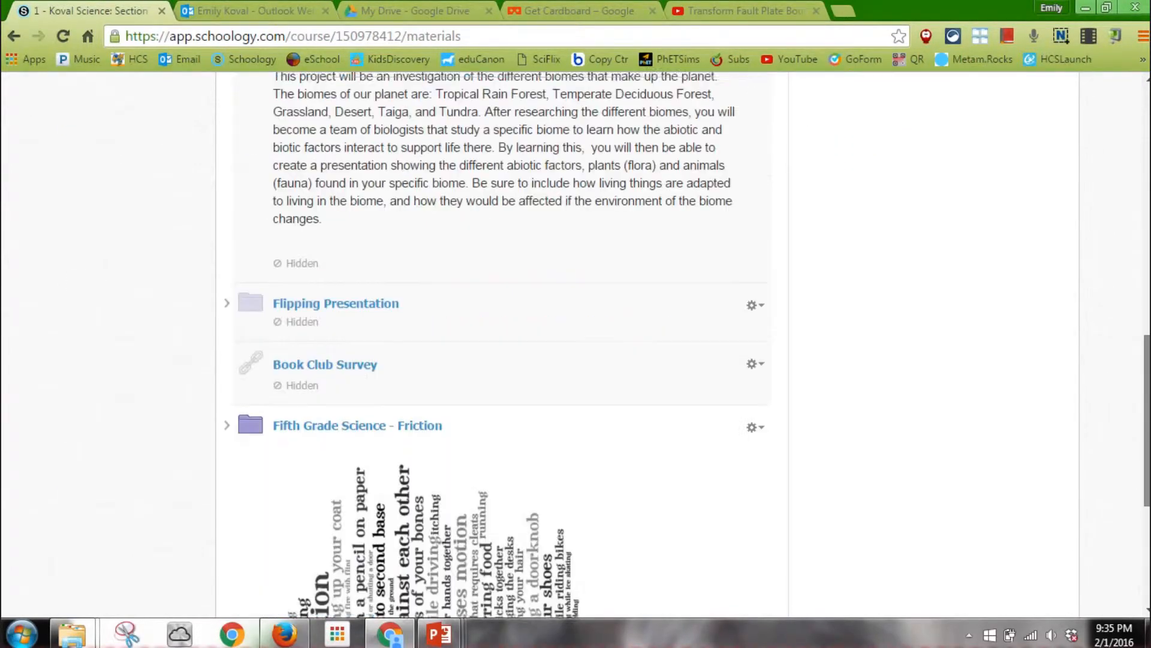
scroll("down", 3)
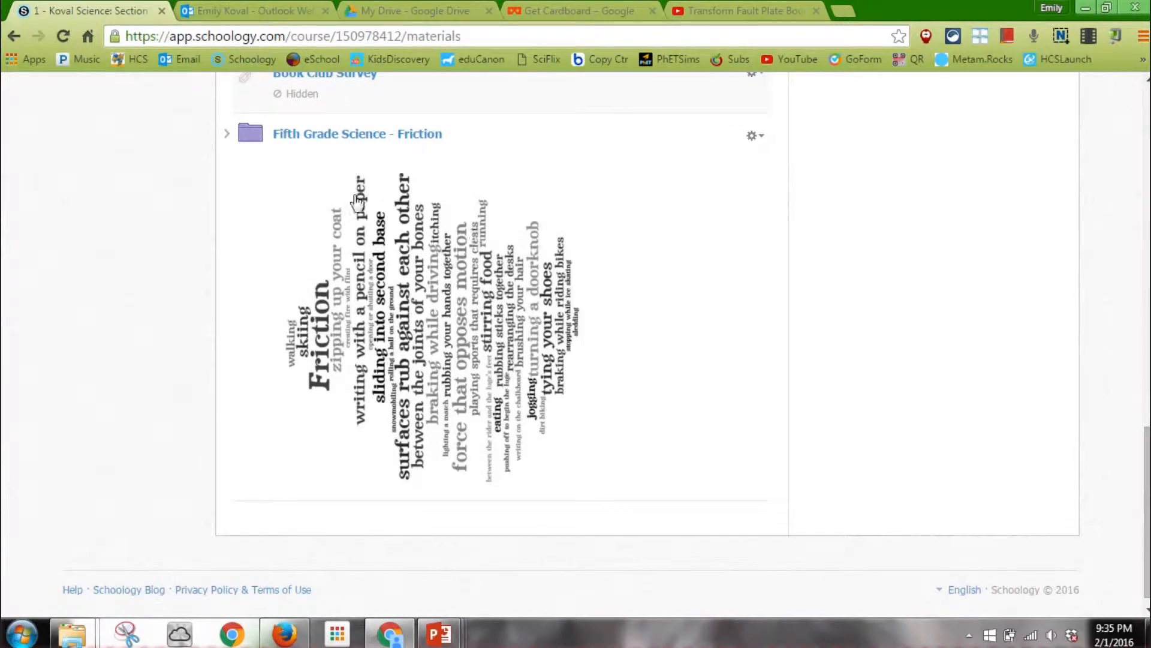
mouse_move(404, 141)
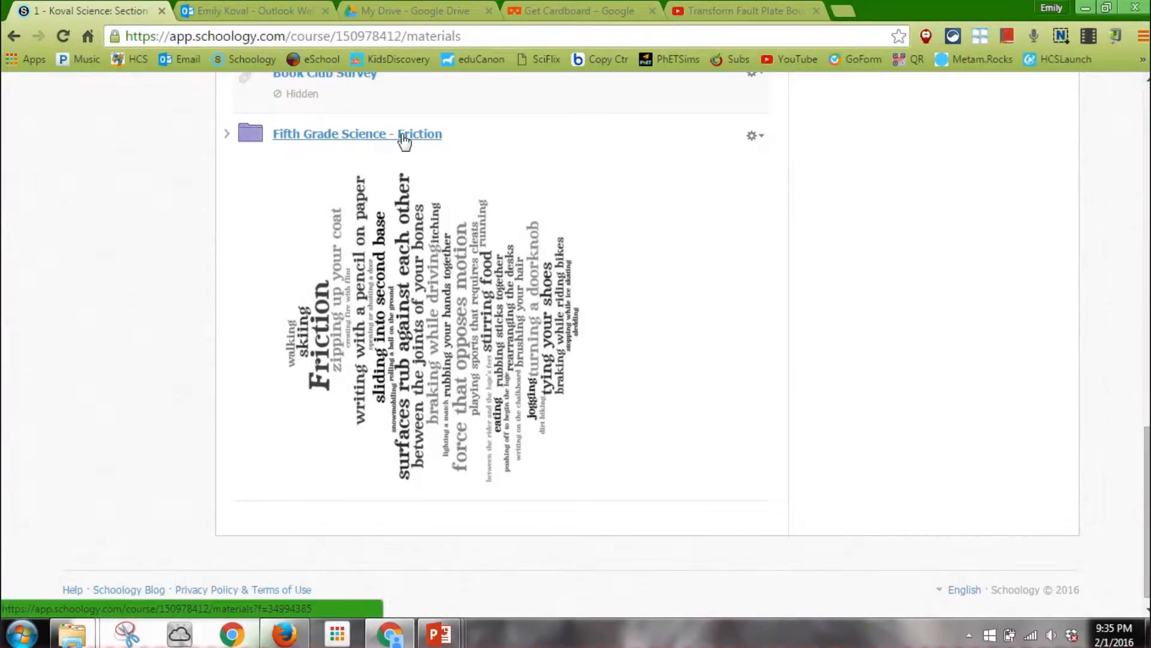
left_click(357, 134)
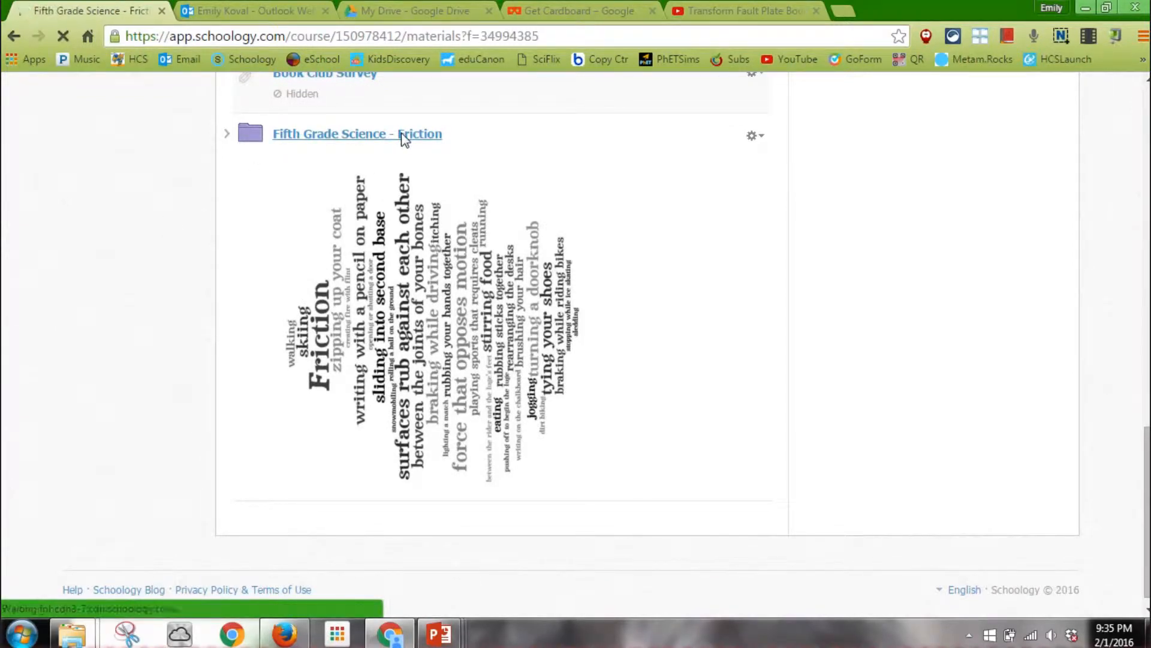
left_click(358, 134)
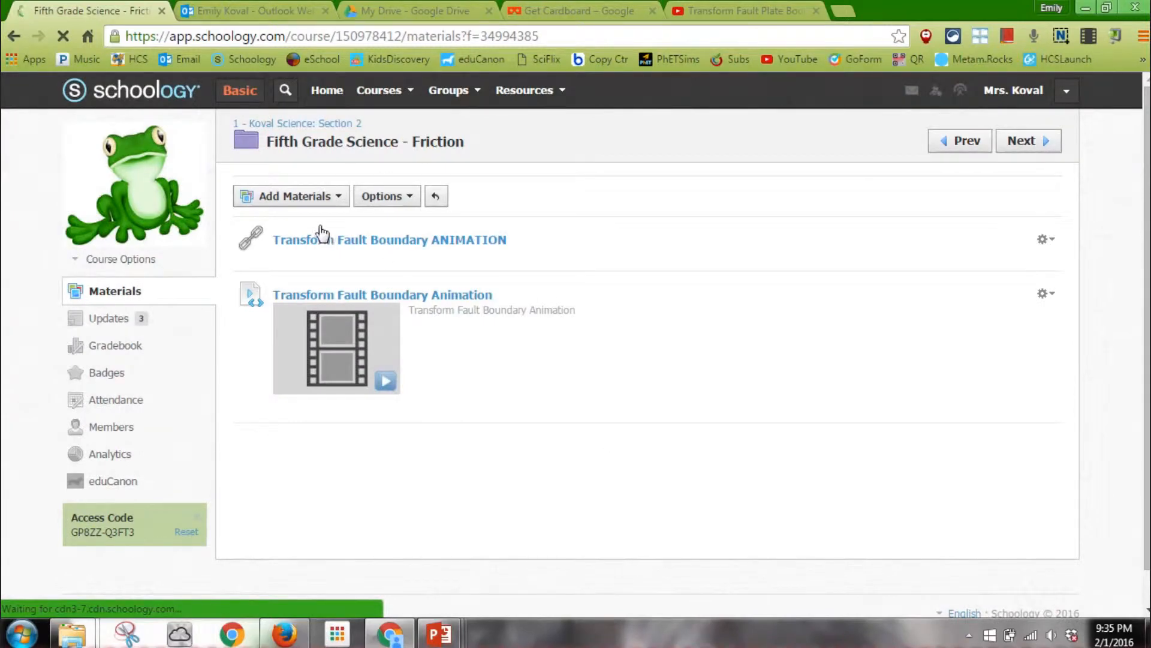
left_click(291, 196)
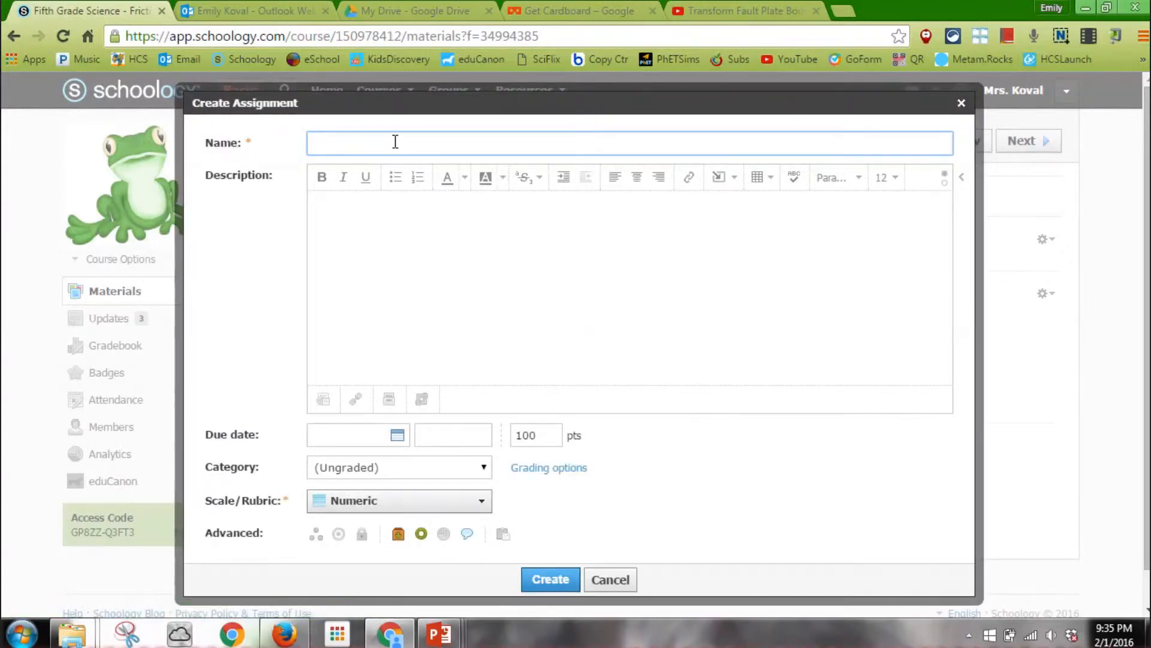
Step: Name it 'Examples of Friction Occurring in the Real World' with directions requesting five examples in sentences
type("Examples of Friction Occurring i")
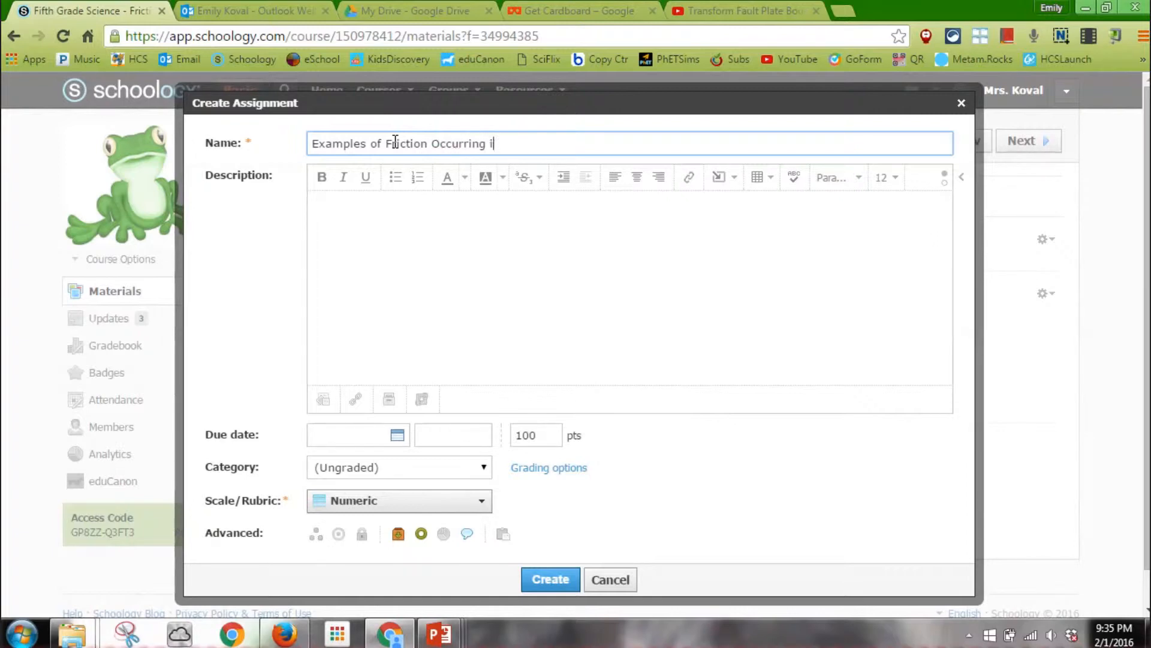
type("n the Real World")
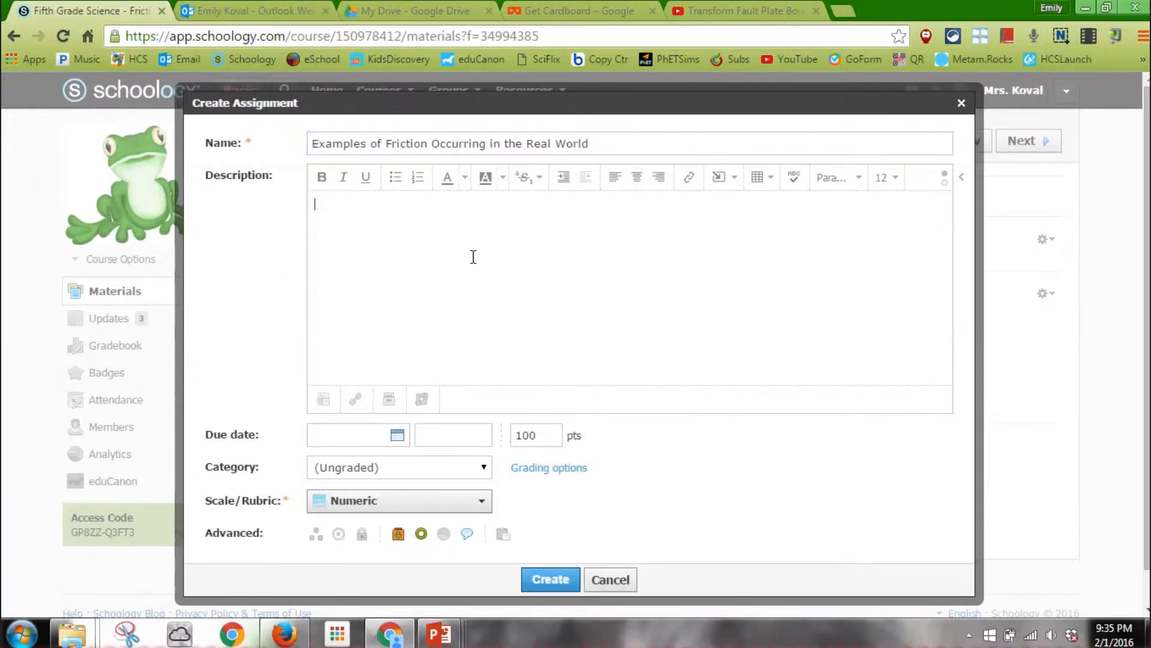
type("Directions:")
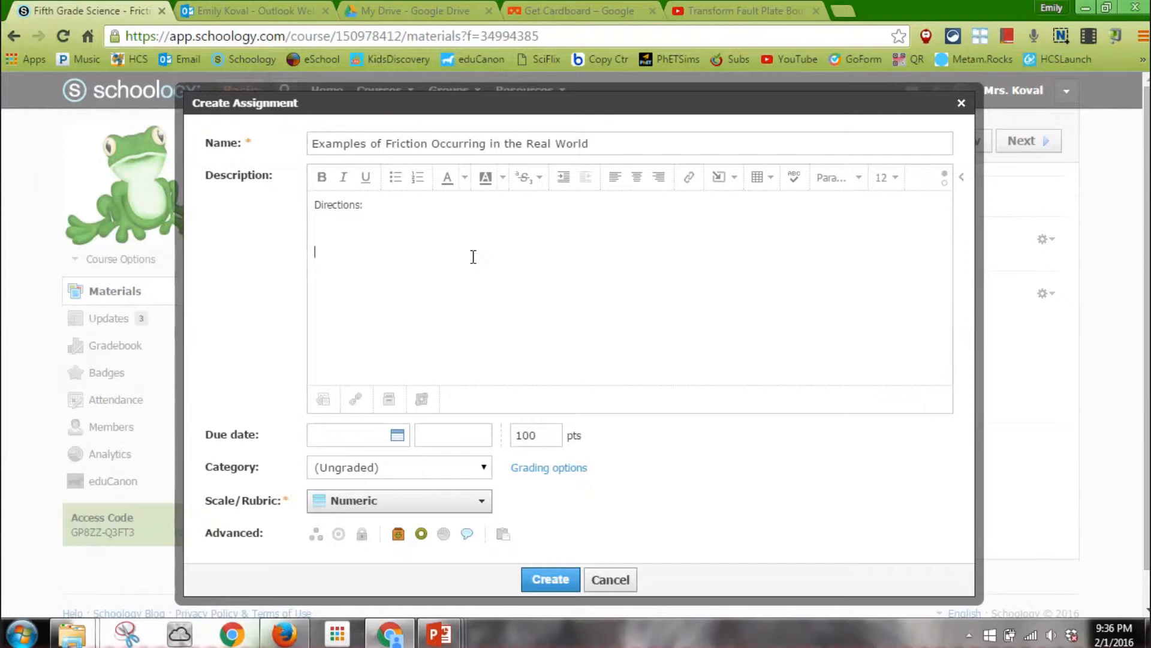
type("Identify")
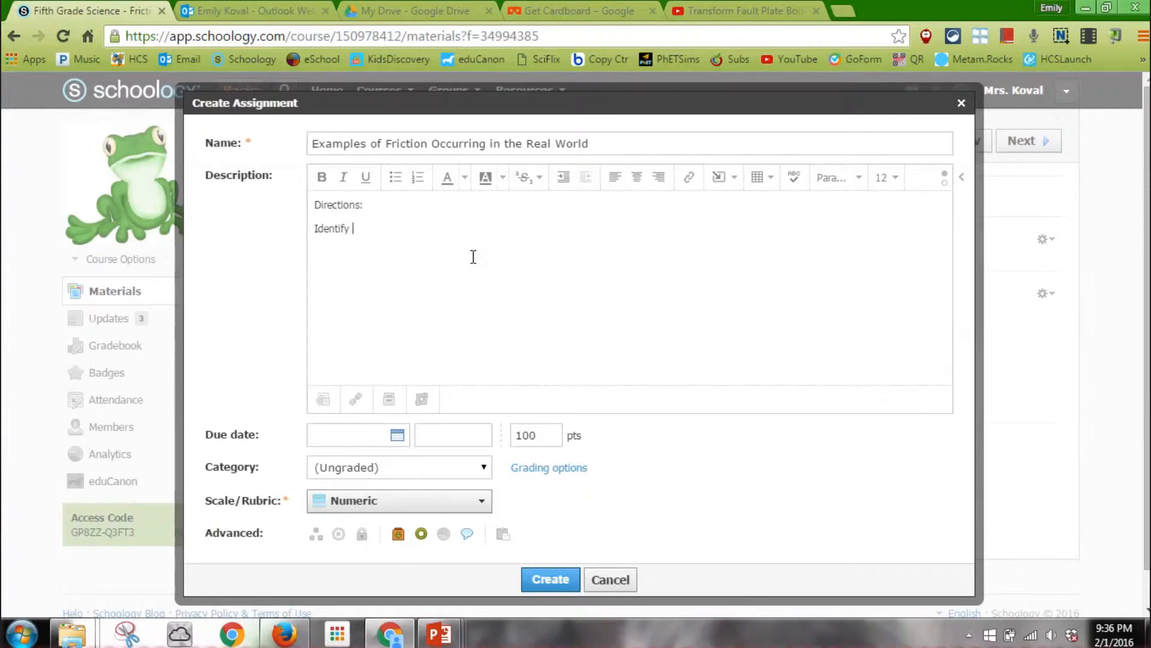
type("five ways")
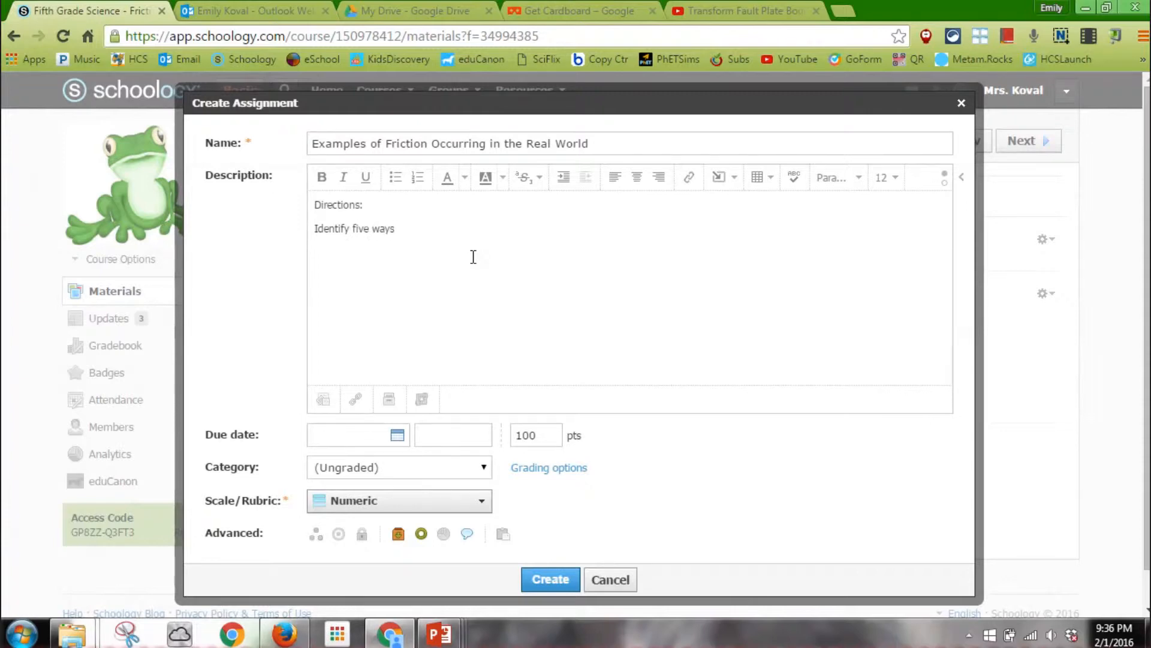
type("examples of friction")
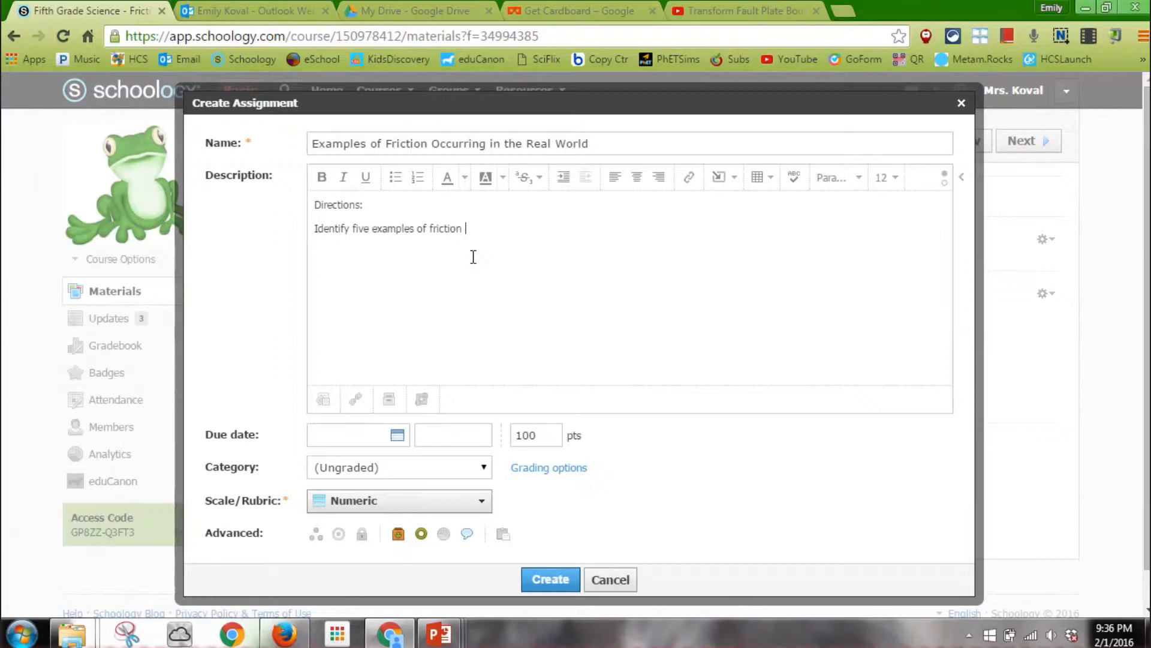
type("in the real")
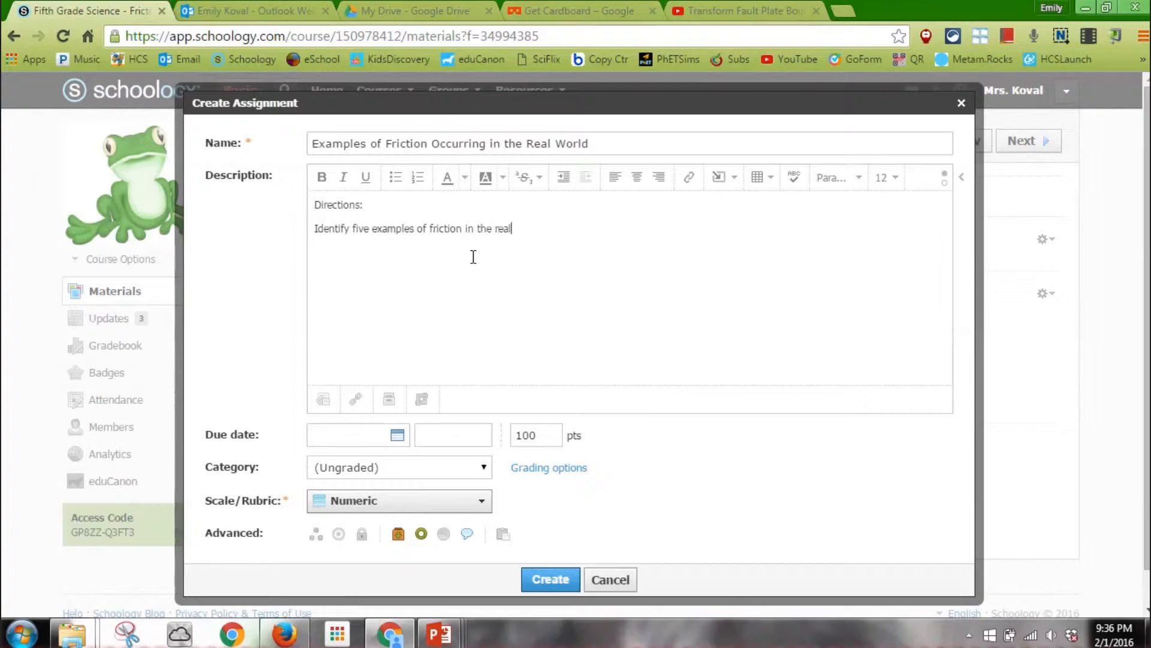
type("world. Pleaes")
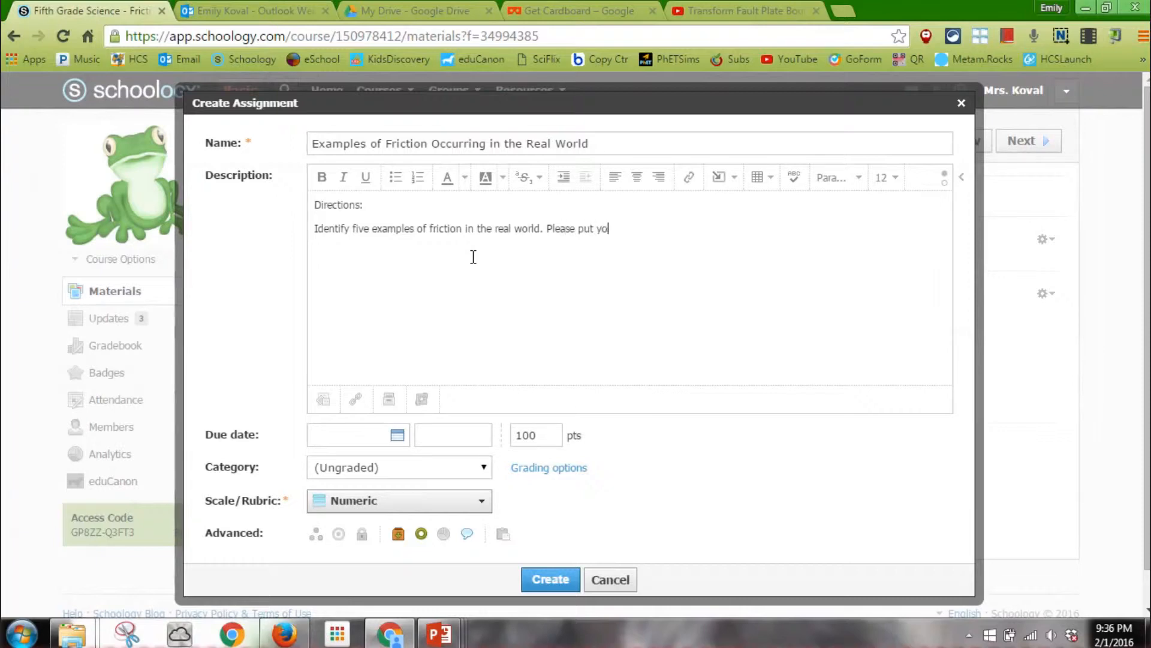
type("ur answers in complete")
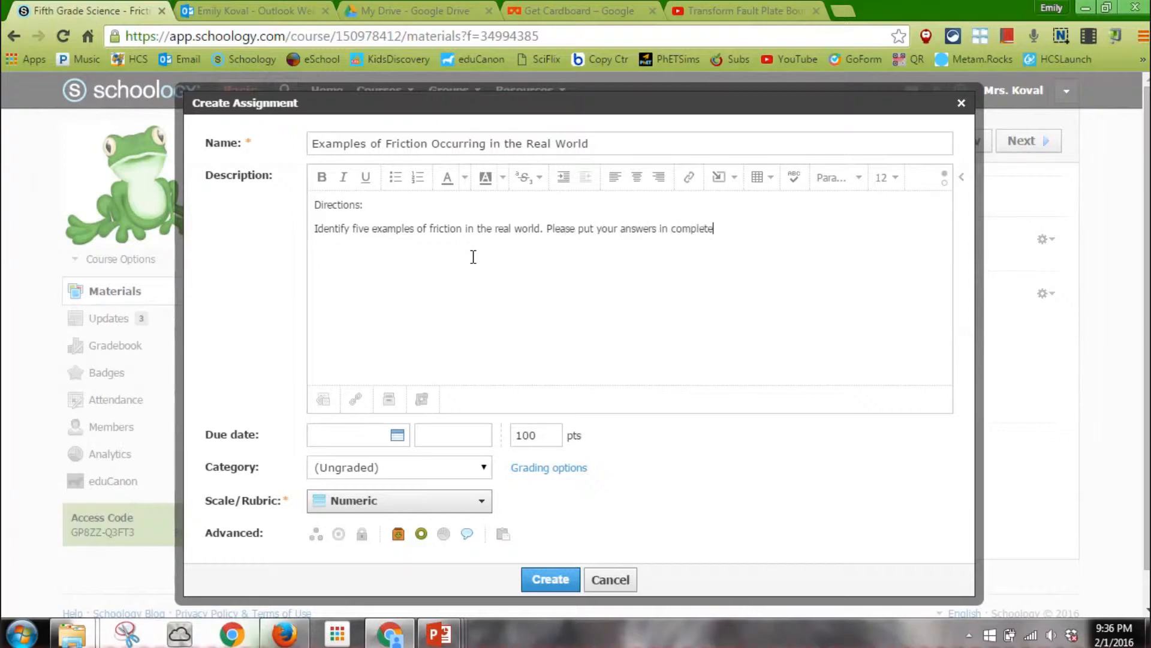
type("sentences.")
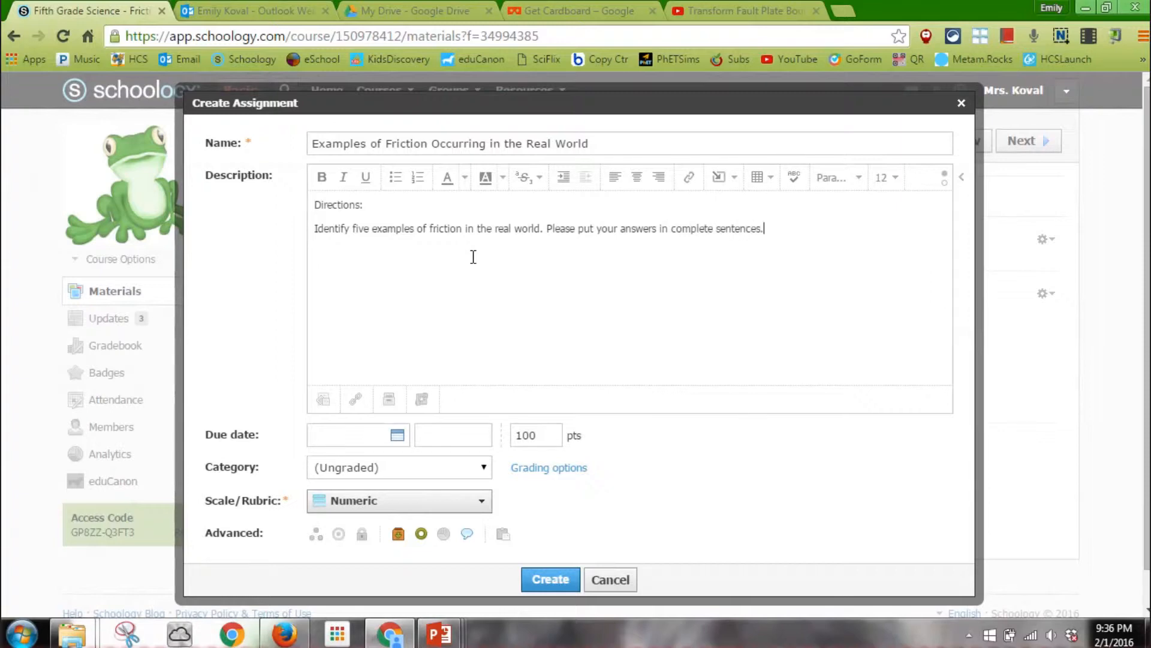
mouse_move(459, 458)
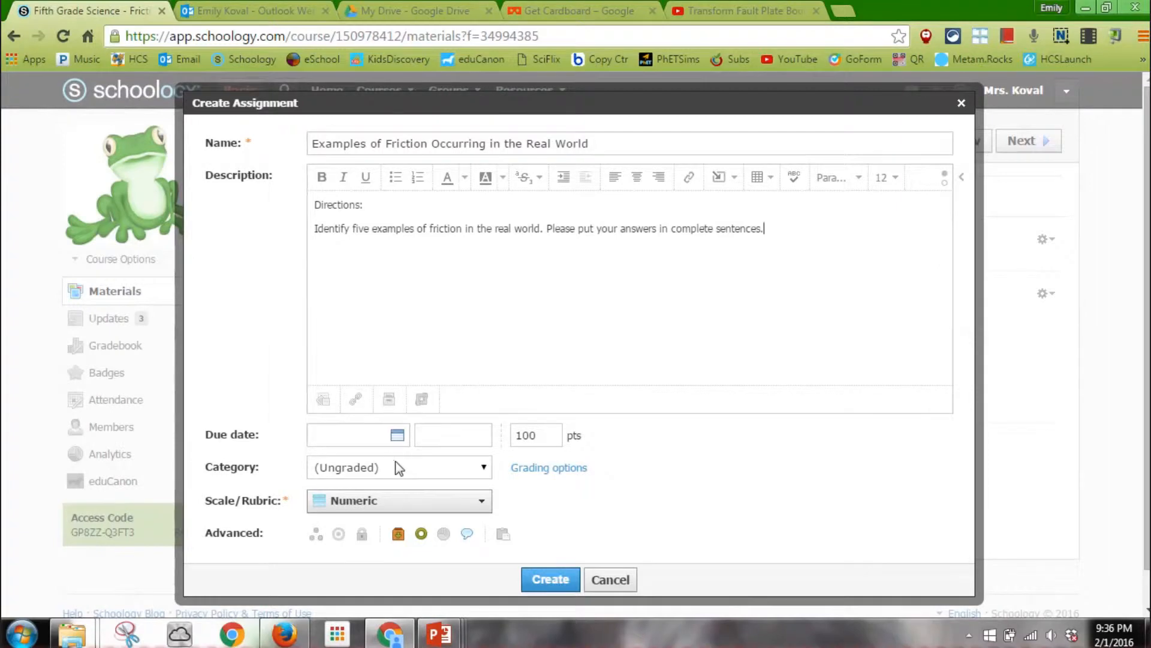
Step: Set the assignment to 10 points, categorize it as Homework, and toggle student comments
left_click(358, 435)
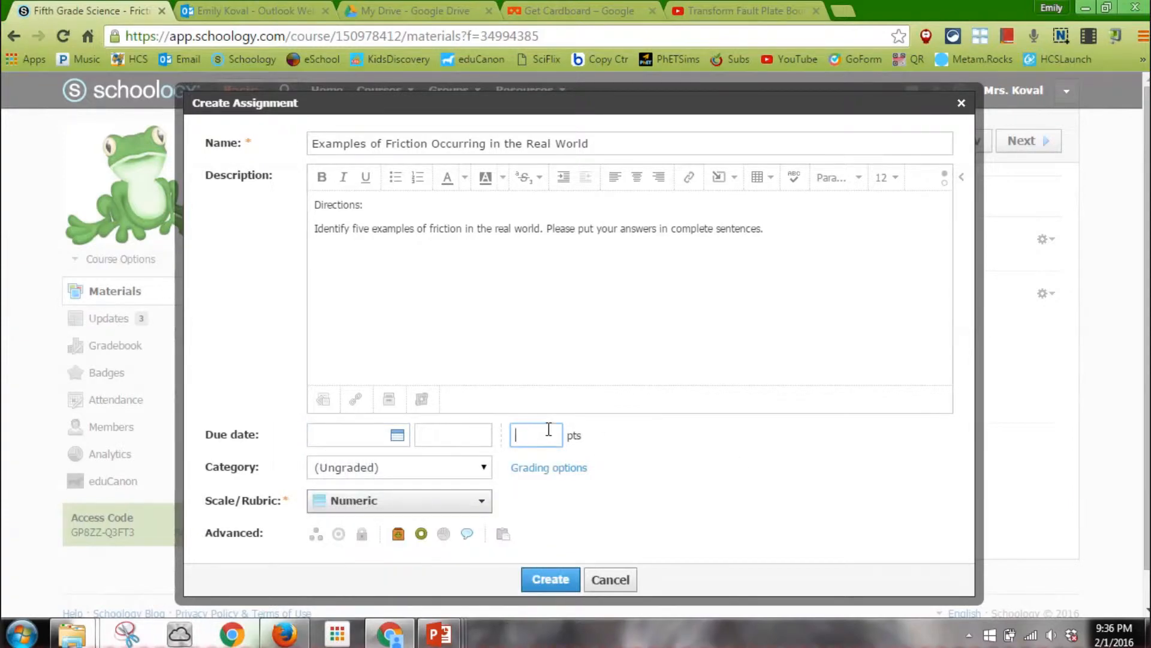
type("10")
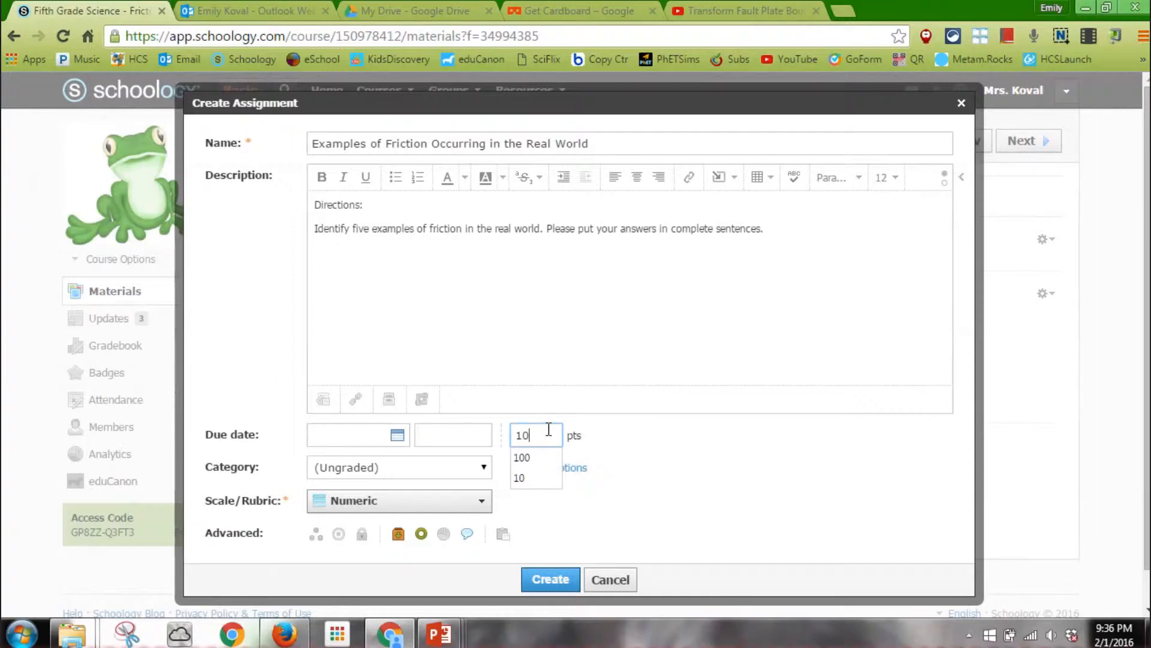
left_click(520, 478)
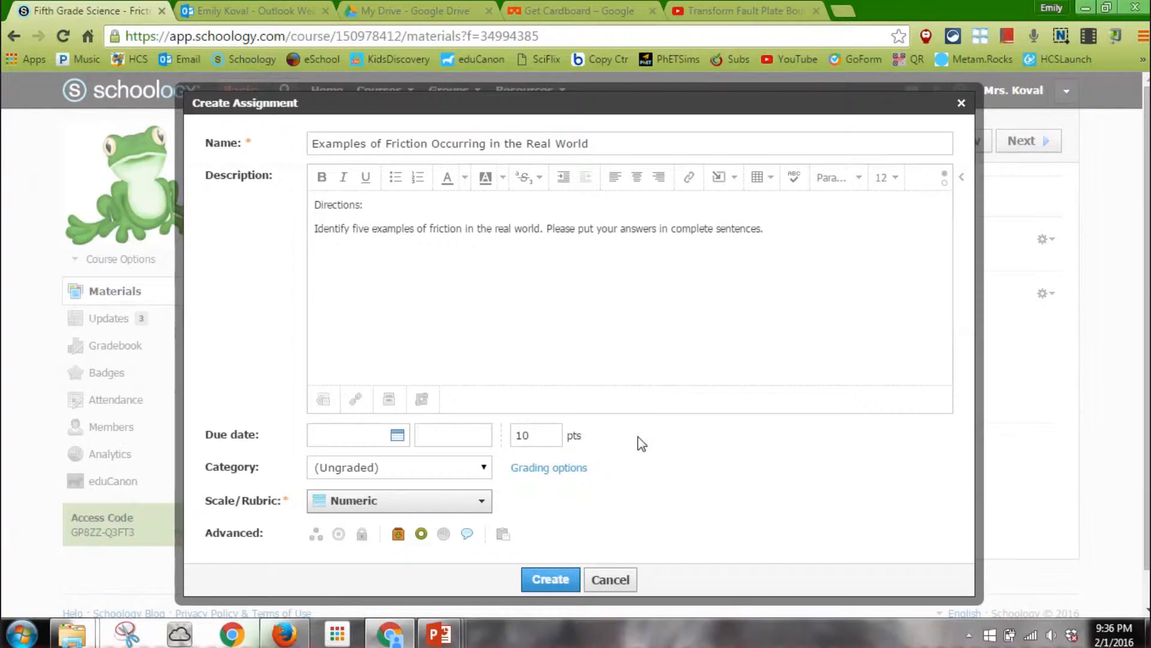
left_click(399, 467)
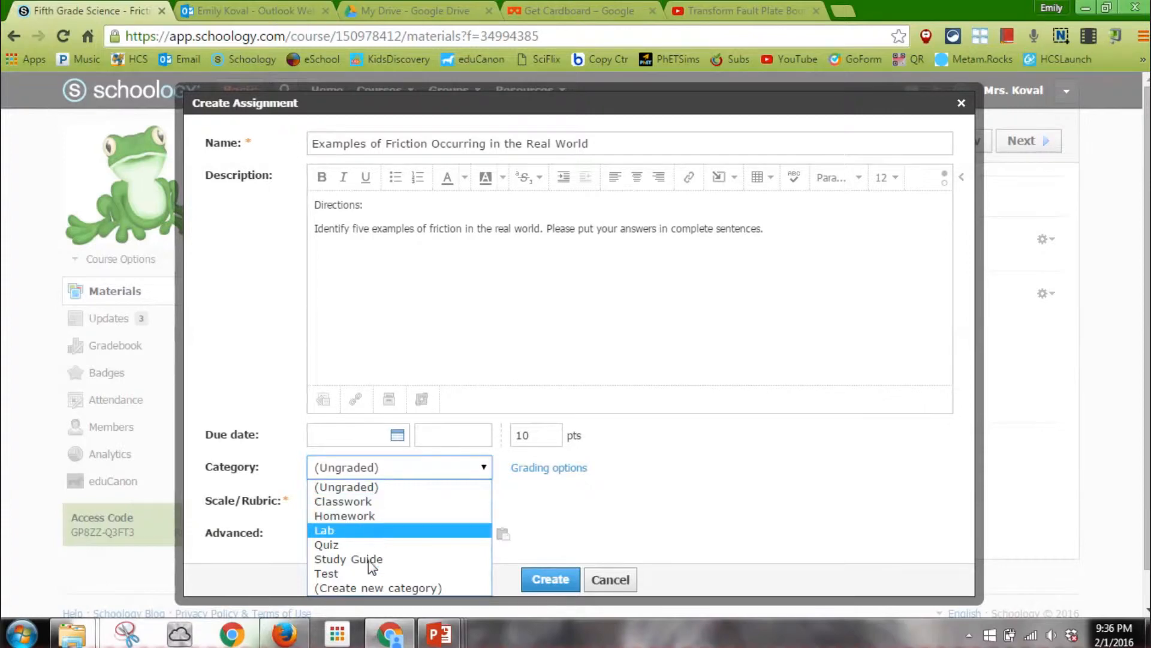
mouse_move(378, 588)
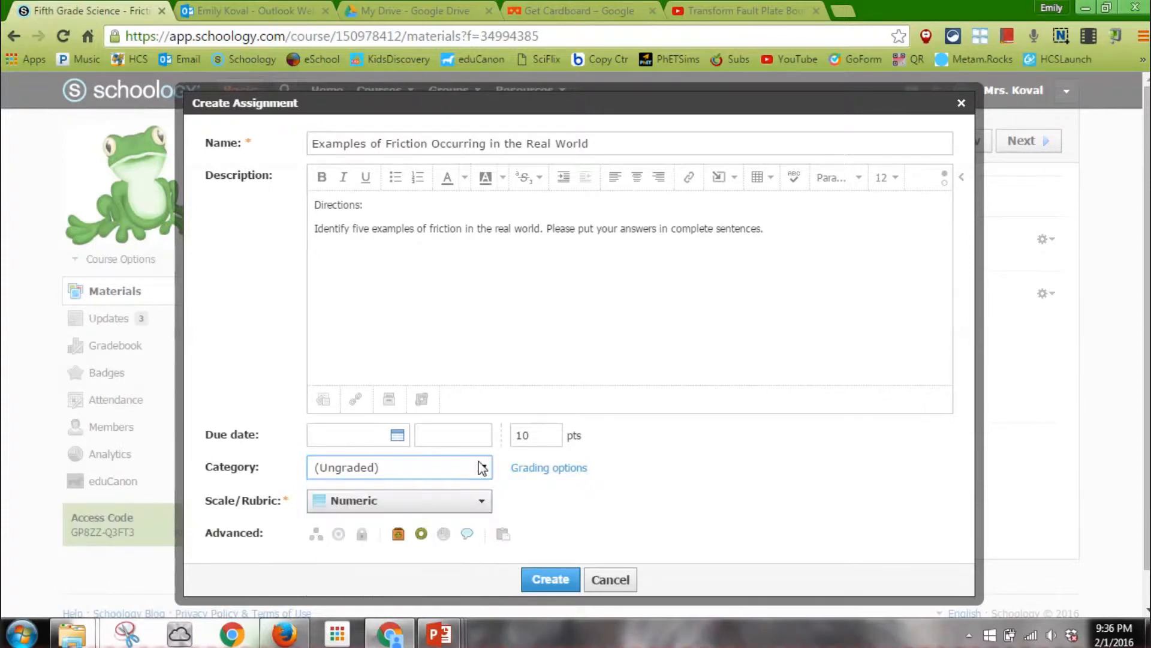
left_click(399, 467)
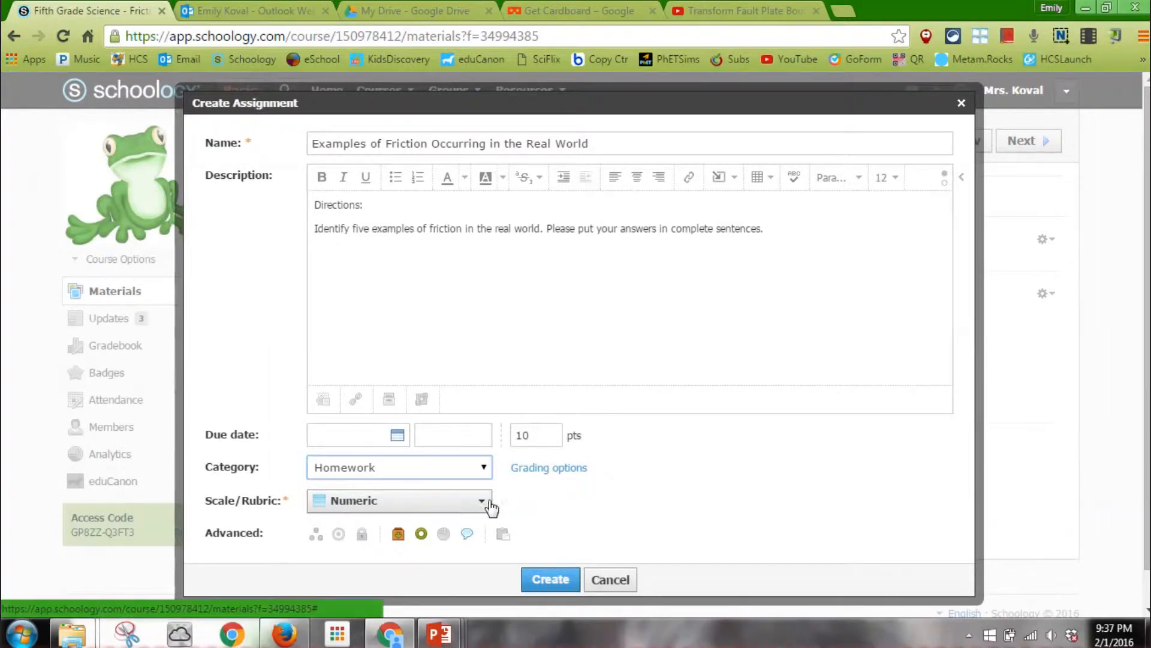
mouse_move(468, 534)
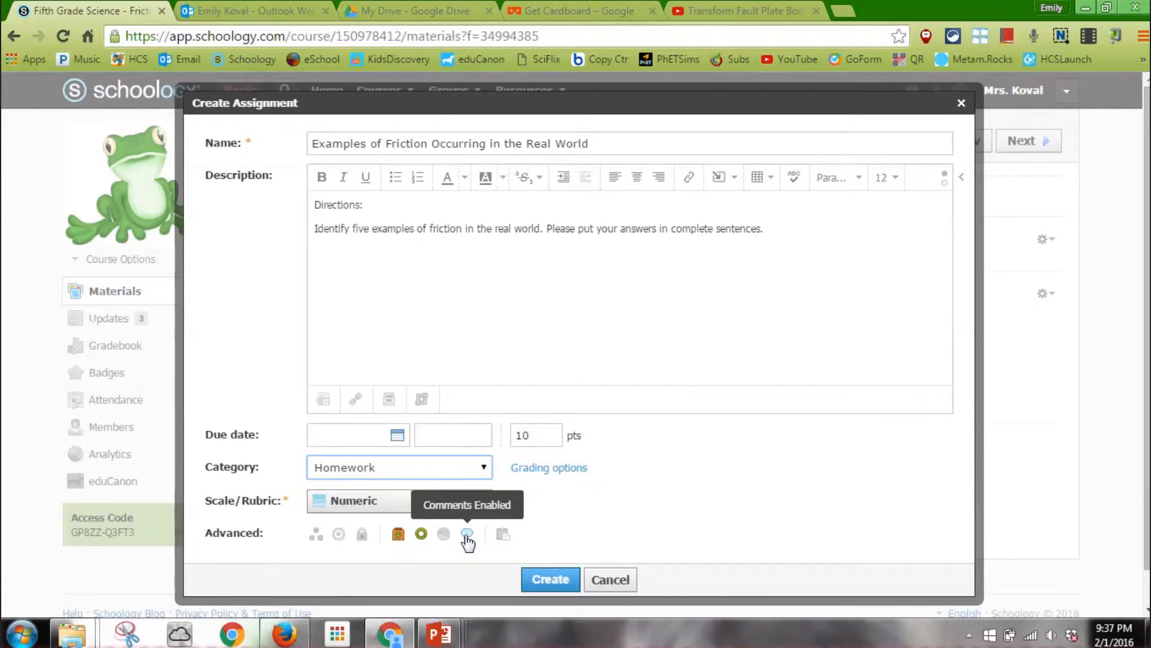
left_click(466, 533)
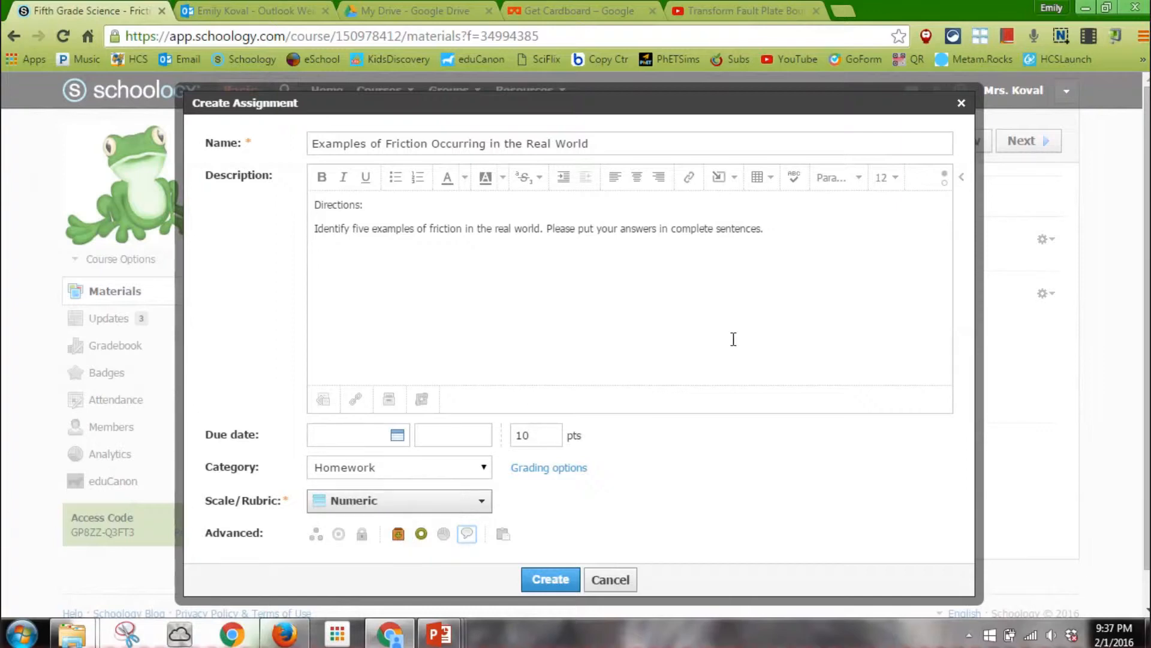
Step: Enlarge the description text to font size 18
left_click_drag(501, 229, 763, 228)
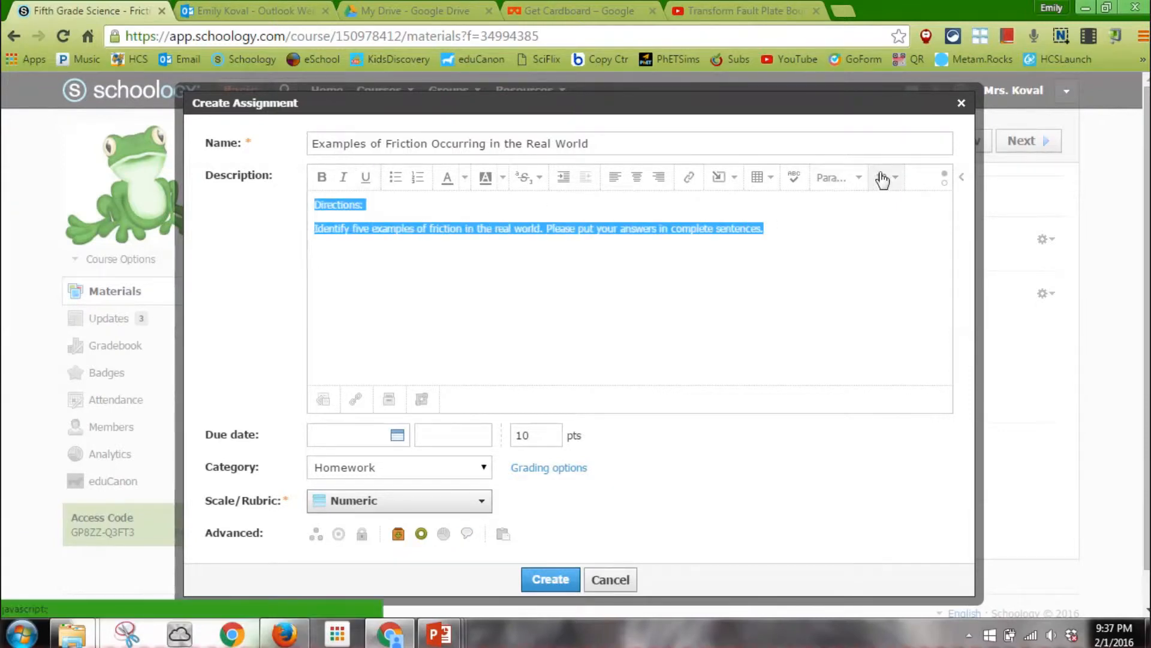
left_click(886, 177)
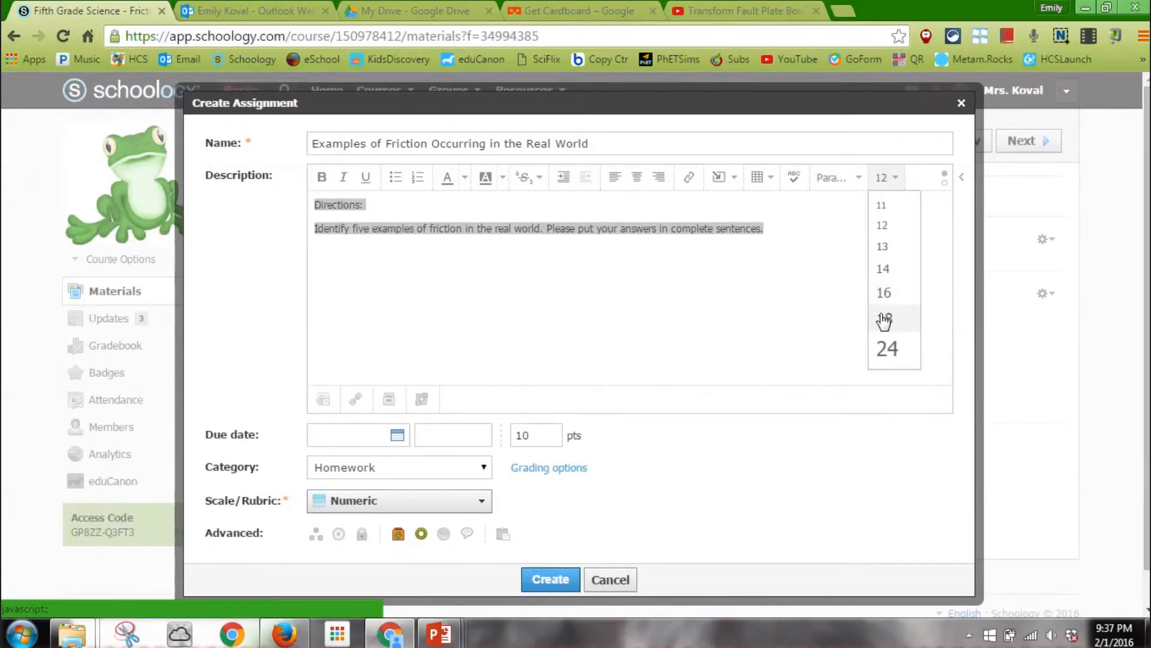
left_click(887, 318)
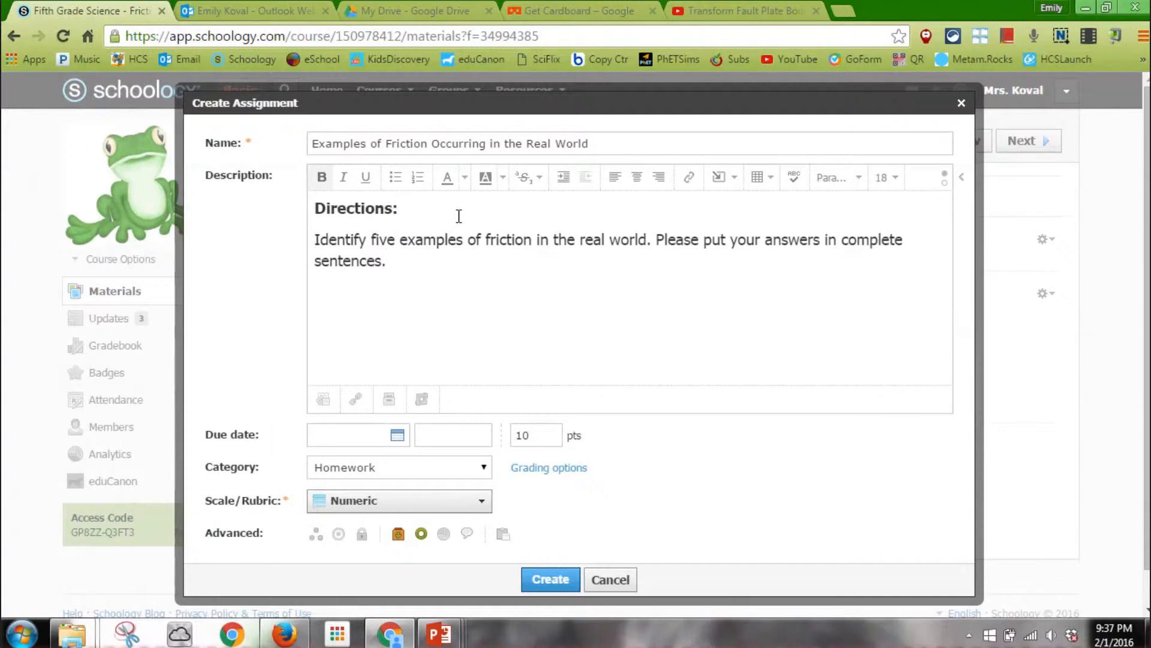
Step: Add directions: 'Submit your answers in the upper right corner where it says "Submit Assignment".'
type("Submit your")
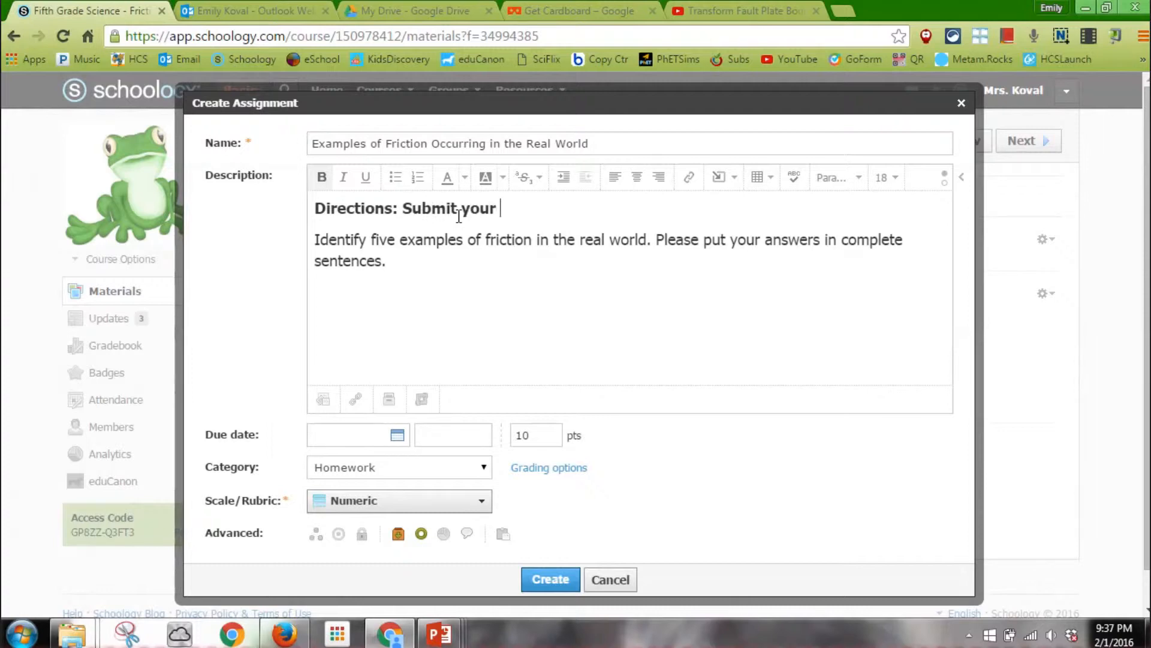
type("answers in")
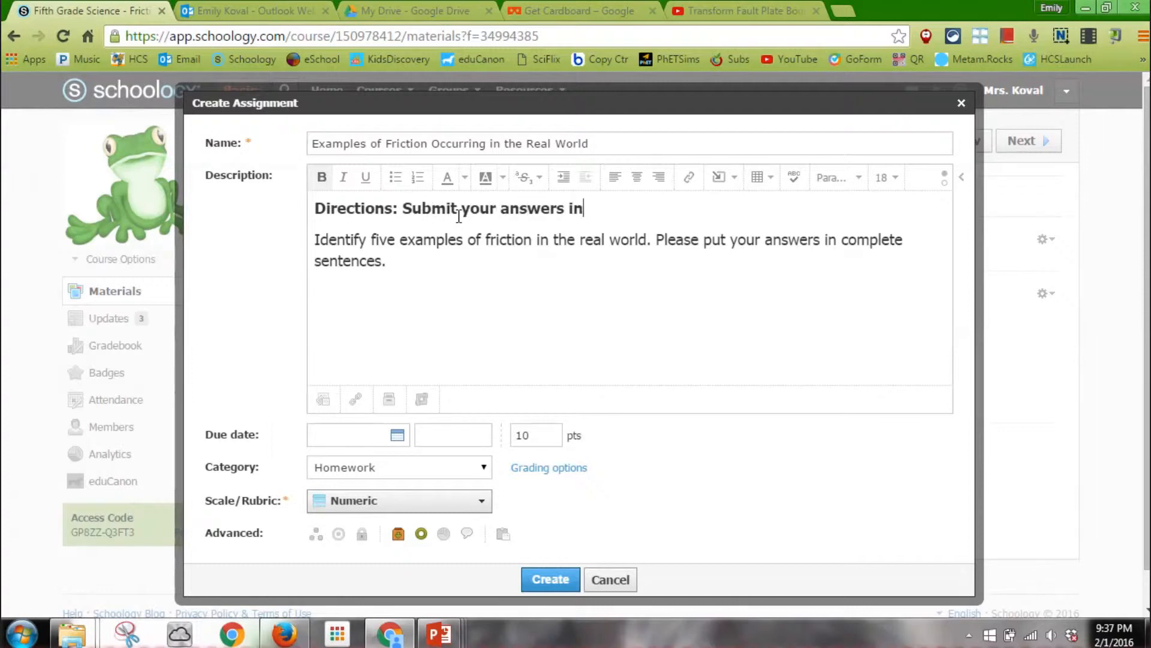
type("the upper fi")
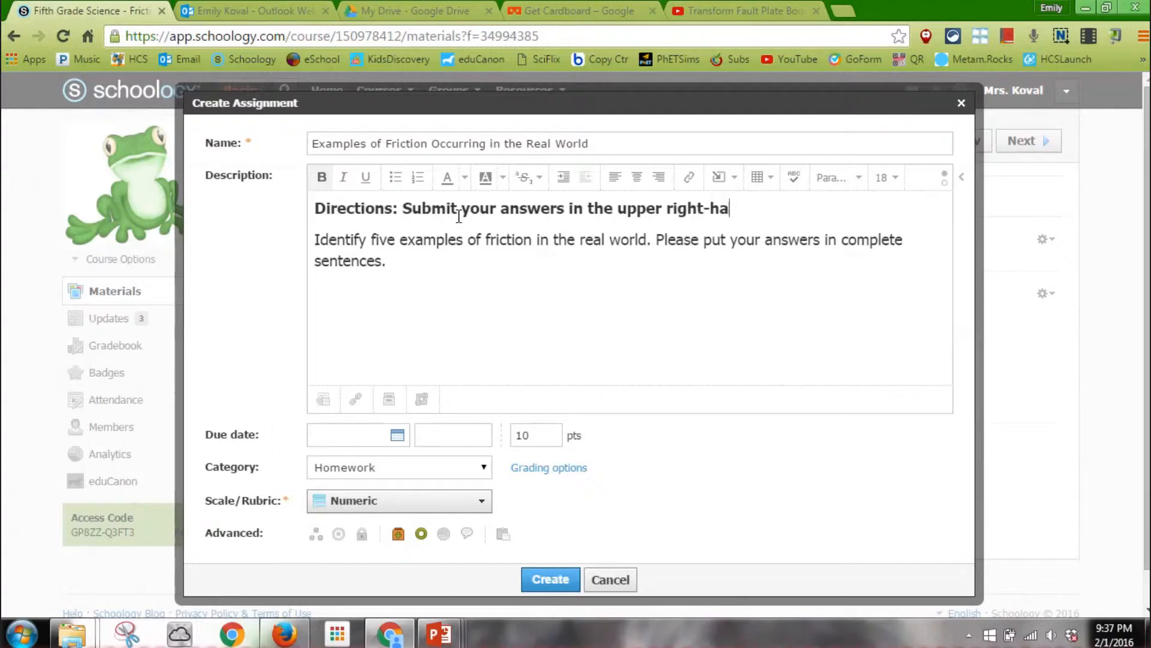
type("nd corner where")
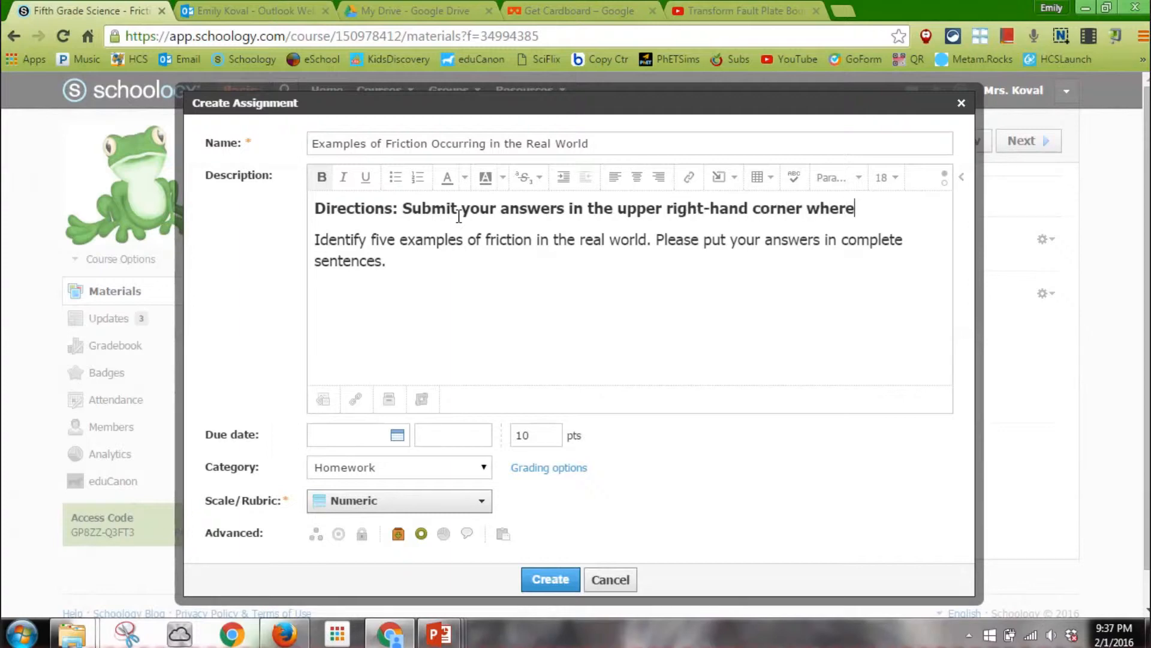
type("it says \"")
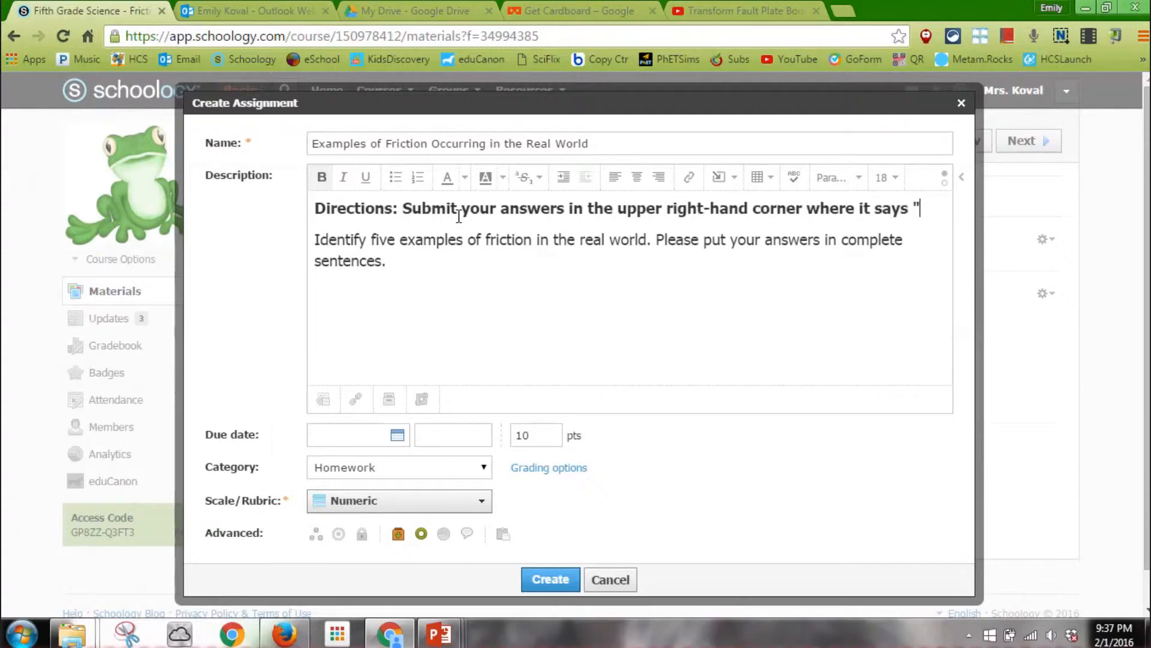
type("Submit")
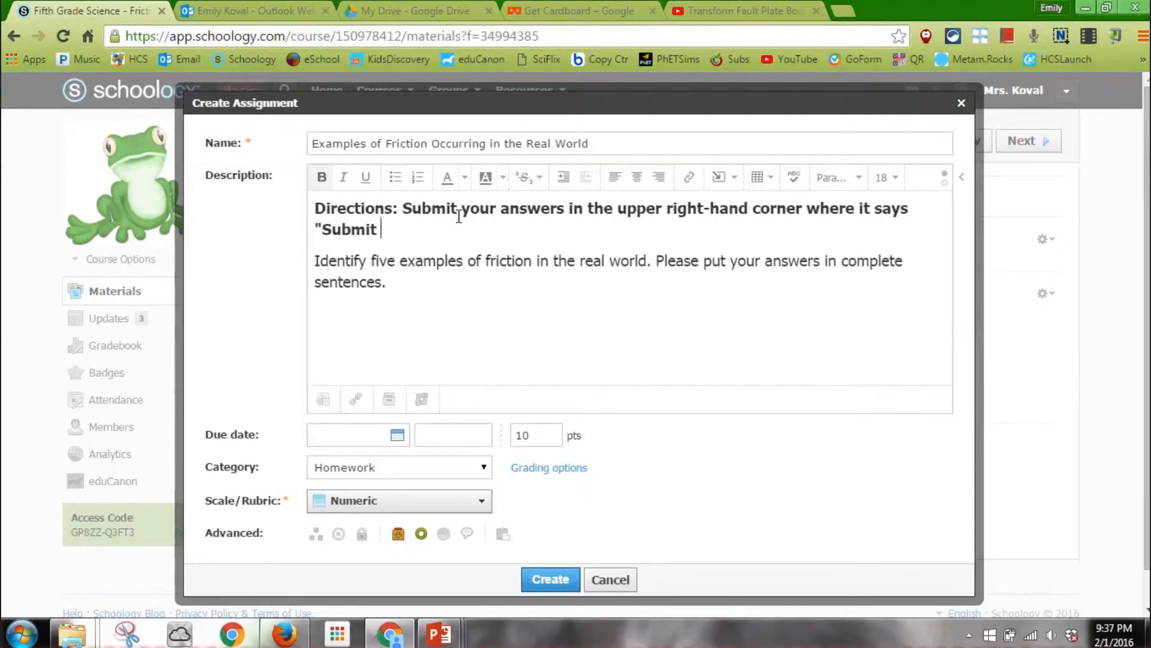
type("Assignment\"")
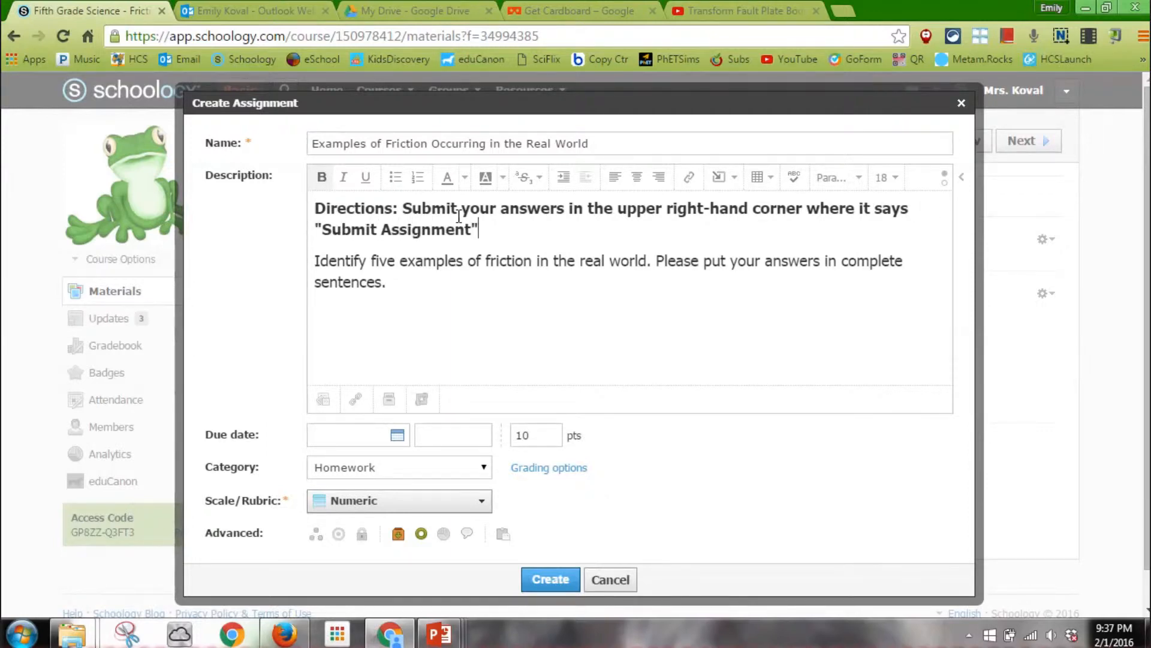
type(".")
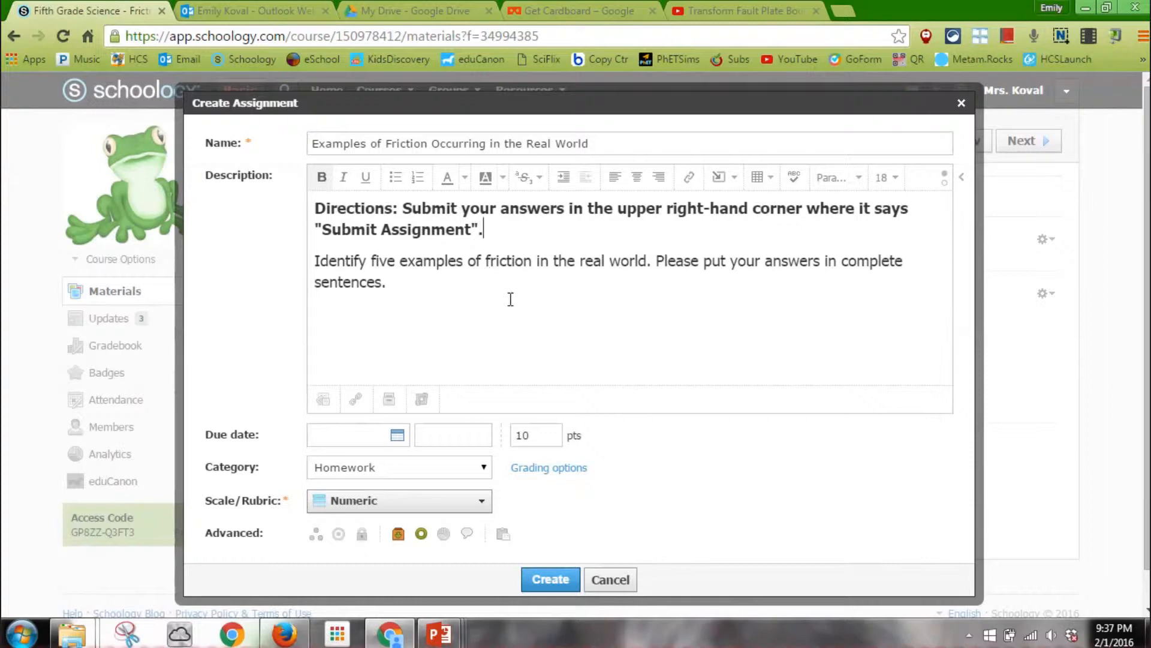
mouse_move(697, 324)
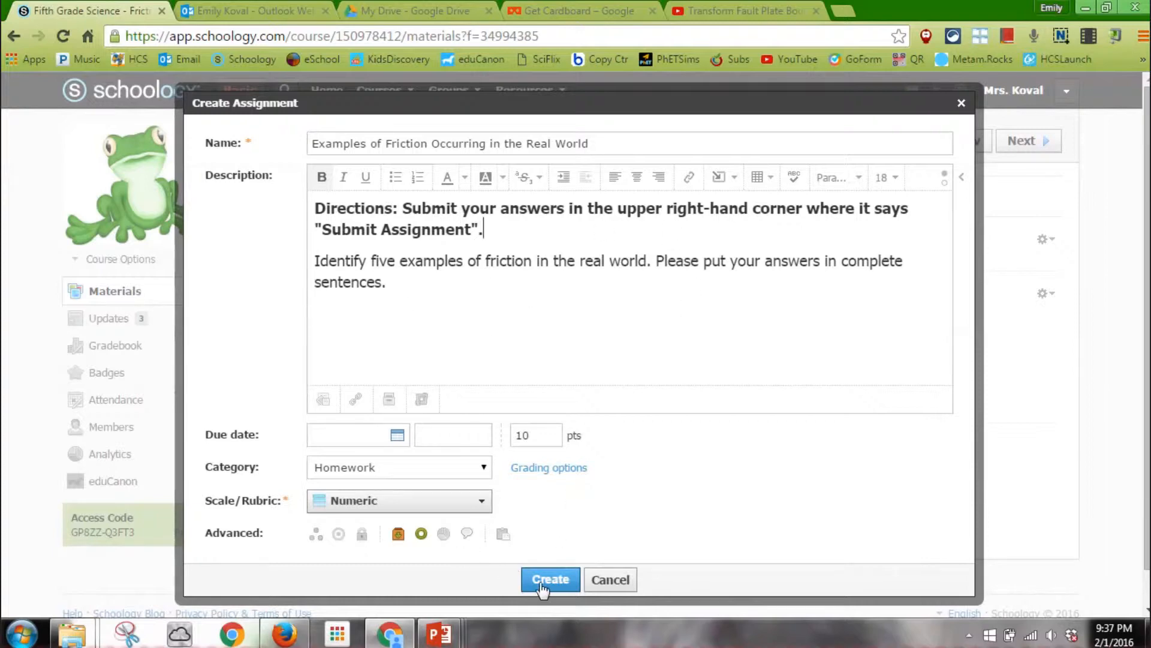
Step: Create the assignment and open the Examples of Friction Occurring in the Real World page
left_click(550, 579)
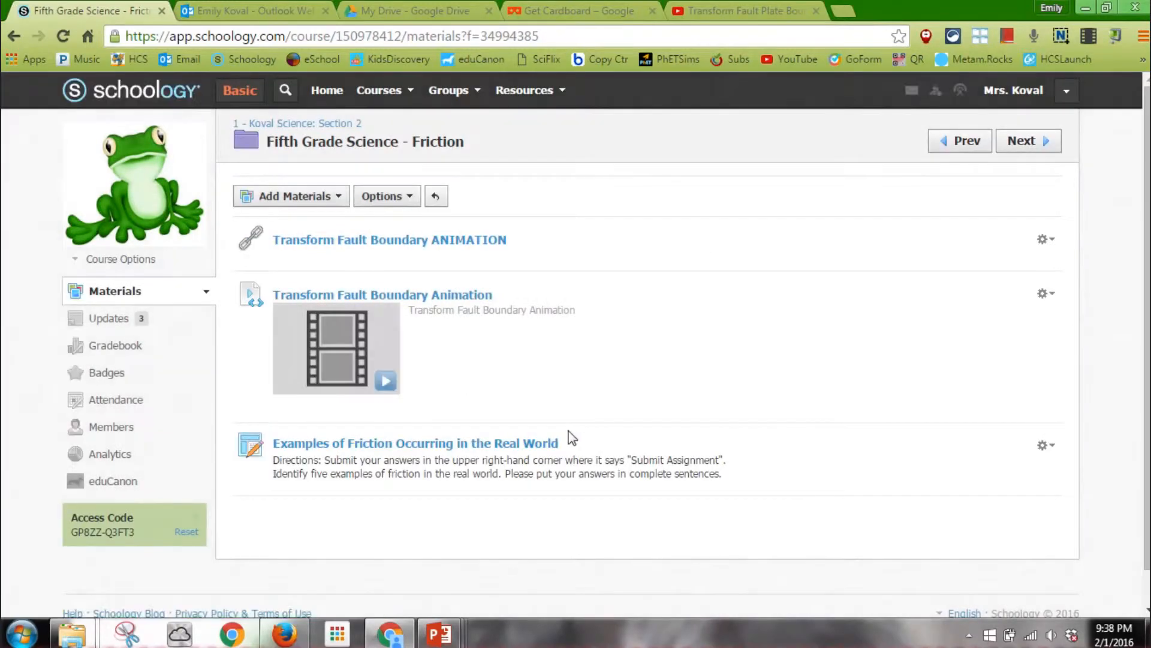
mouse_move(500, 463)
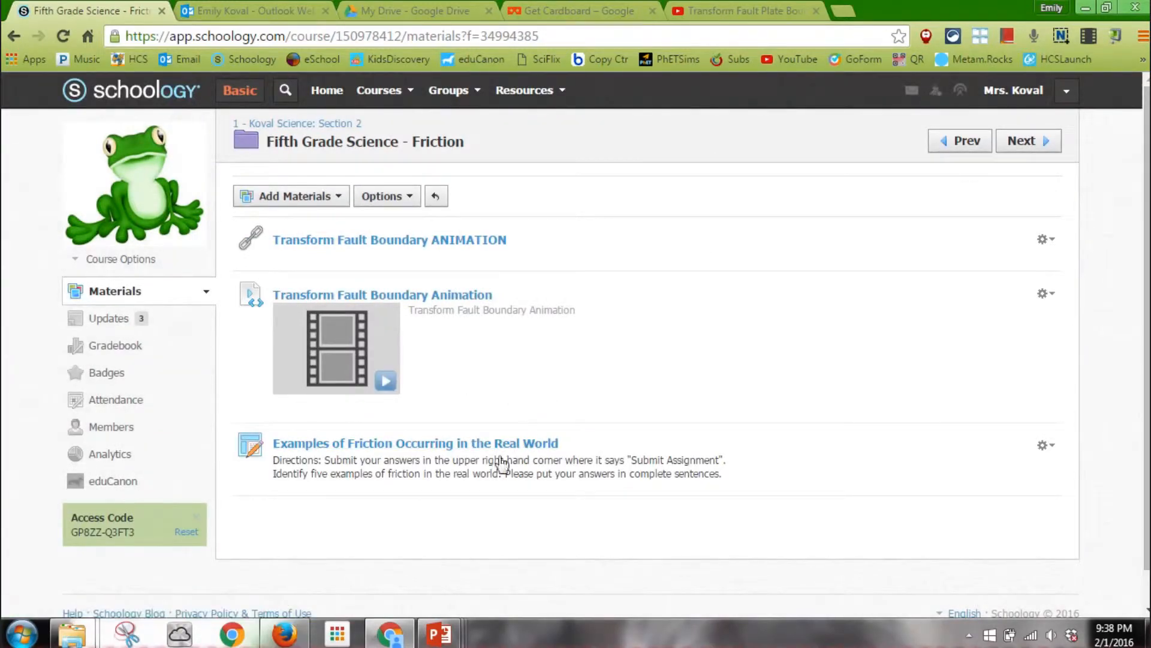
left_click(415, 443)
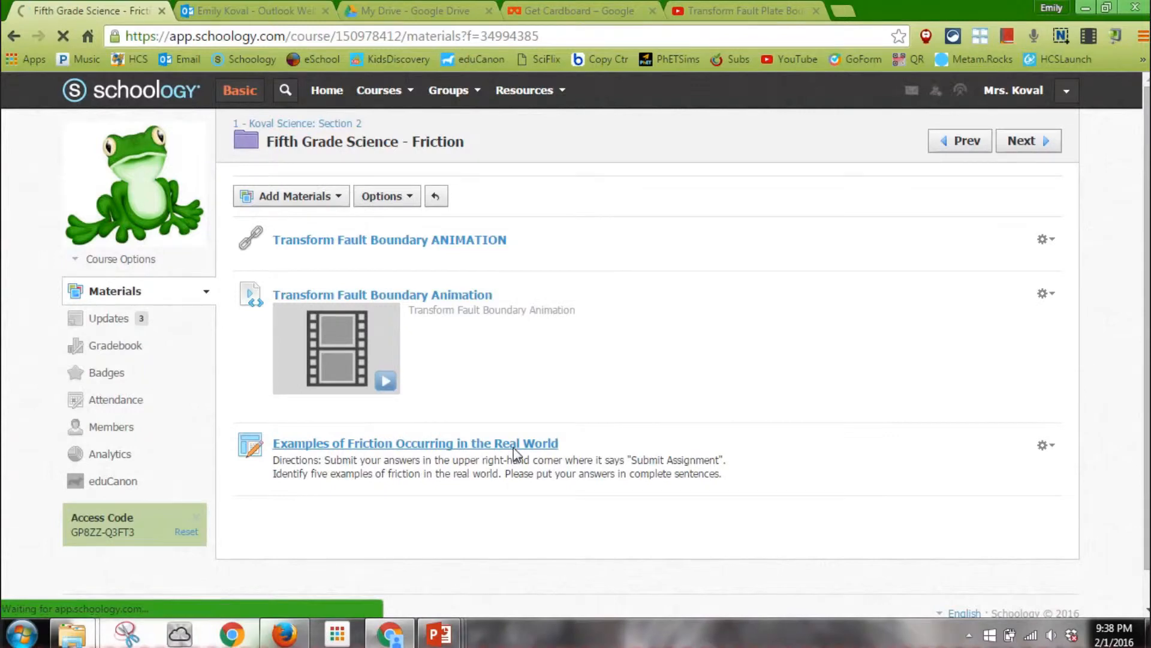
left_click(415, 443)
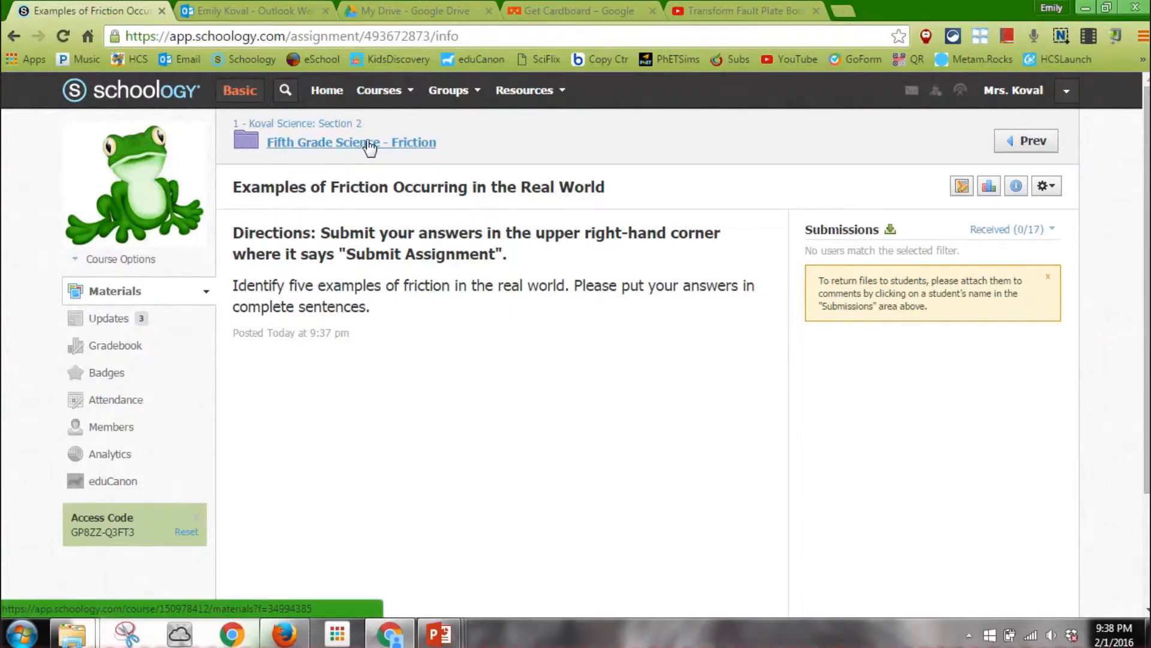
Step: Return to the Friction folder and choose Edit from the assignment's gear menu
left_click(351, 142)
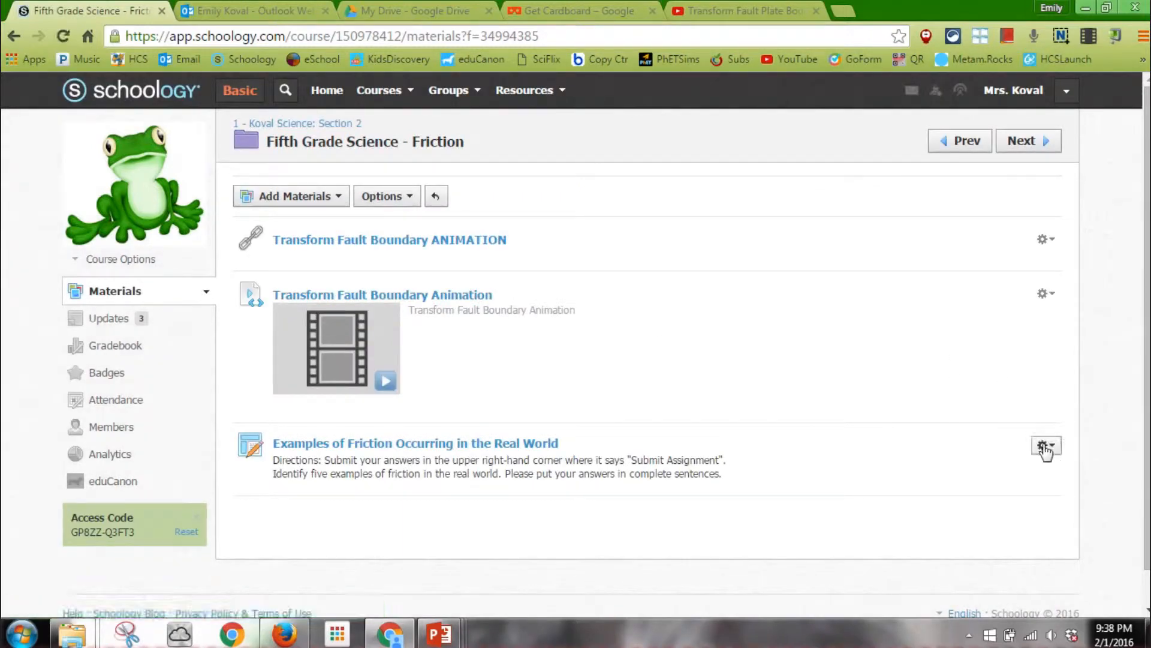
left_click(1043, 445)
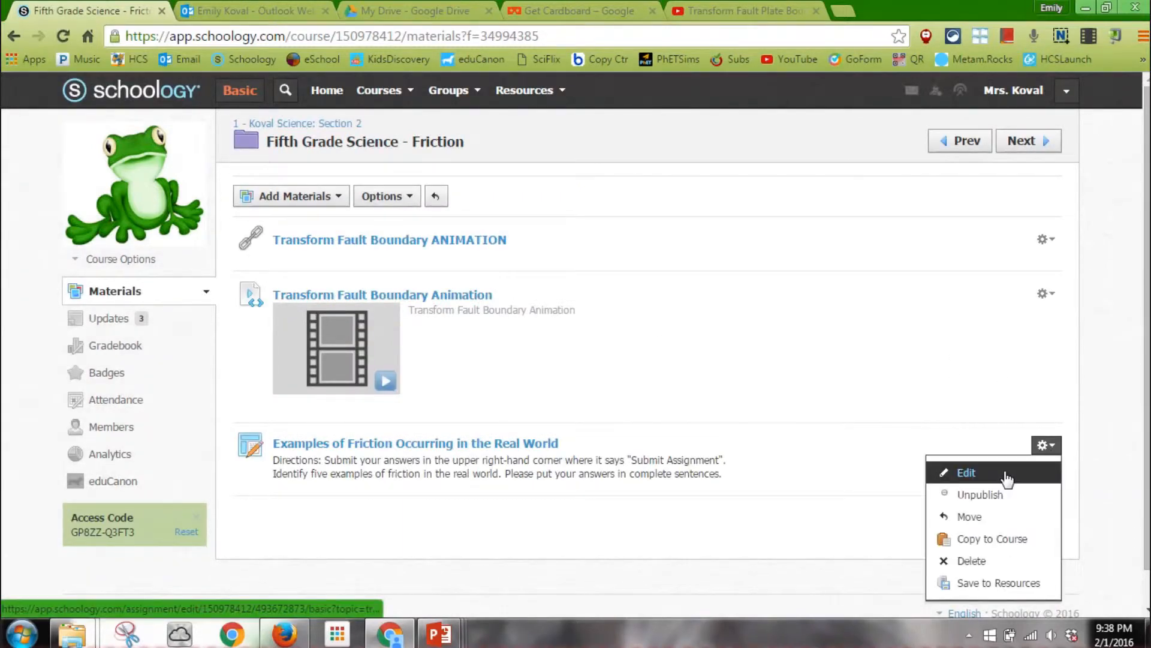
left_click(966, 472)
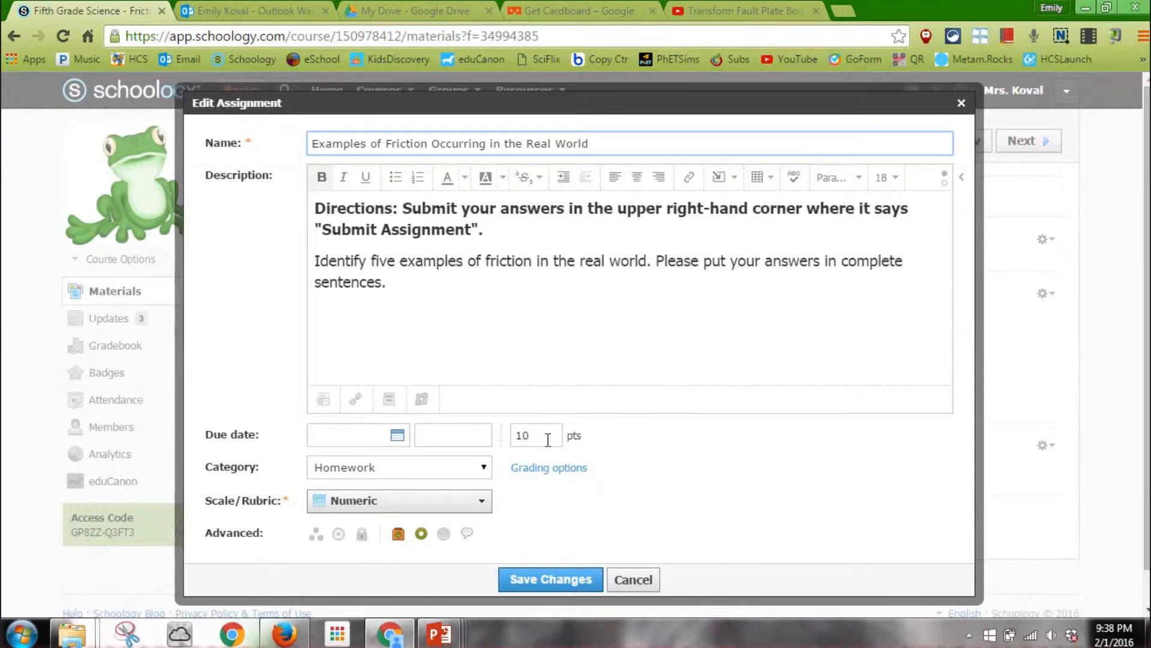
mouse_move(448, 473)
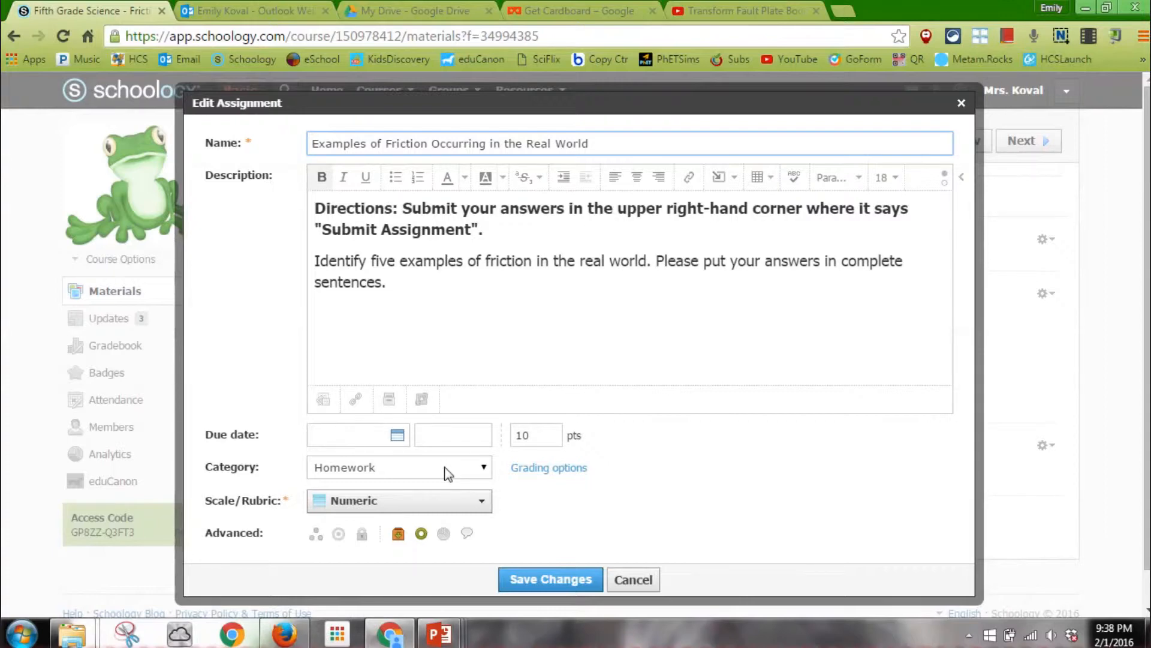
mouse_move(421, 533)
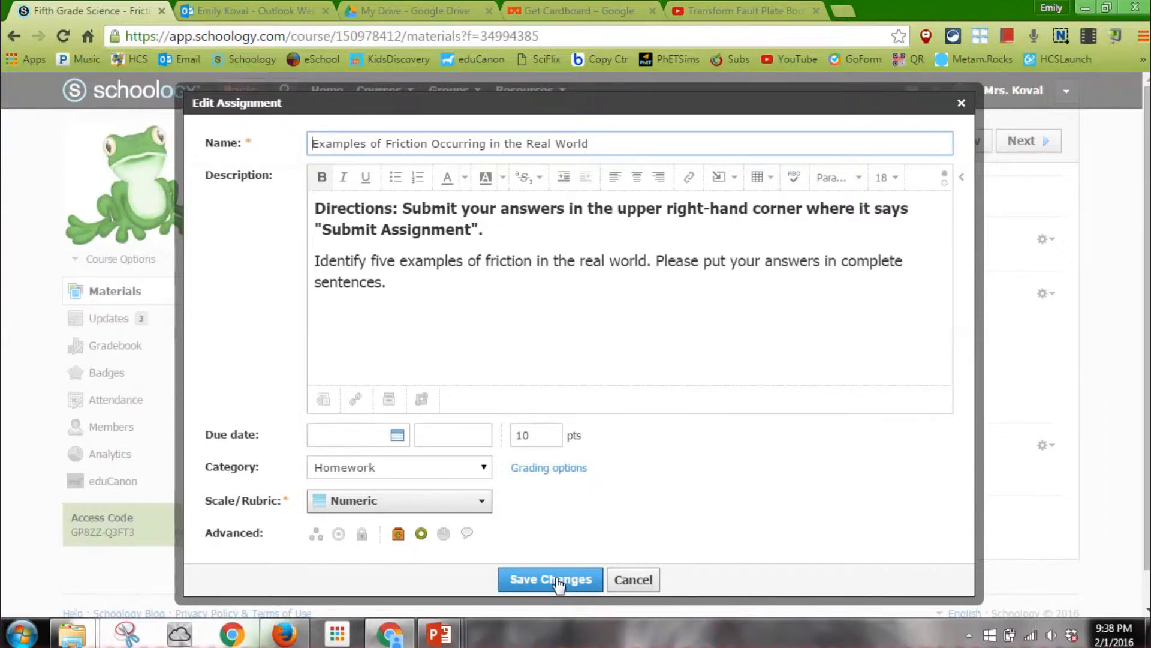
Step: Save the edits, then as the student open the Friction folder in 1 - Koval Science: Section 2
left_click(550, 579)
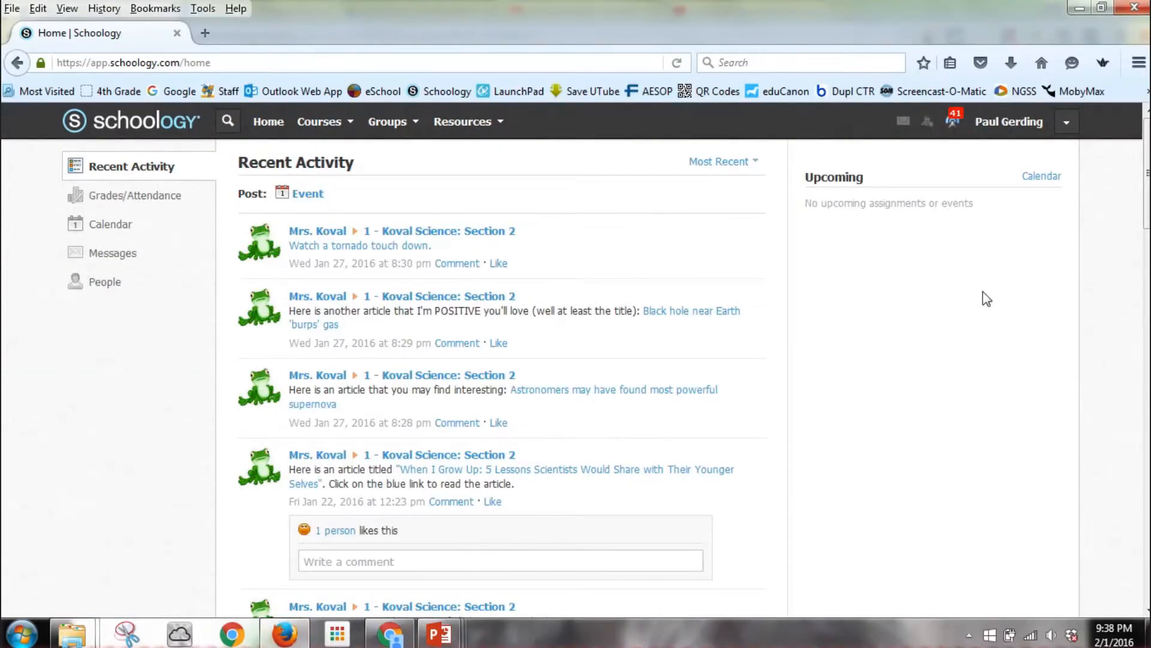
mouse_move(1115, 154)
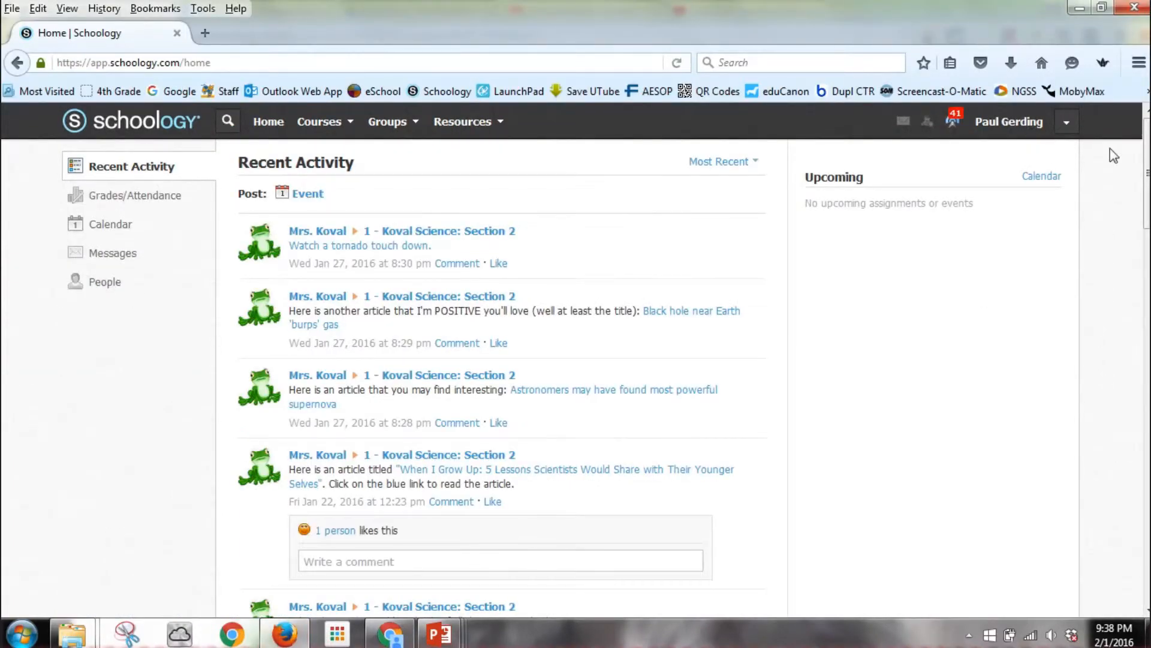
mouse_move(777, 294)
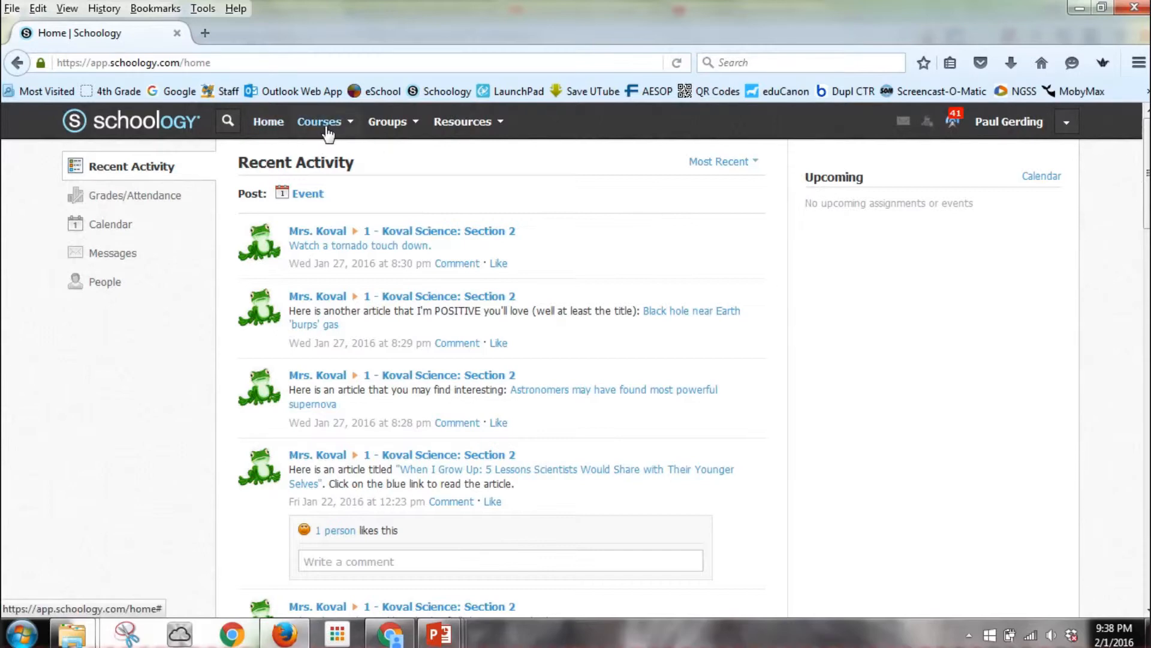
left_click(319, 121)
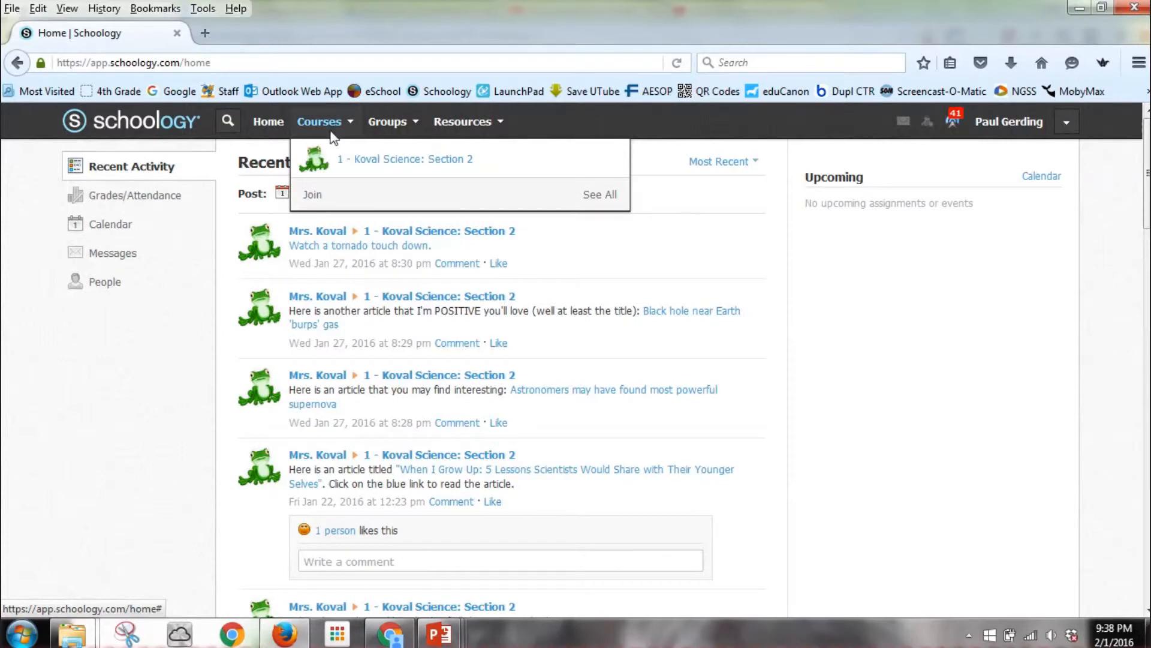
left_click(406, 160)
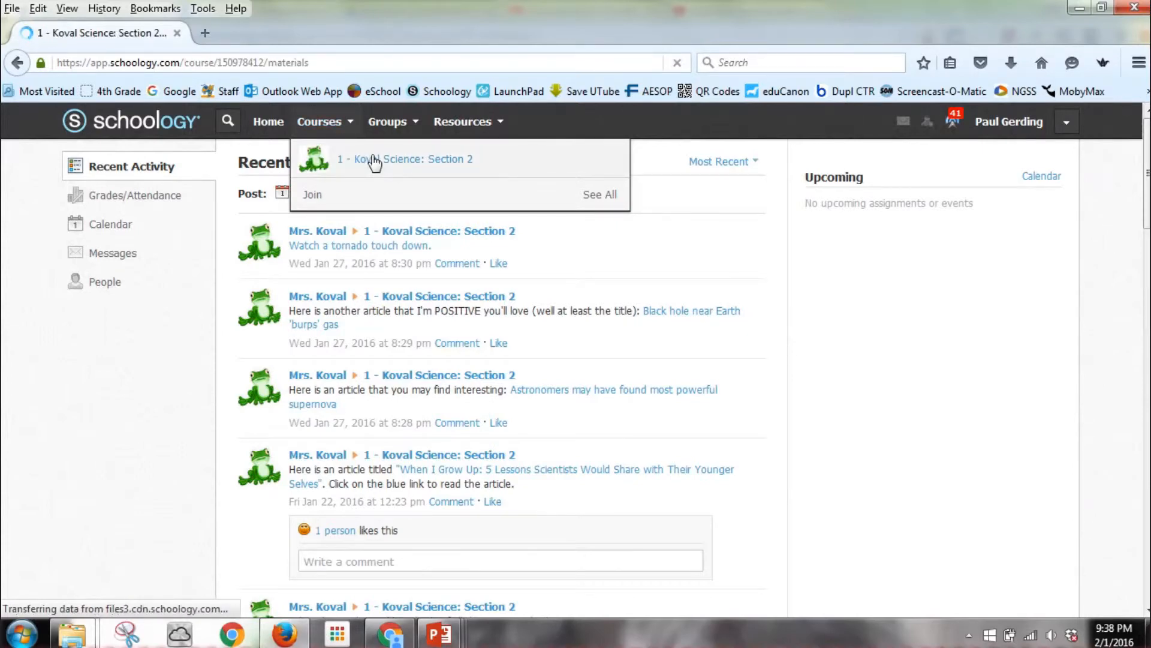
left_click(405, 158)
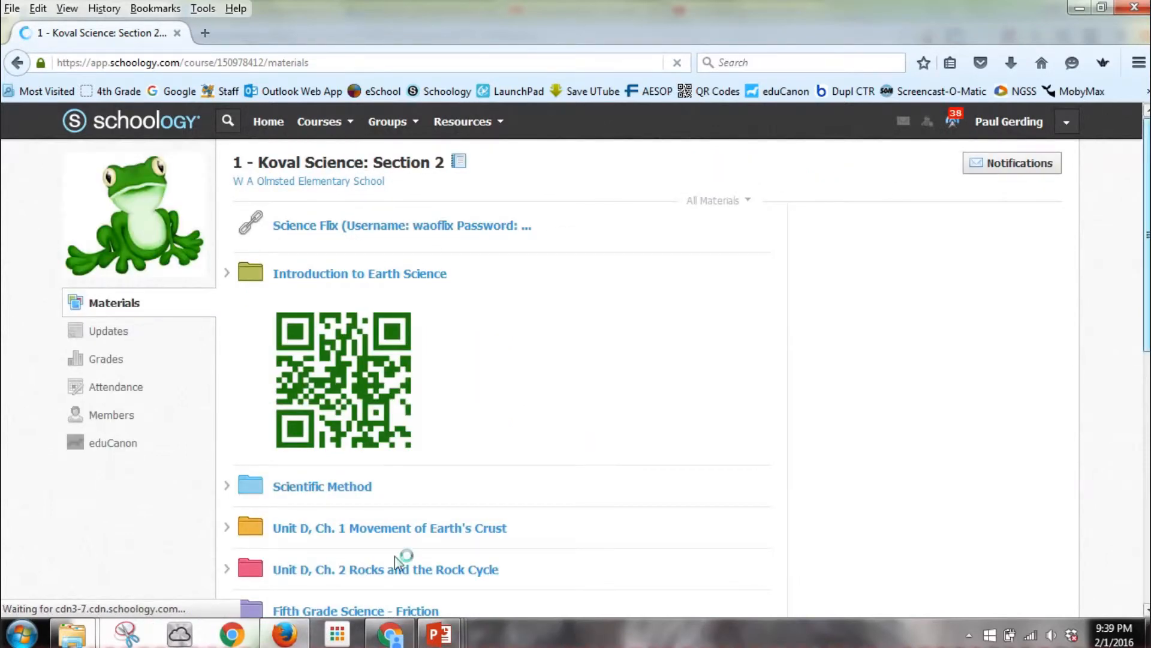
mouse_move(374, 610)
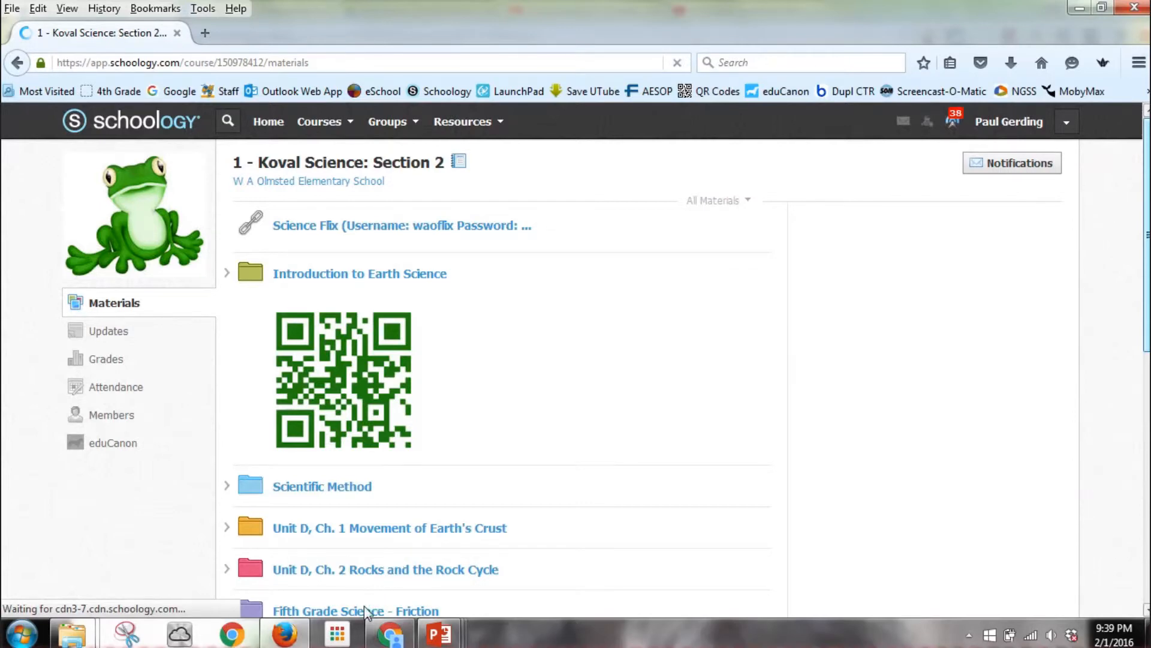
scroll("down", 3)
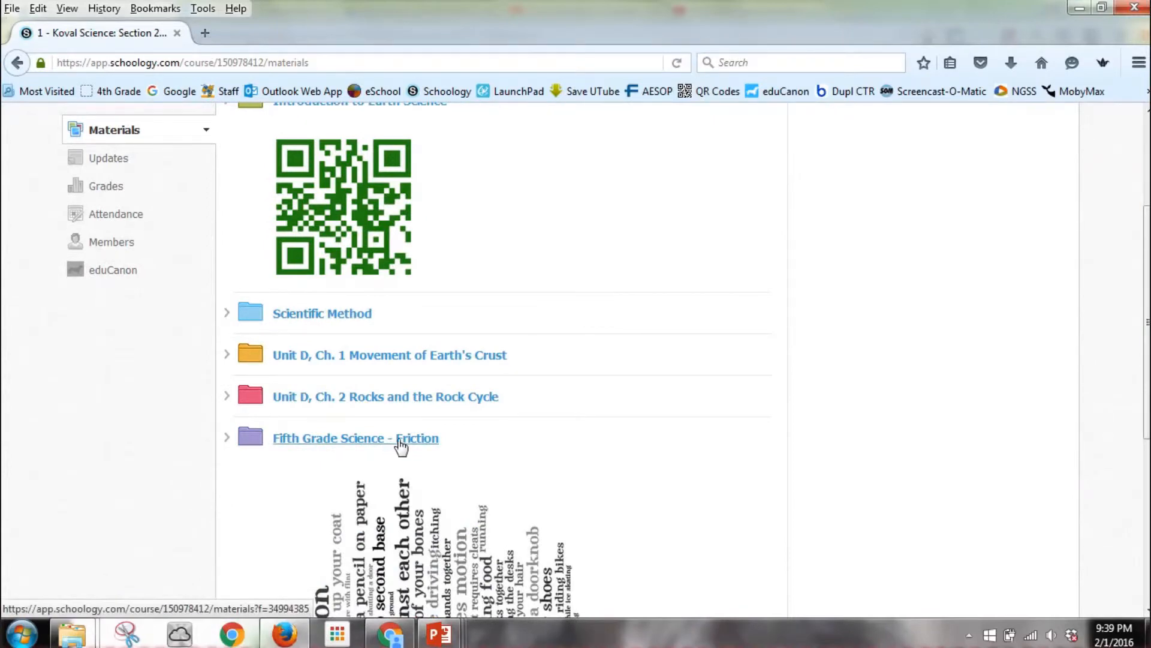
left_click(356, 437)
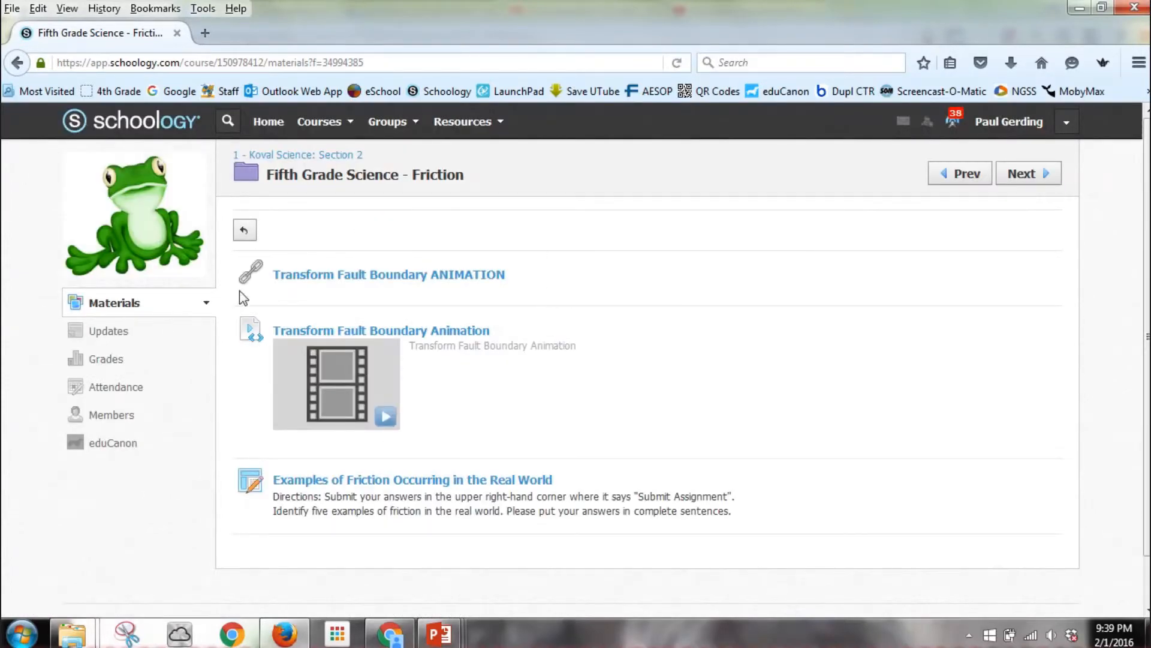
mouse_move(455, 484)
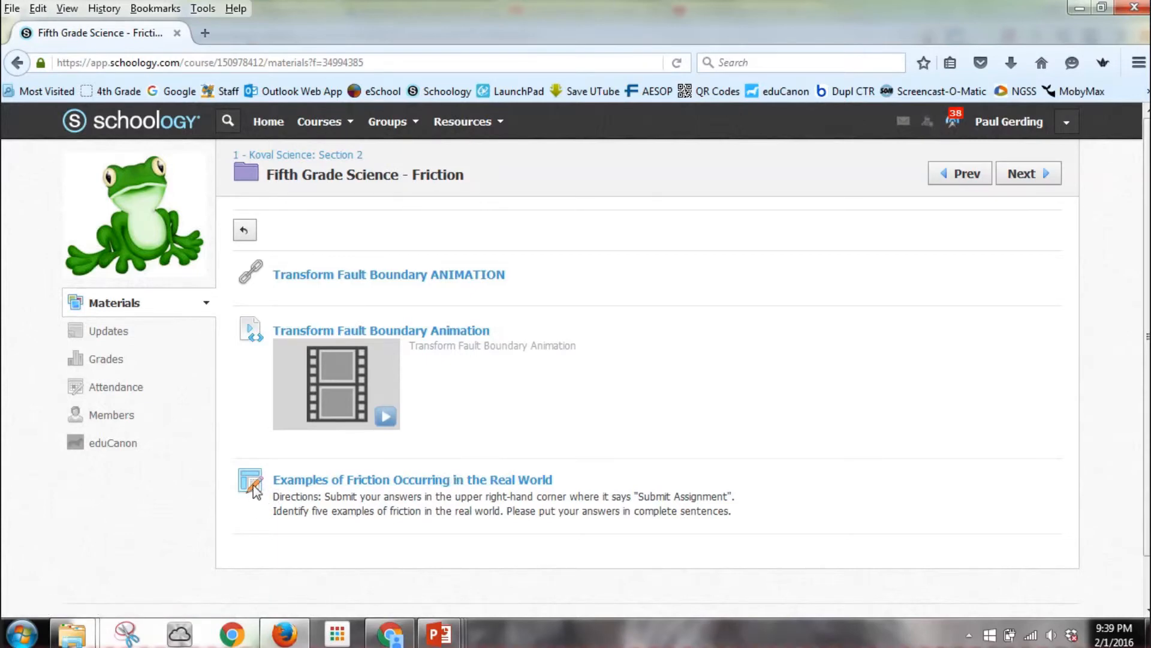
Step: As the student, open the friction assignment and start a submission using the Create editor
left_click(412, 480)
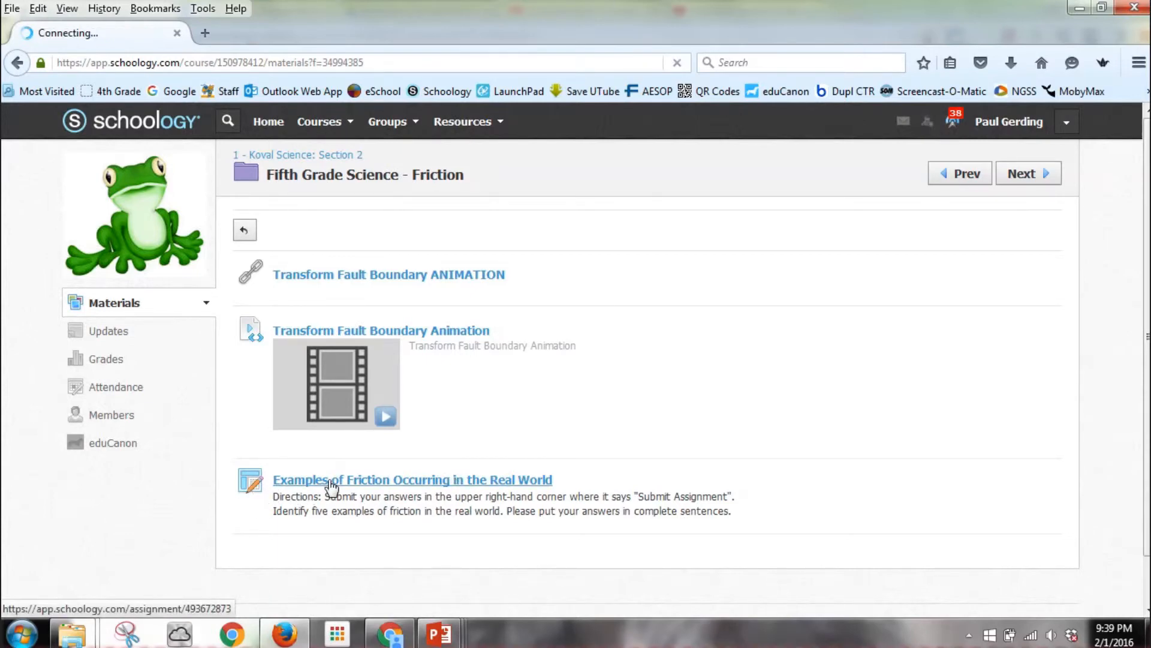
left_click(412, 480)
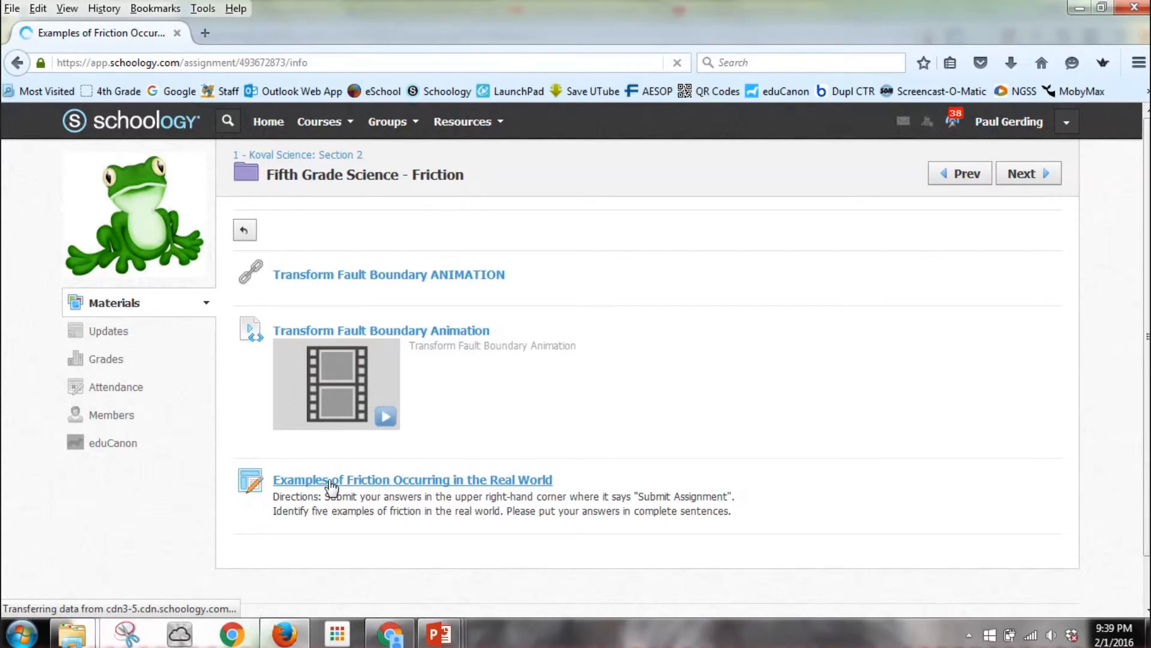
left_click(412, 480)
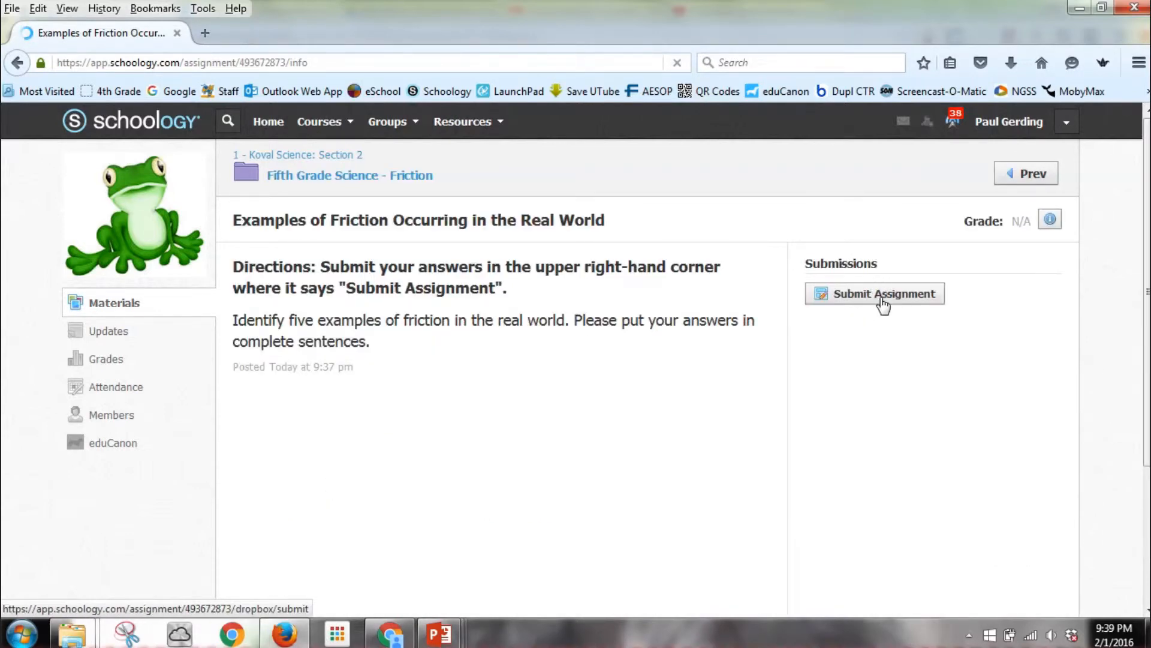
left_click(884, 293)
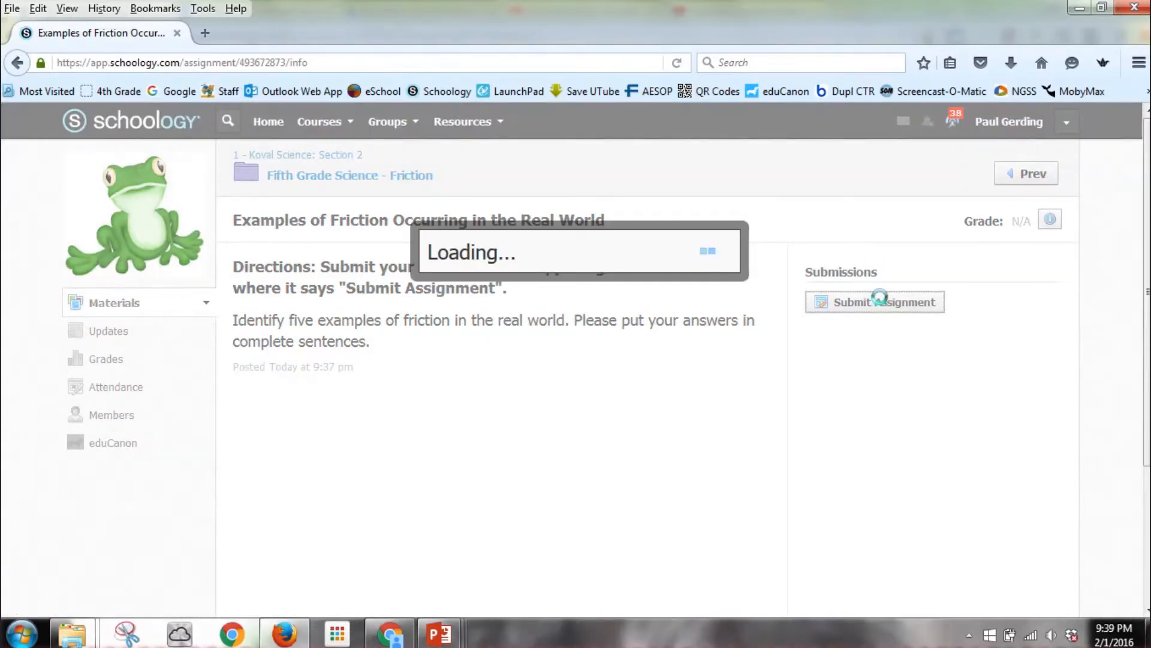
left_click(874, 301)
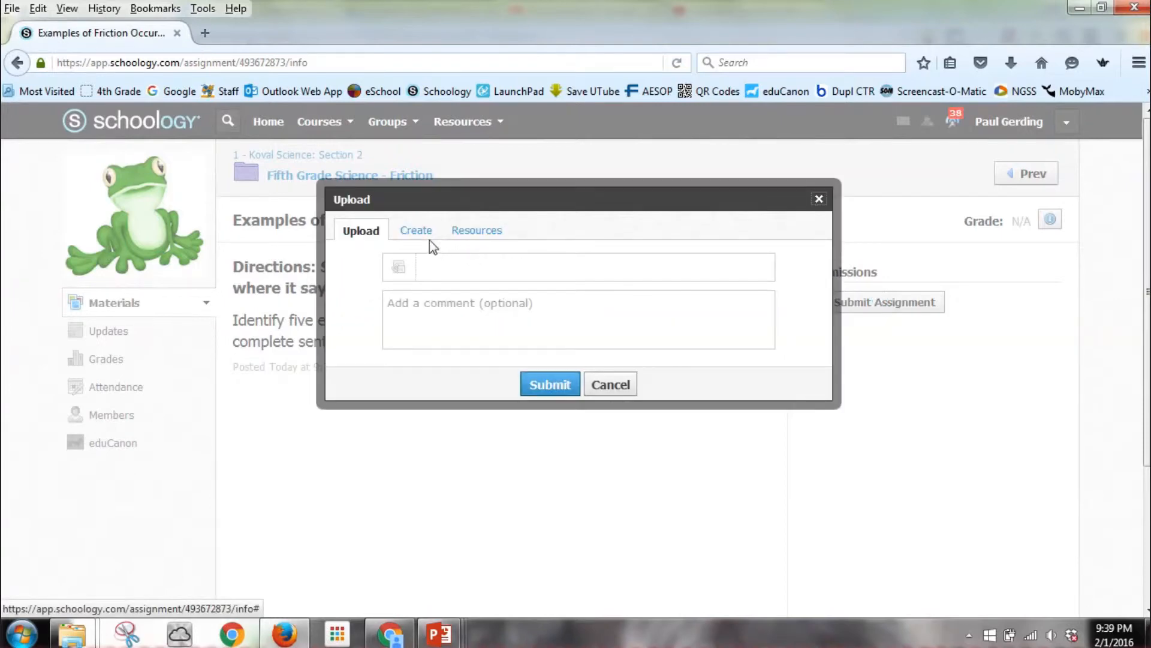
left_click(416, 230)
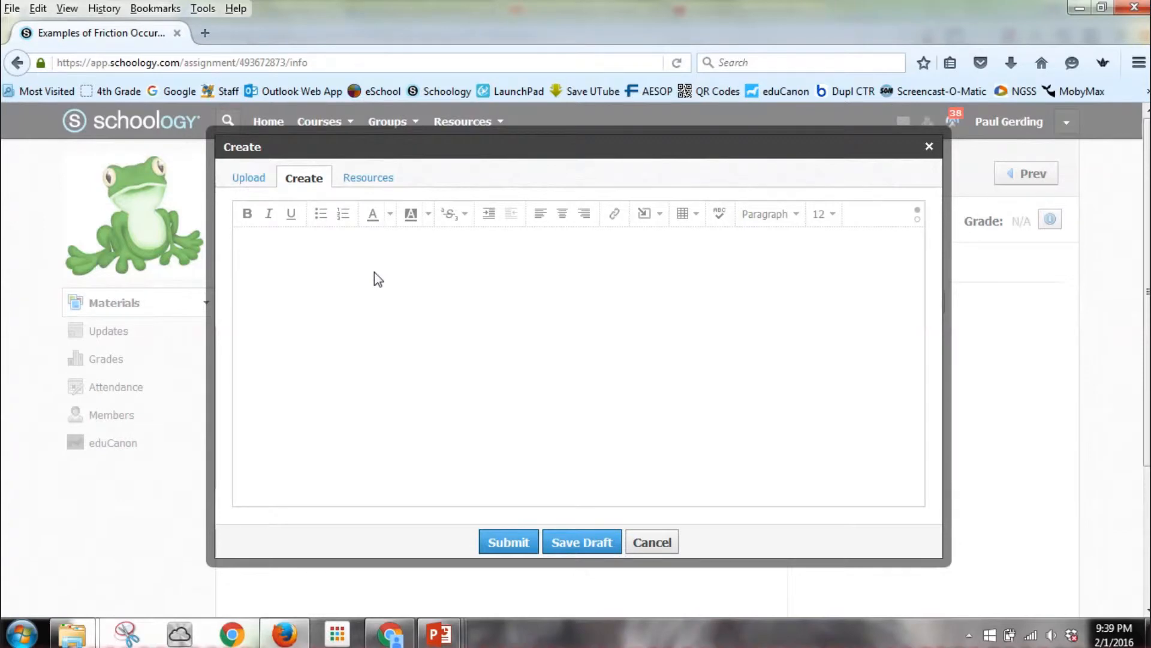
Step: Write the first numbered answer about friction at a transform fault plate boundary
left_click(342, 214)
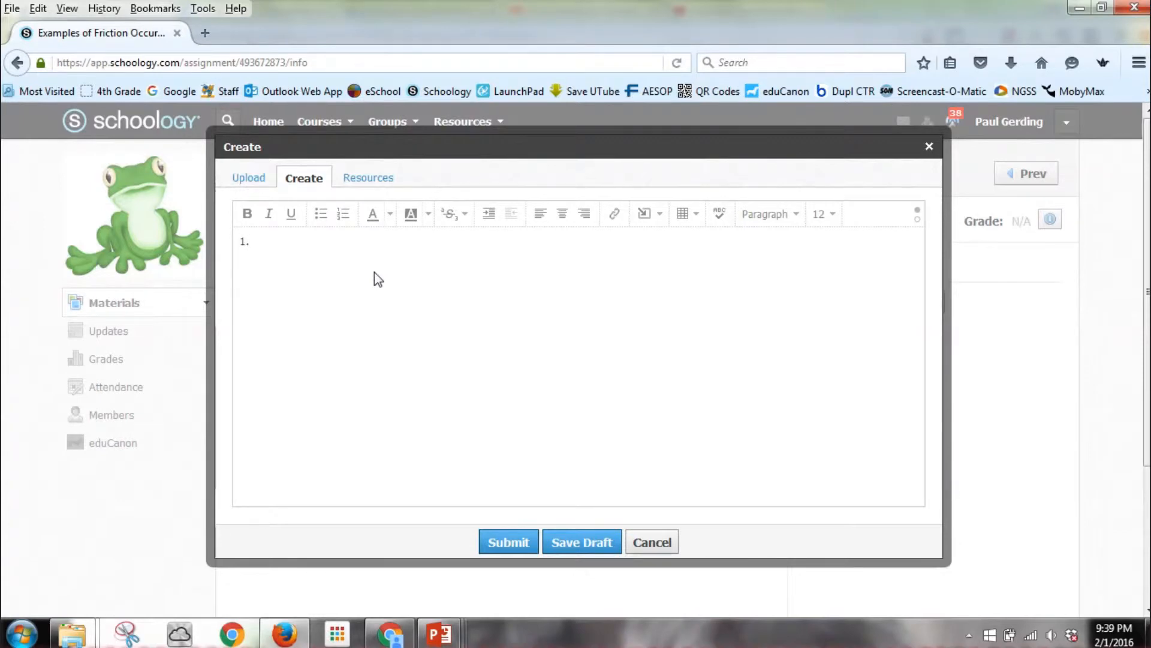
type("Frict")
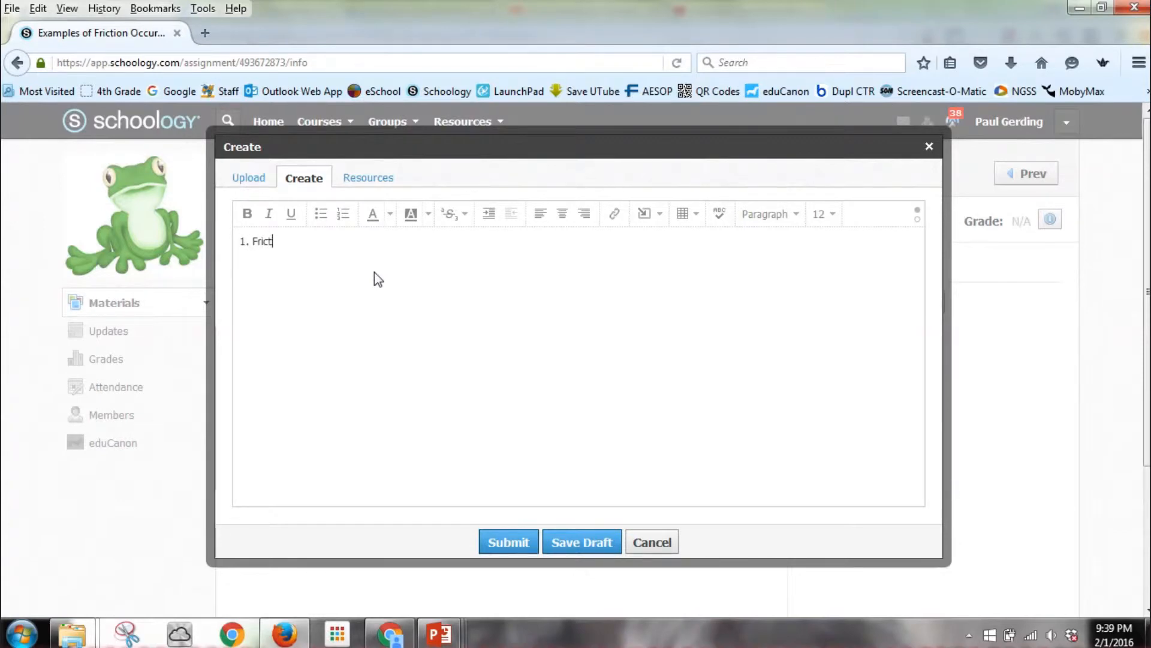
type("ion")
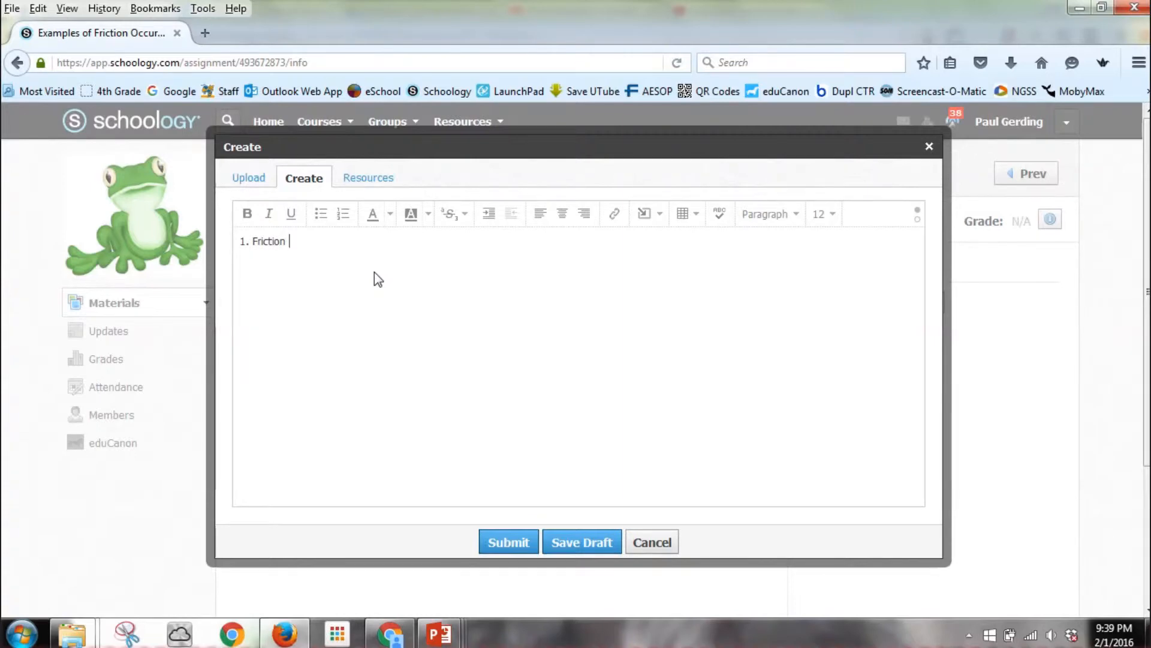
type("is between")
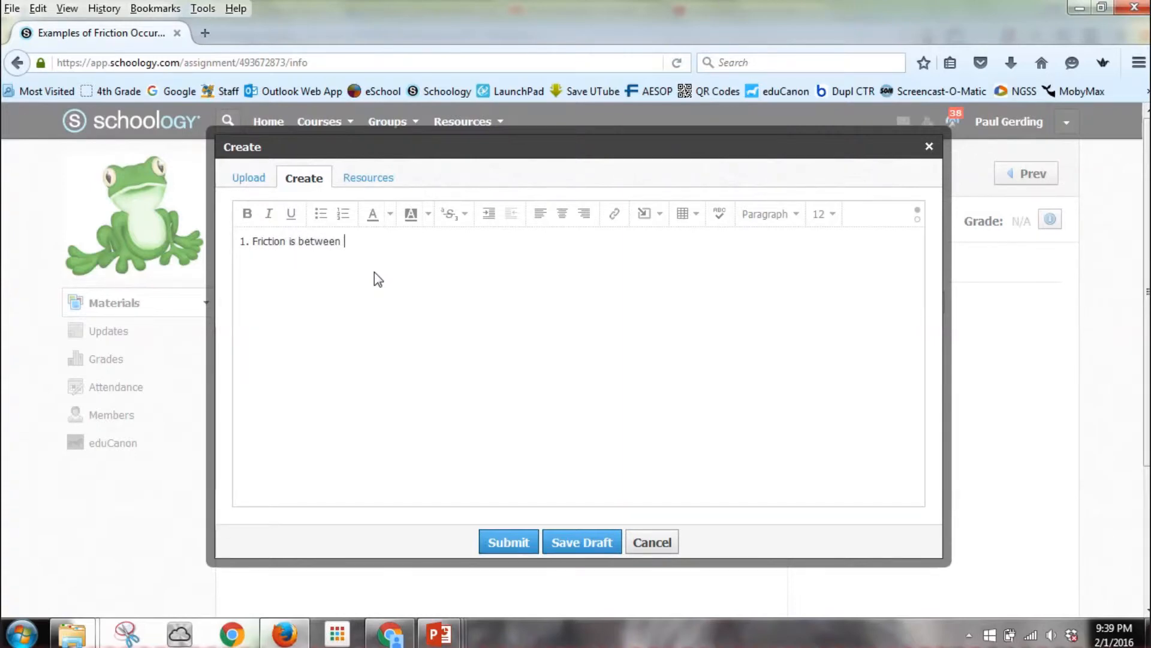
type("the tw")
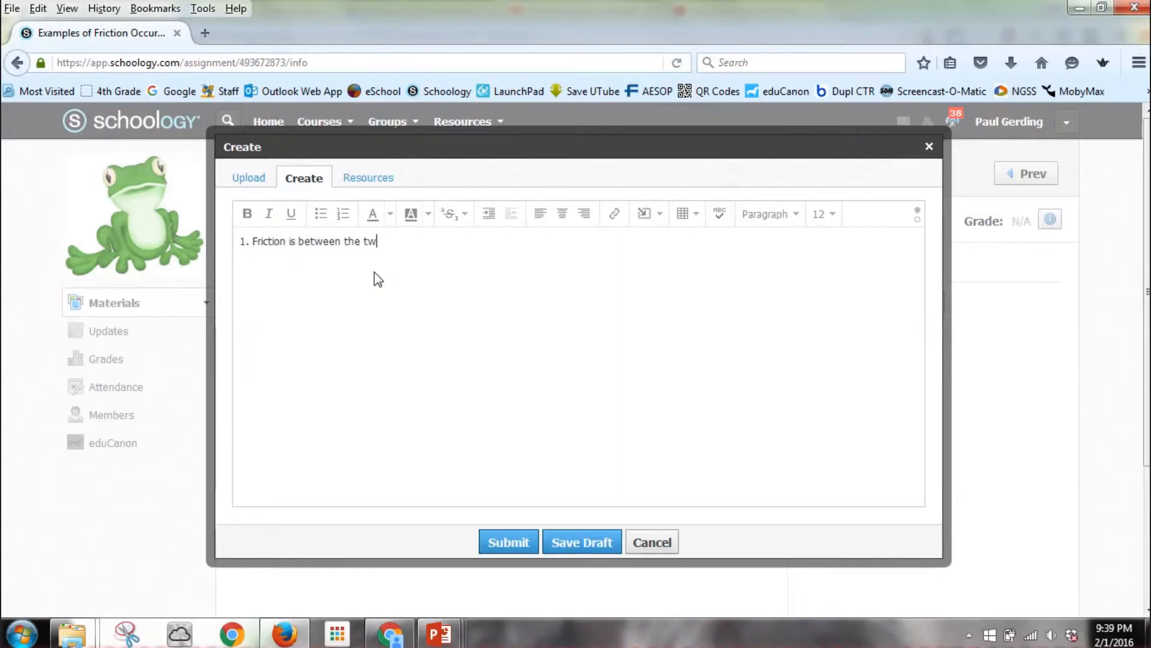
type("o plate boundary")
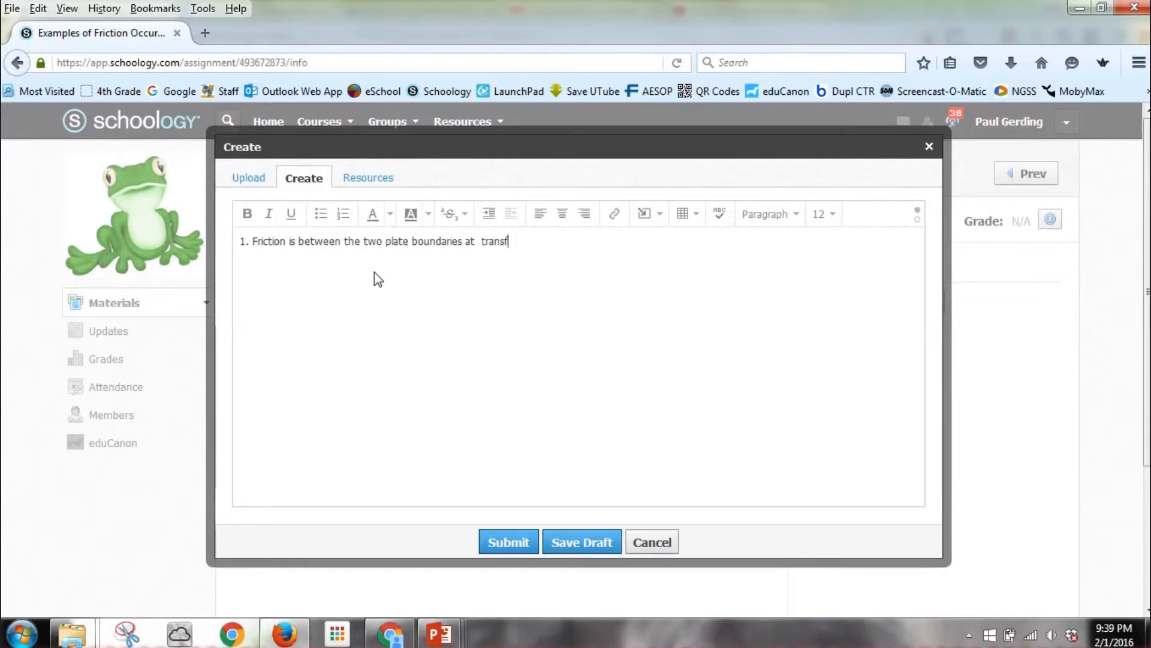
type("orm fault boundar")
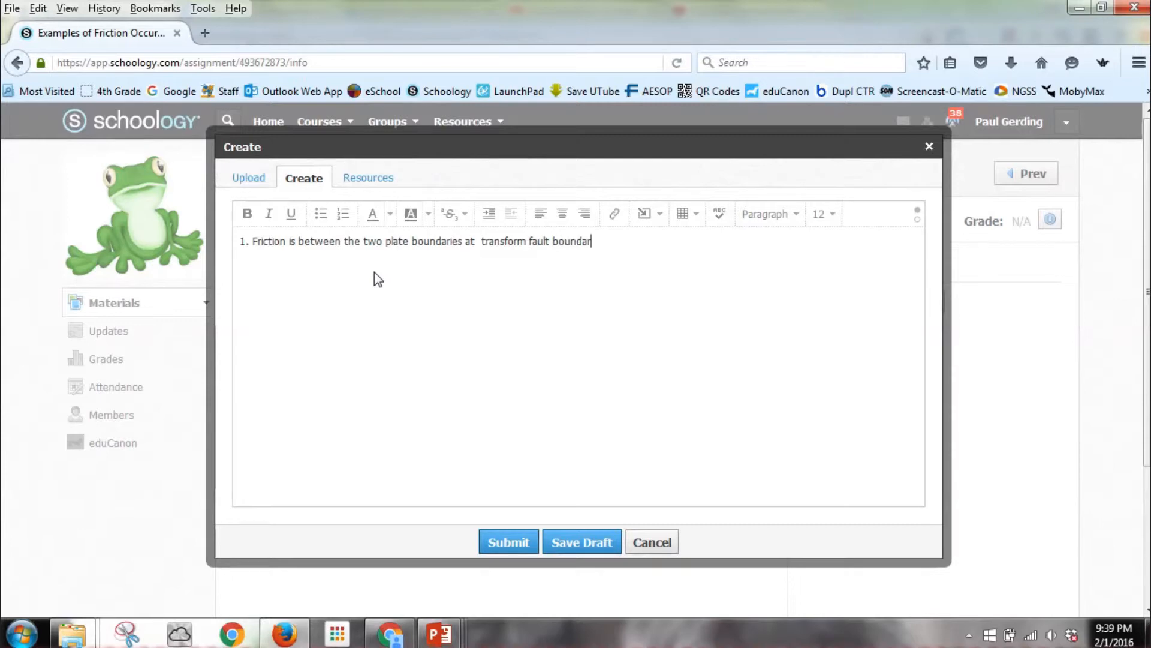
type("y.")
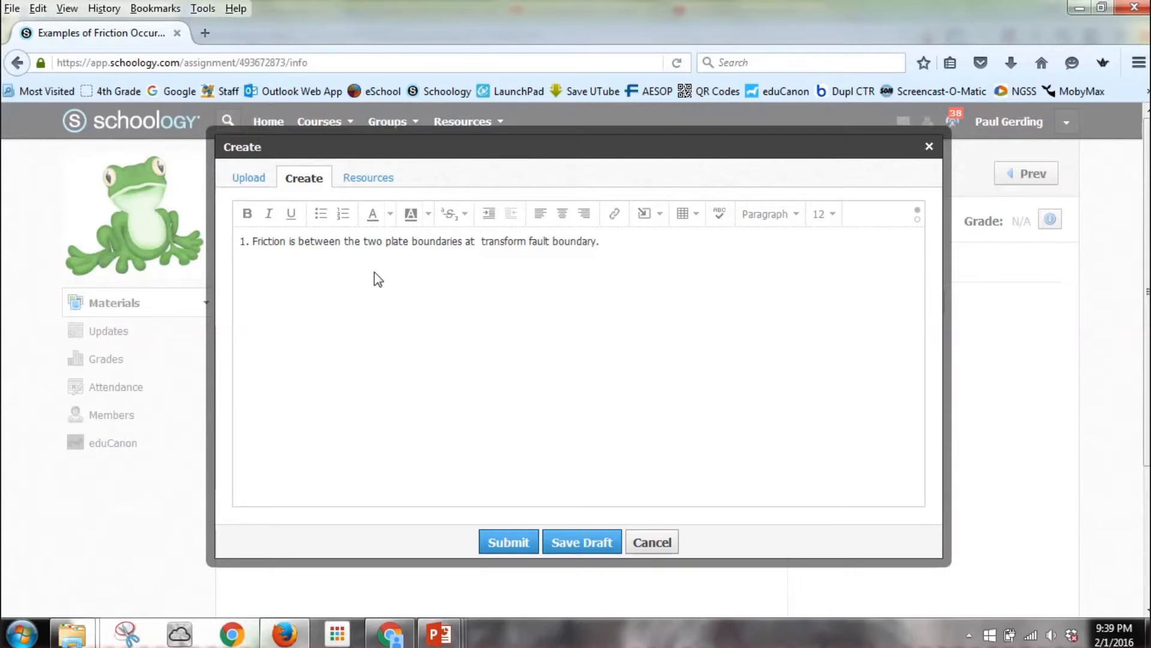
Step: Add a second numbered answer about rubbing hands together during the winter
left_click(476, 242)
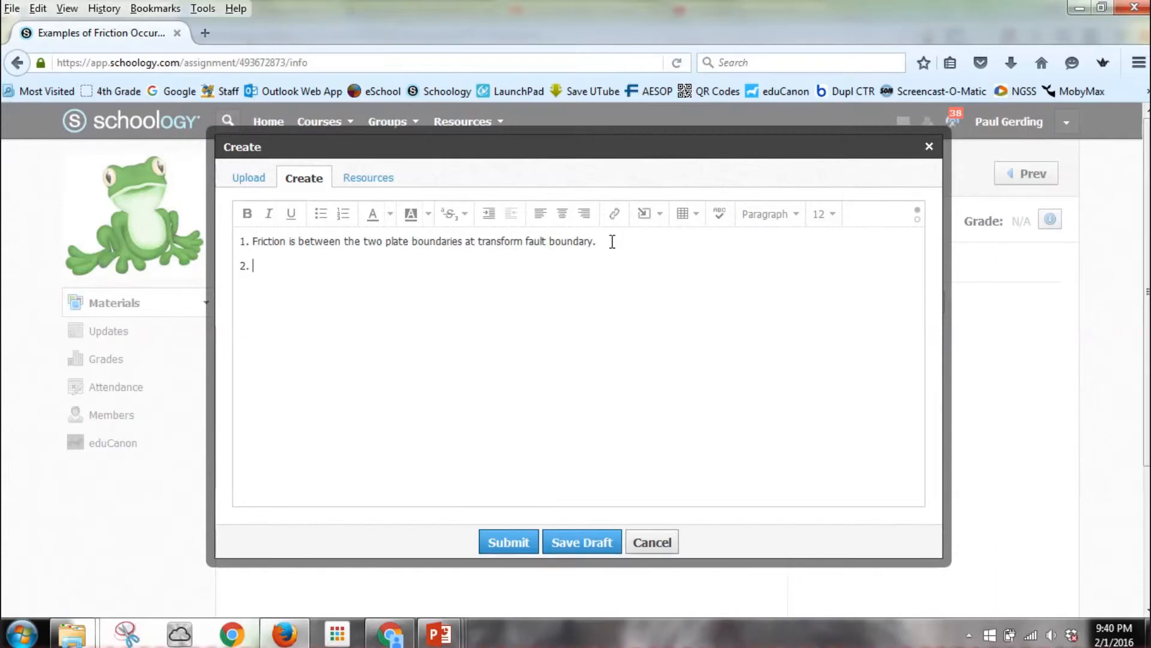
type("Firct")
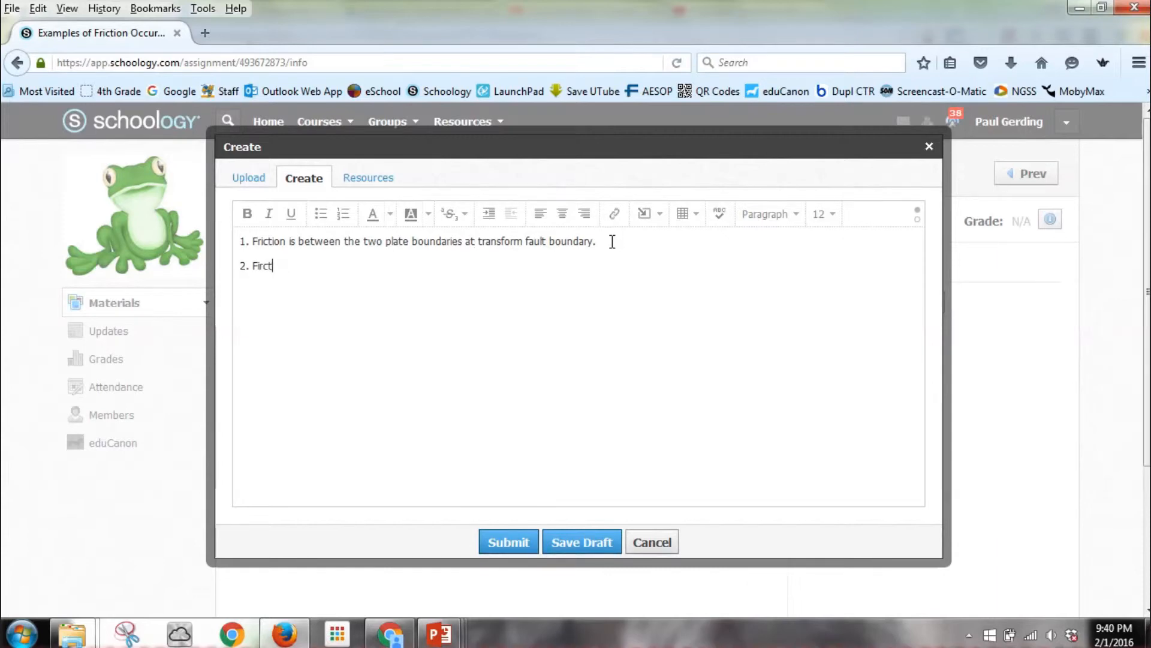
type("Friction is when I r")
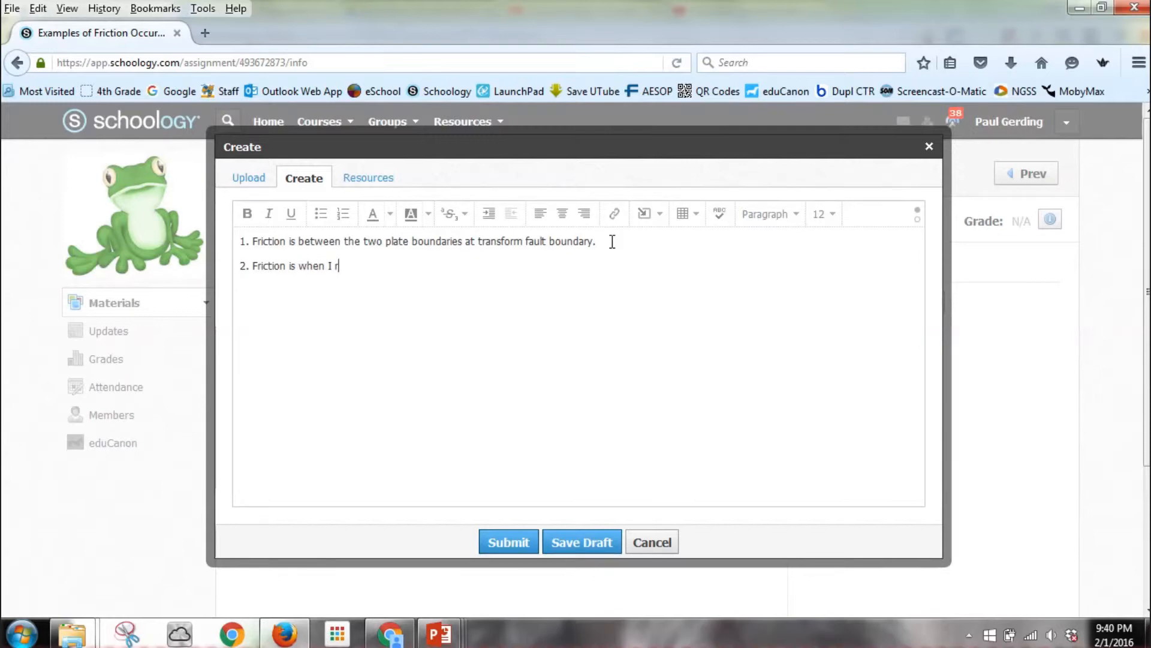
type("ub my hands together to stay war")
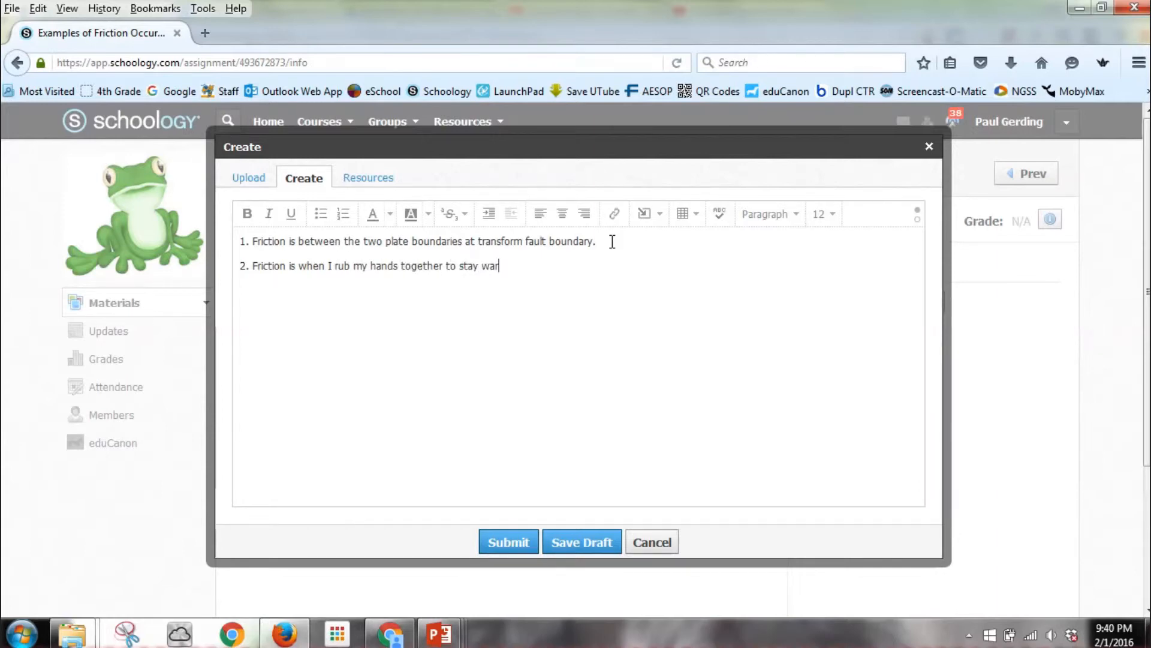
type("m during t")
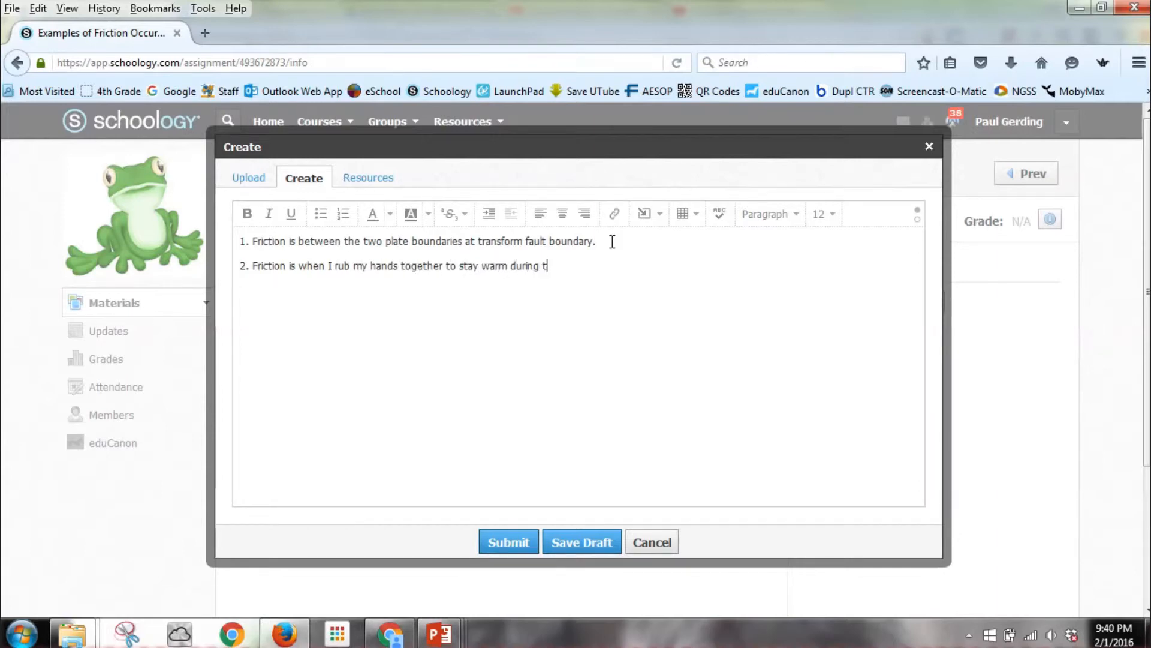
type("he winter.")
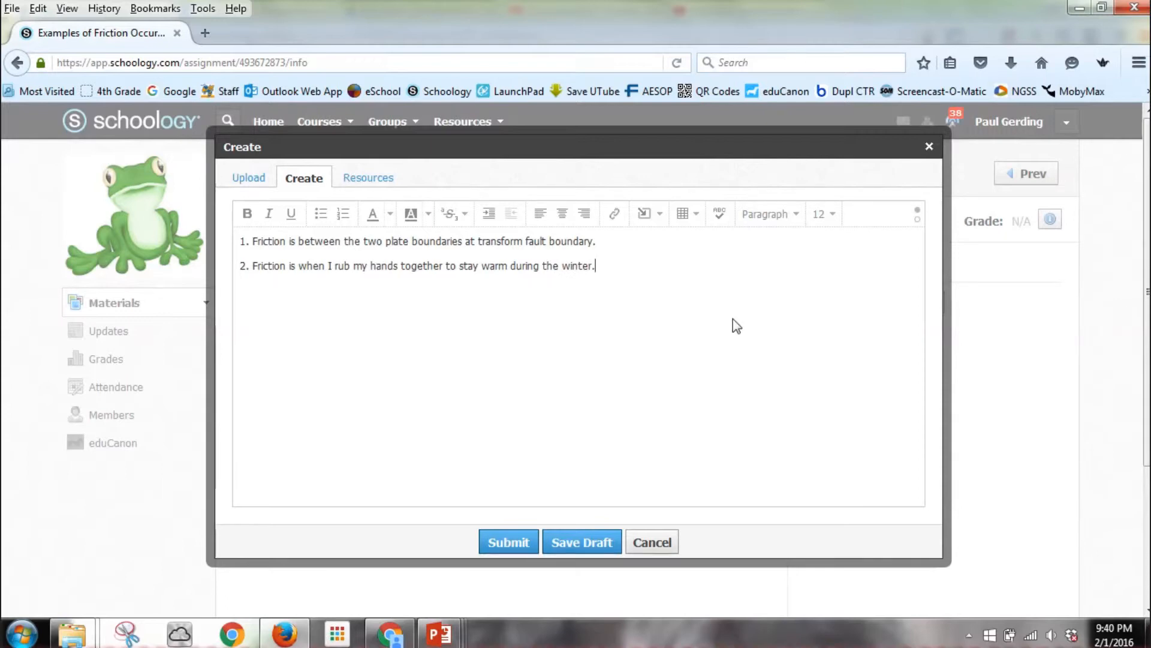
mouse_move(582, 543)
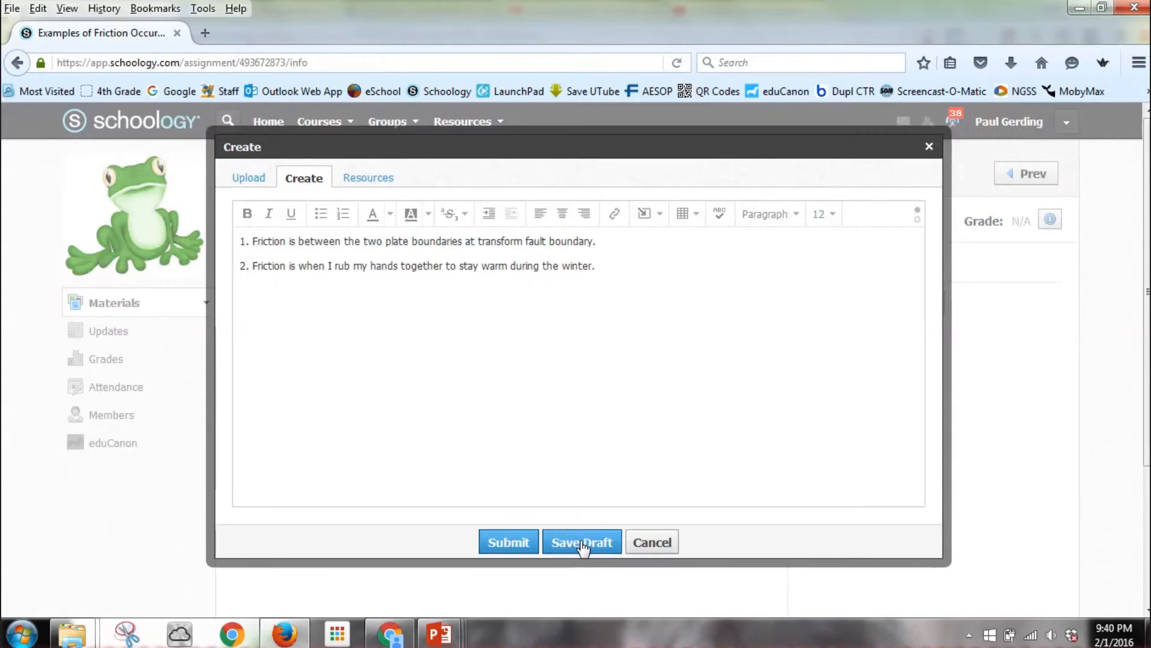
Step: Save the answers as a draft, reopen the draft, and submit it
left_click(581, 542)
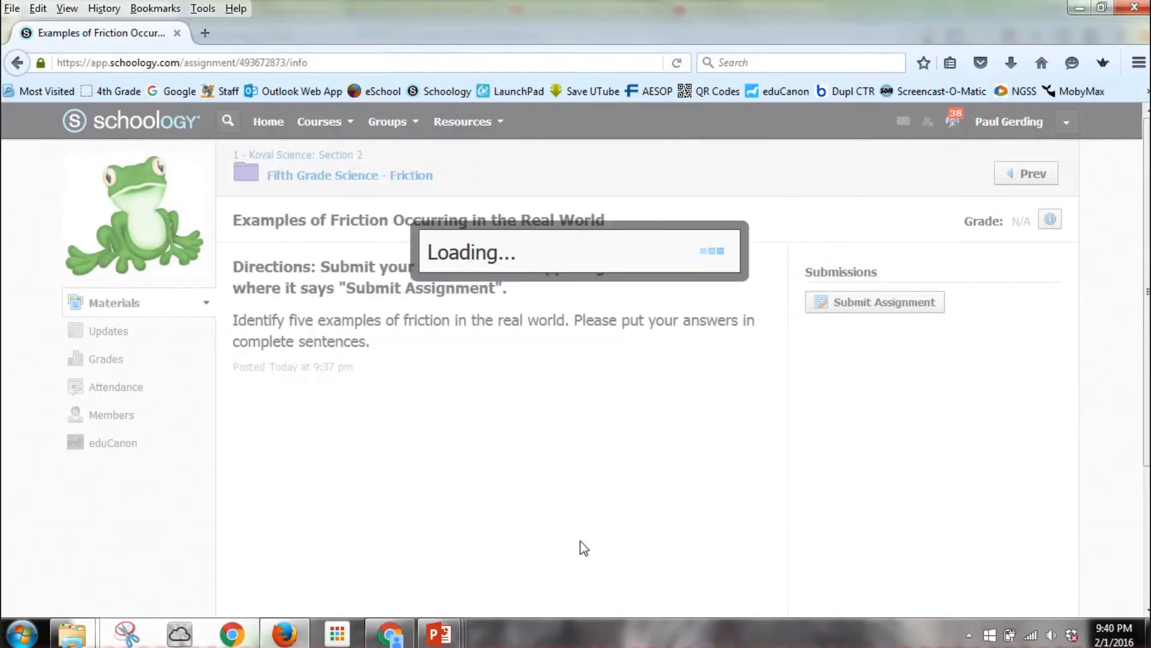
left_click(874, 302)
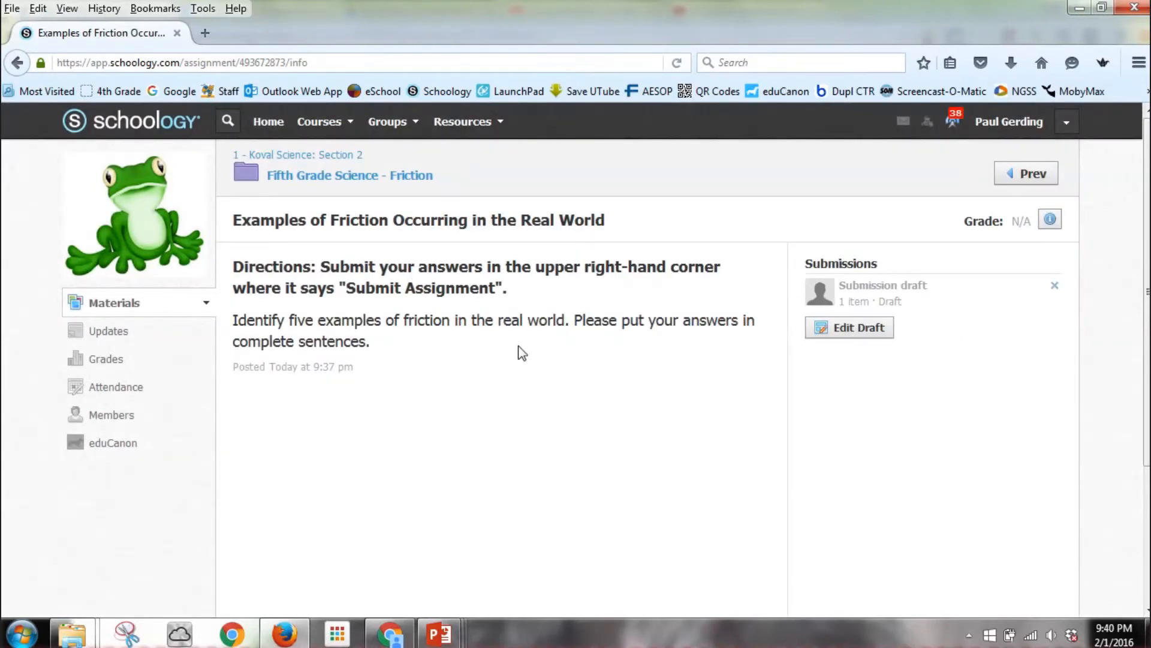
left_click(858, 328)
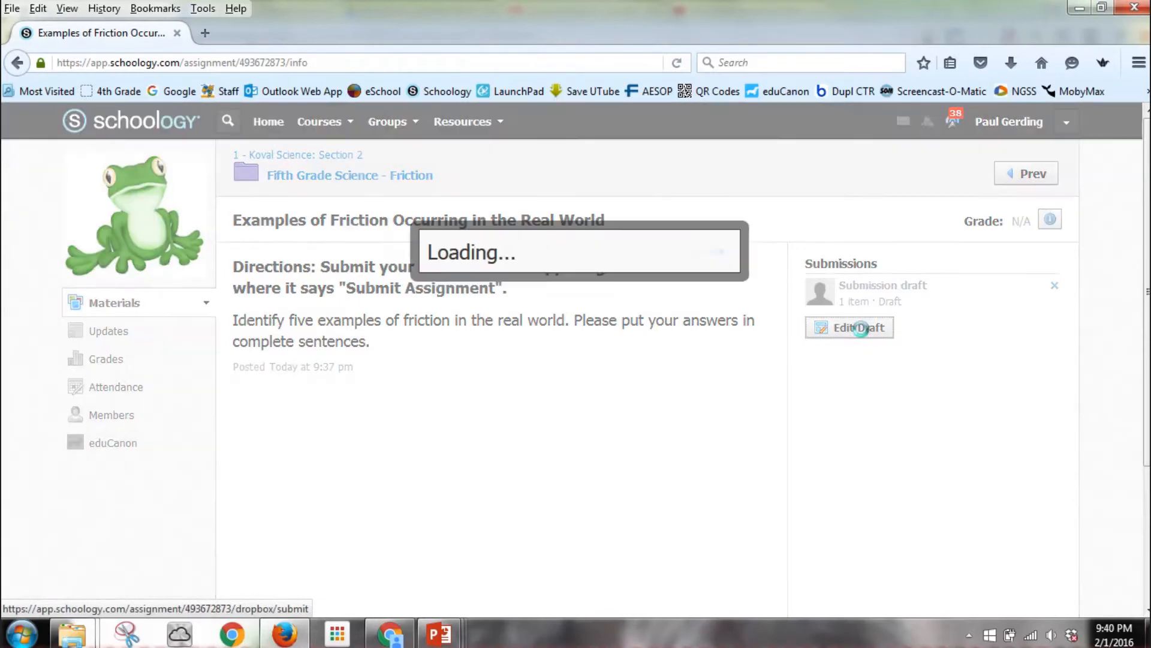
left_click(850, 327)
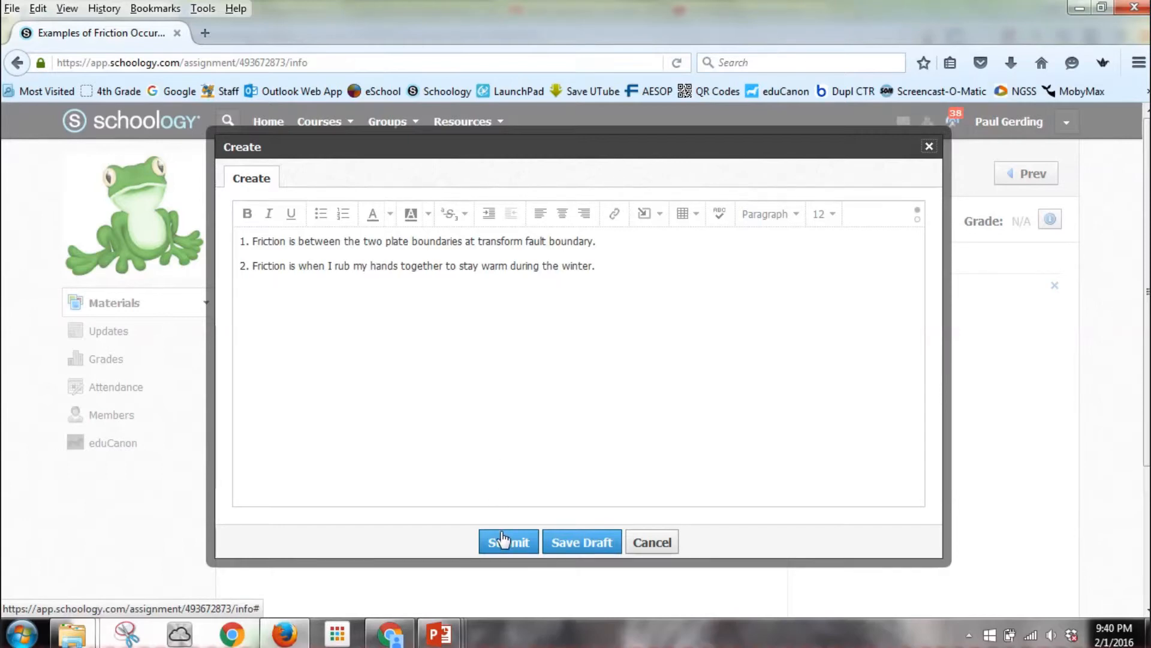
left_click(508, 543)
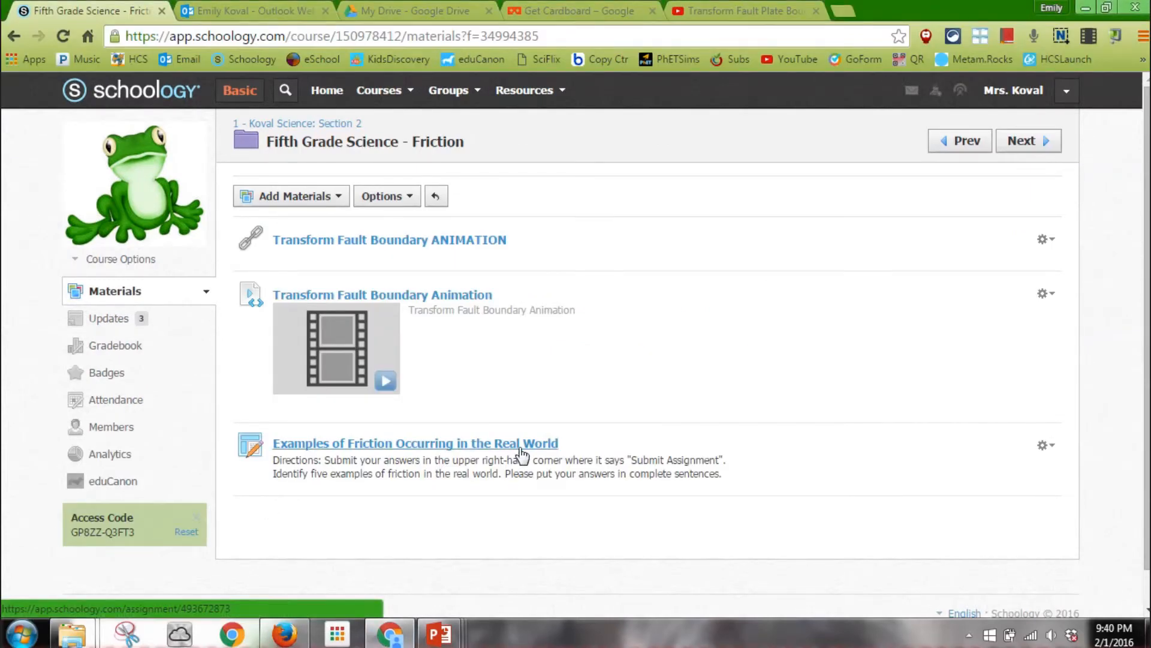
Step: As teacher, open the friction assignment, check notifications, and select the student's submission
left_click(415, 443)
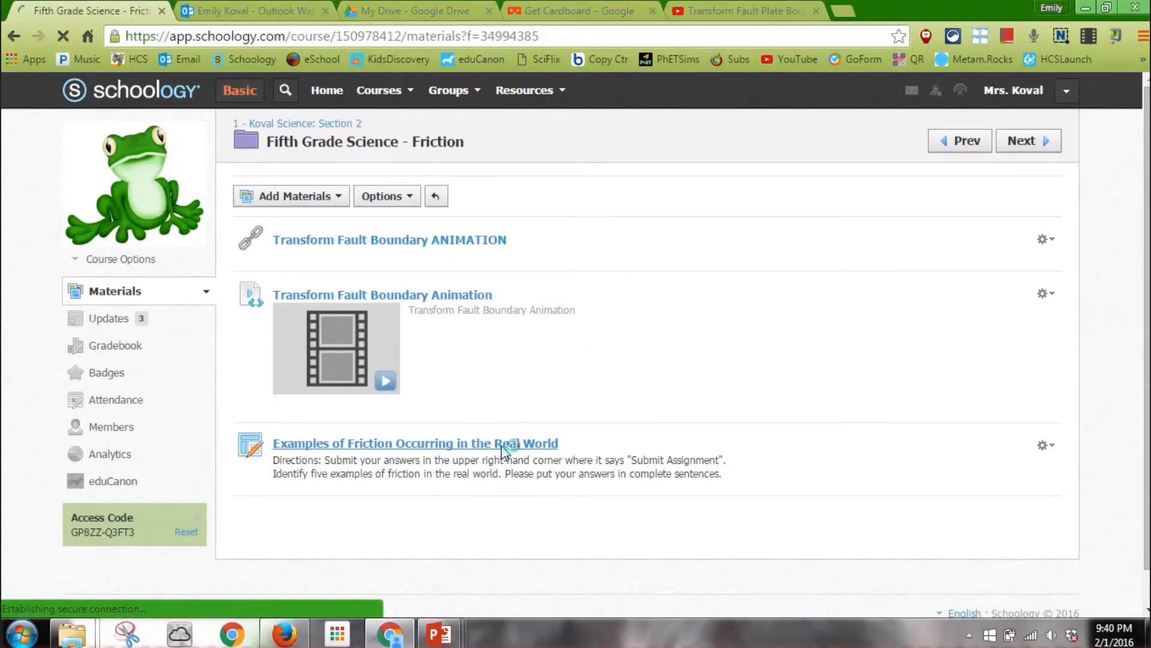
left_click(415, 442)
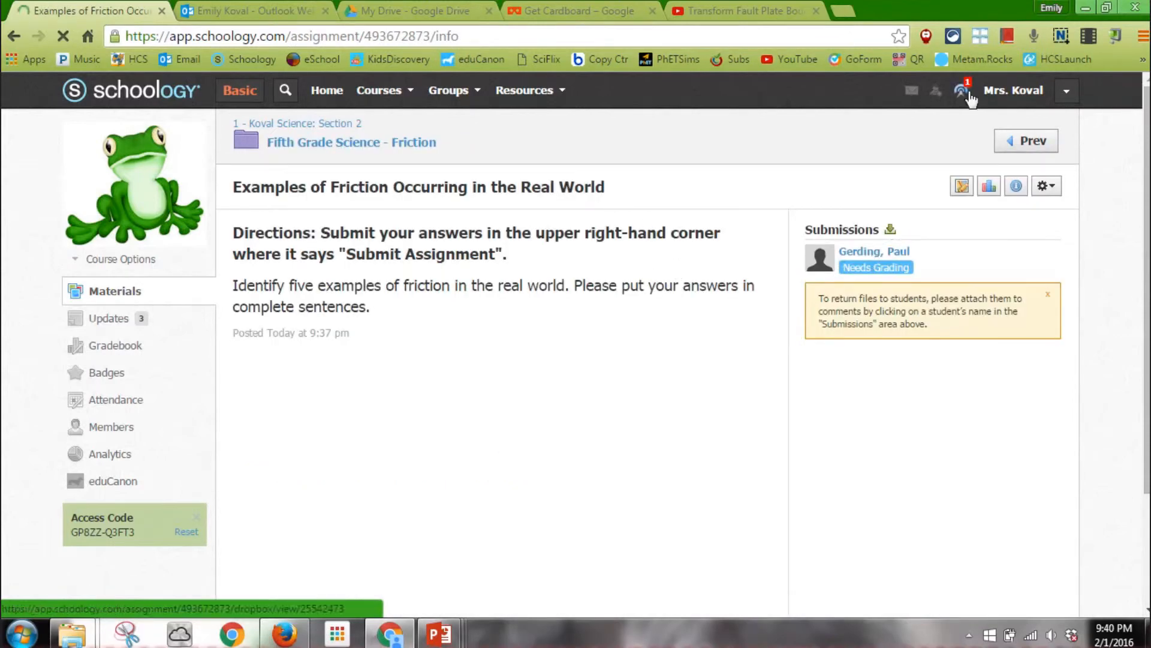
left_click(960, 91)
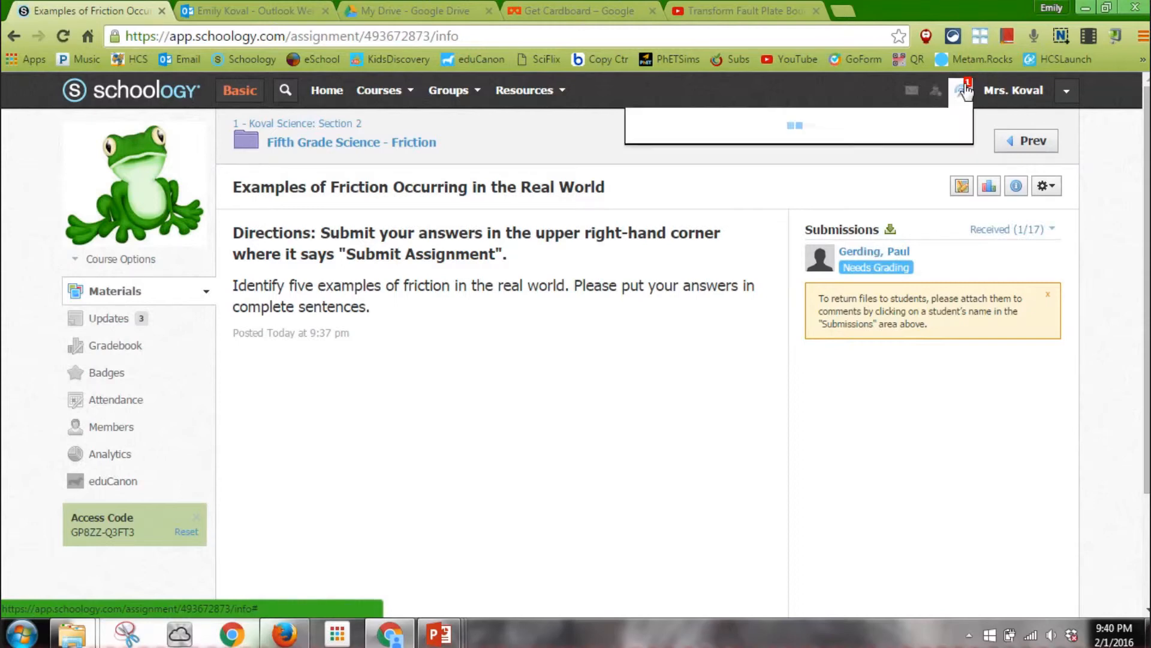
left_click(959, 89)
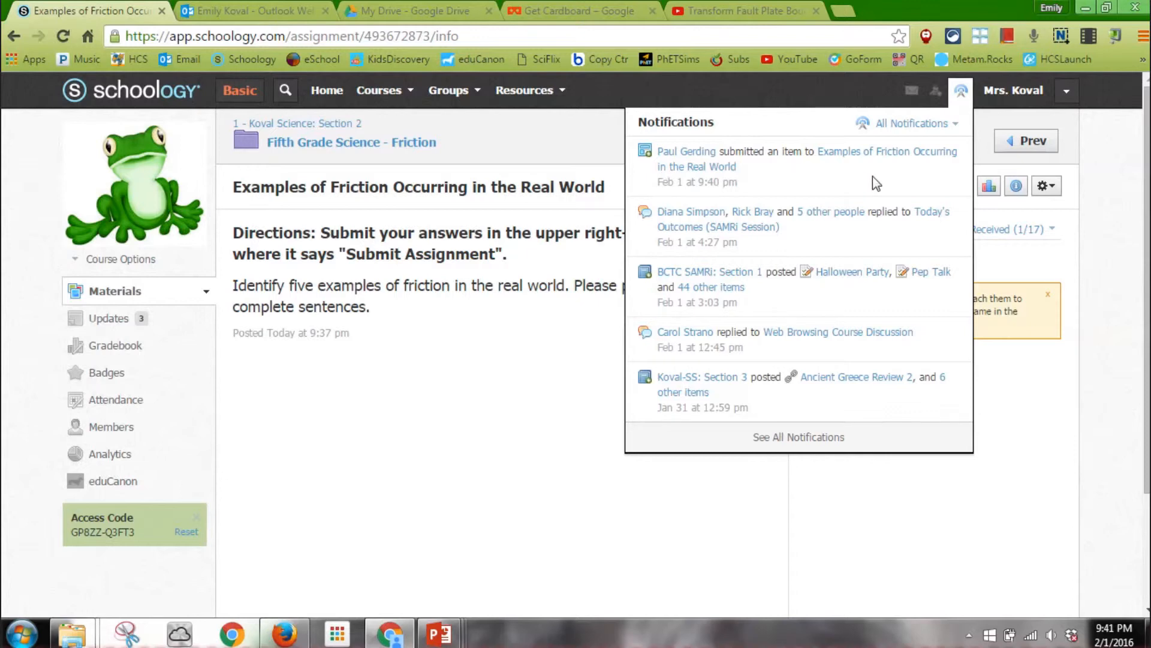
left_click(960, 89)
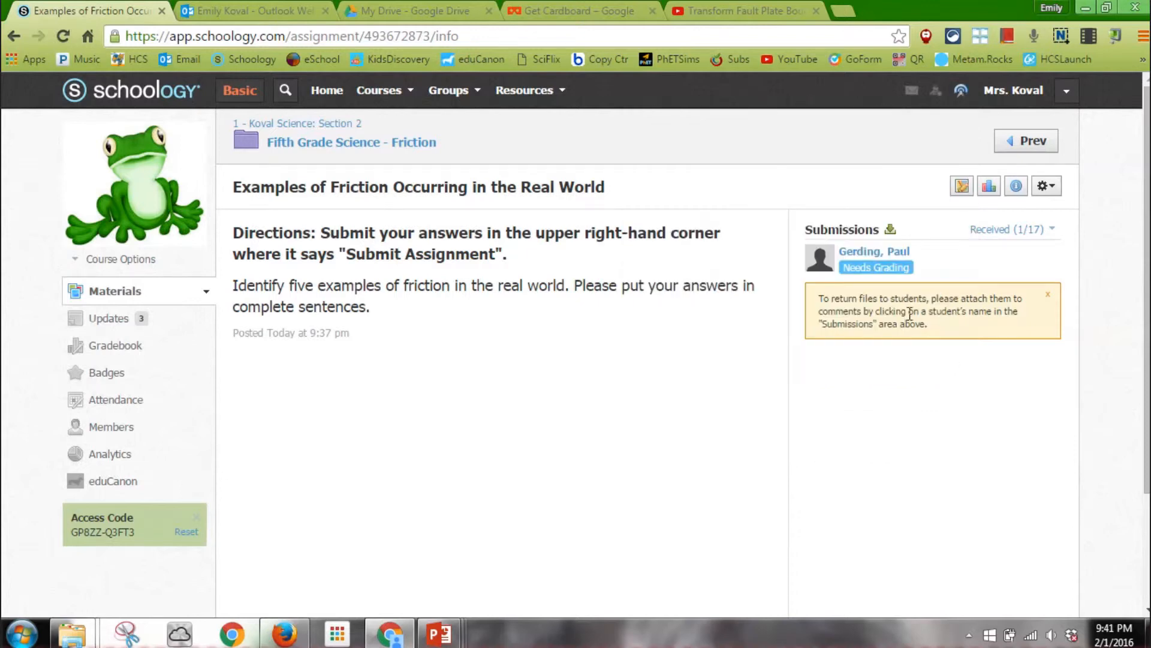
left_click(874, 251)
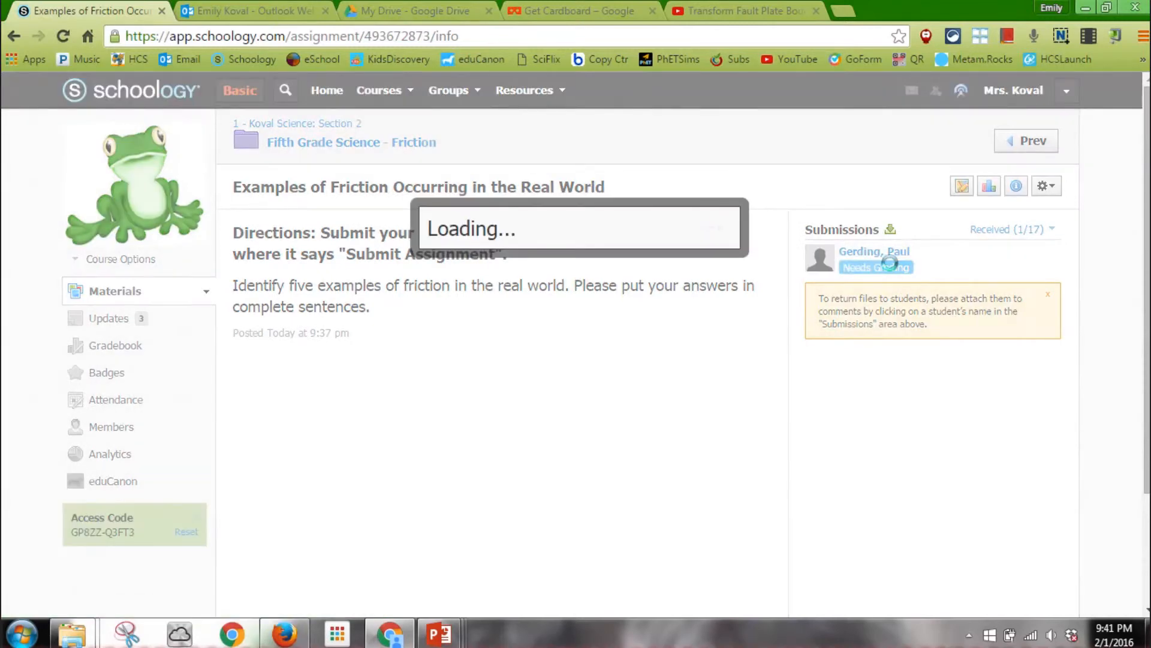
Step: Try downloading the submitted file, cancel the save, and zoom the viewer to 150%
left_click(874, 251)
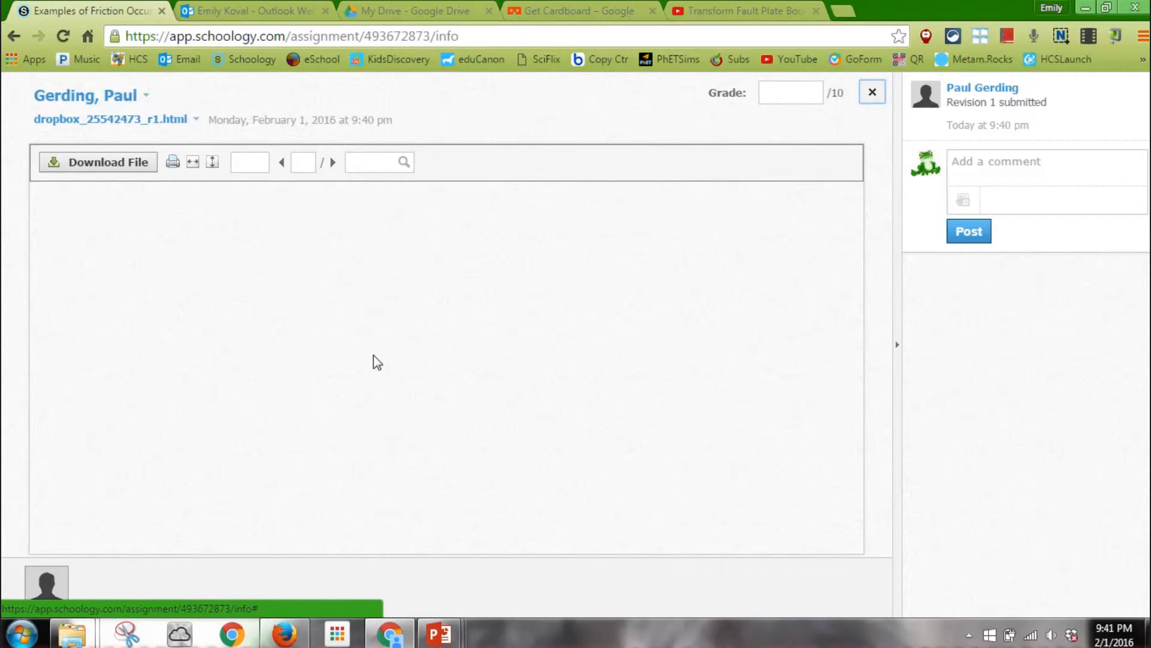
mouse_move(222, 262)
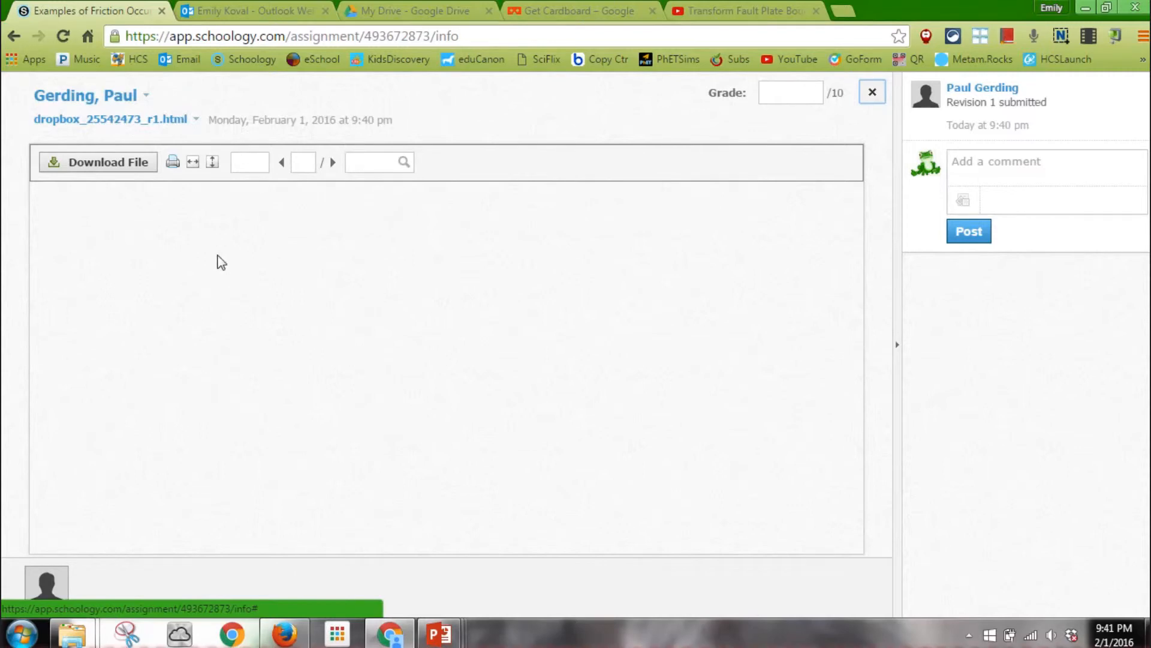
mouse_move(164, 238)
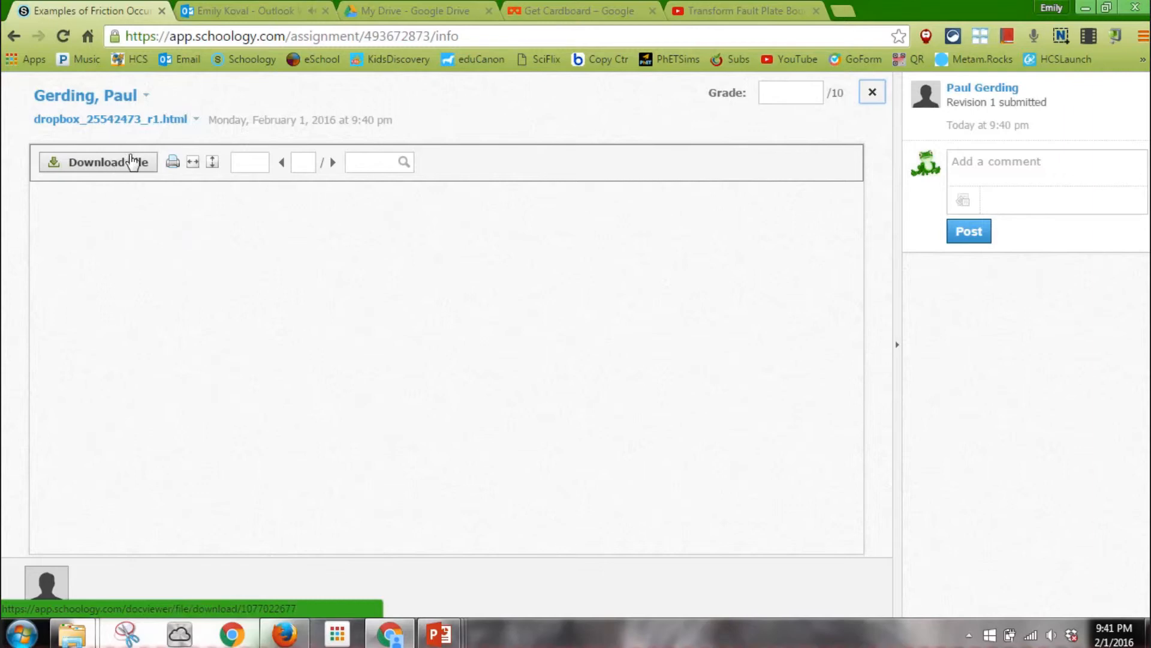
left_click(107, 163)
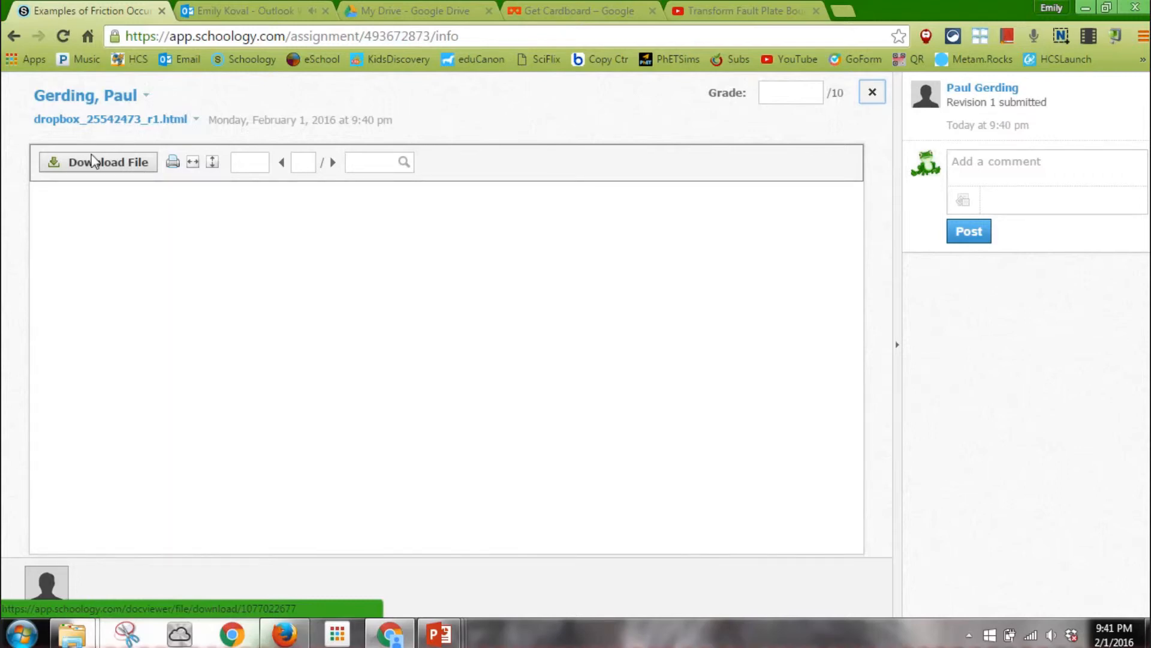
left_click(107, 162)
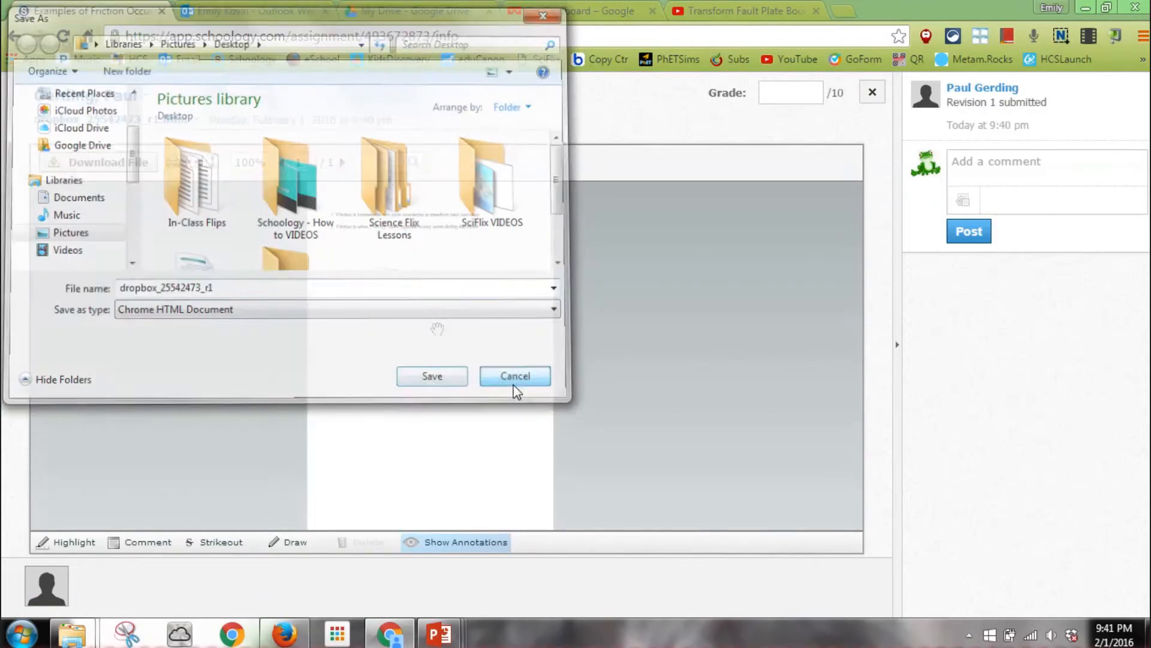
left_click(514, 376)
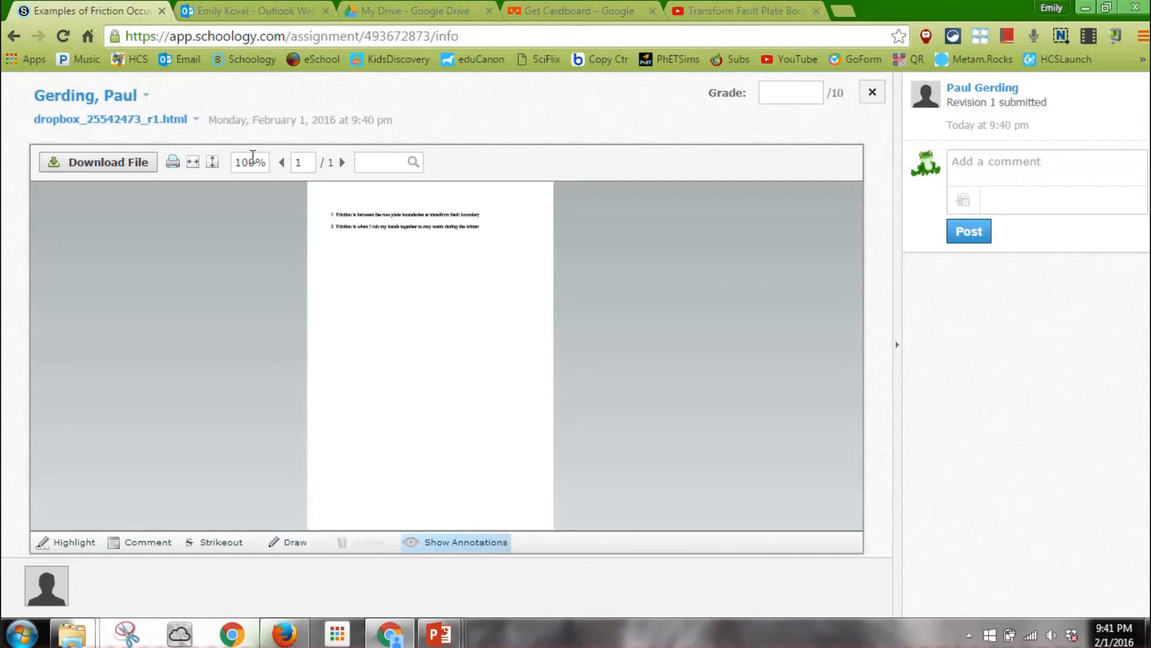
left_click(249, 161)
type("150")
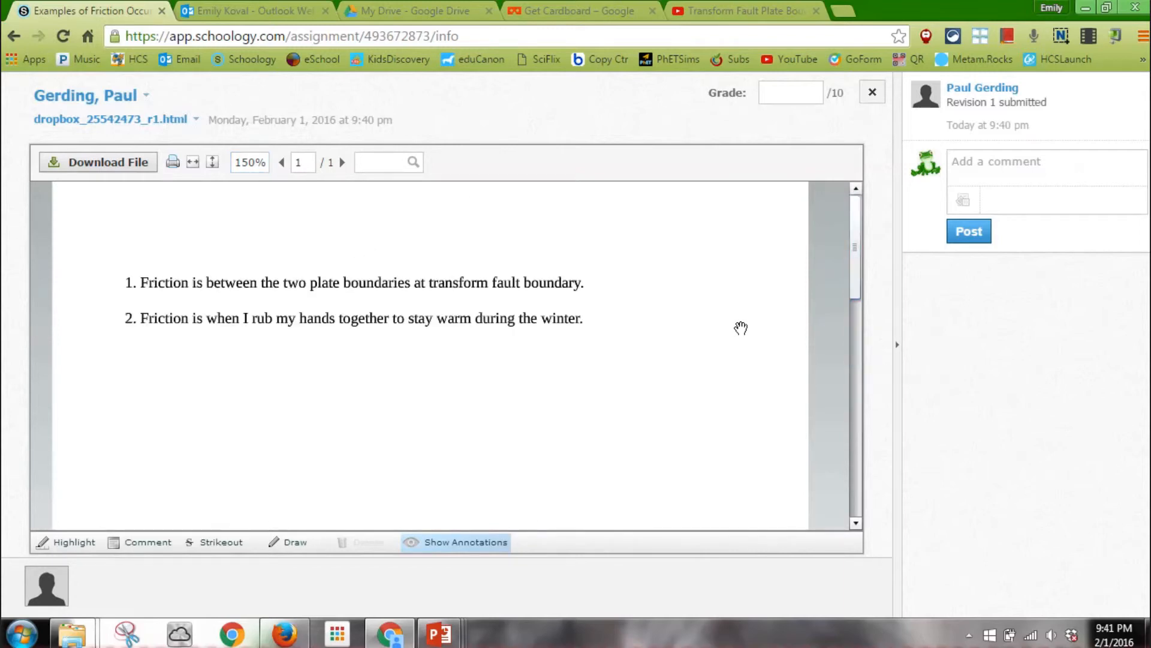
Step: Enter a grade of 4 with the comment 'Where are your other 3 examples of friction?'
left_click(789, 92)
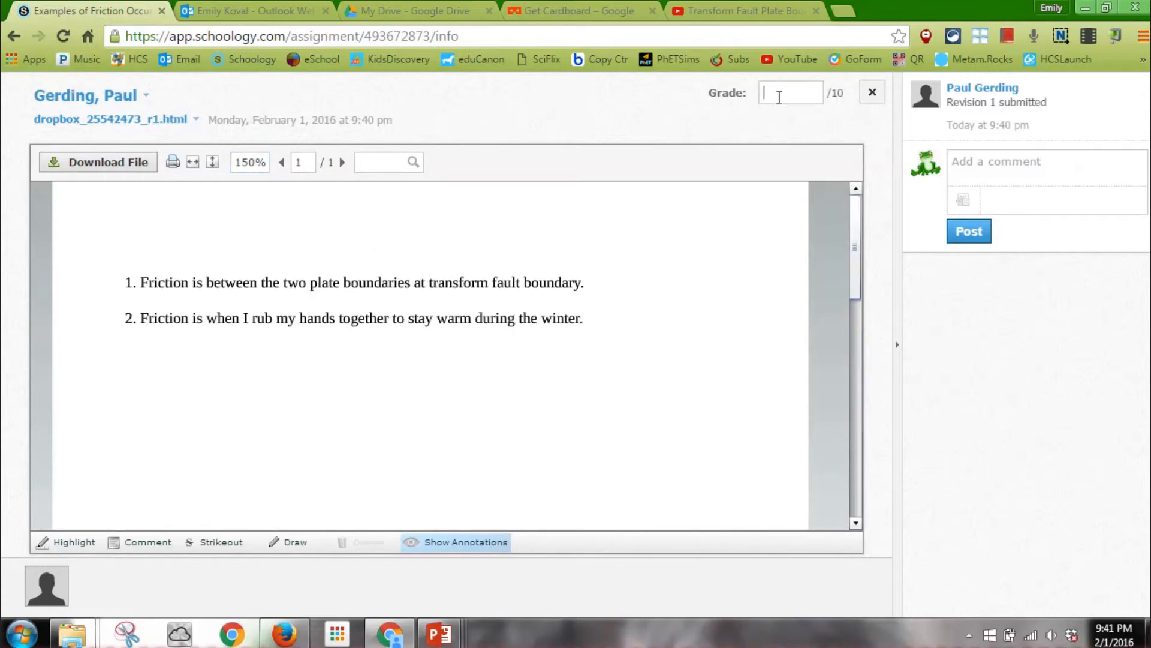
type("4")
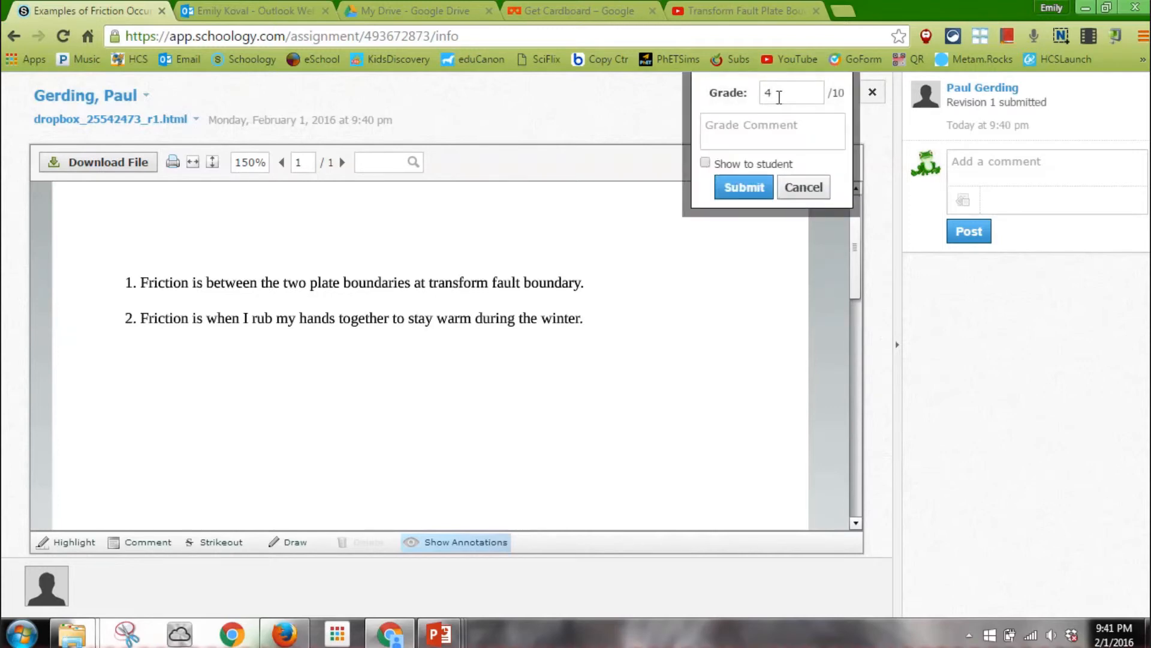
left_click(772, 131)
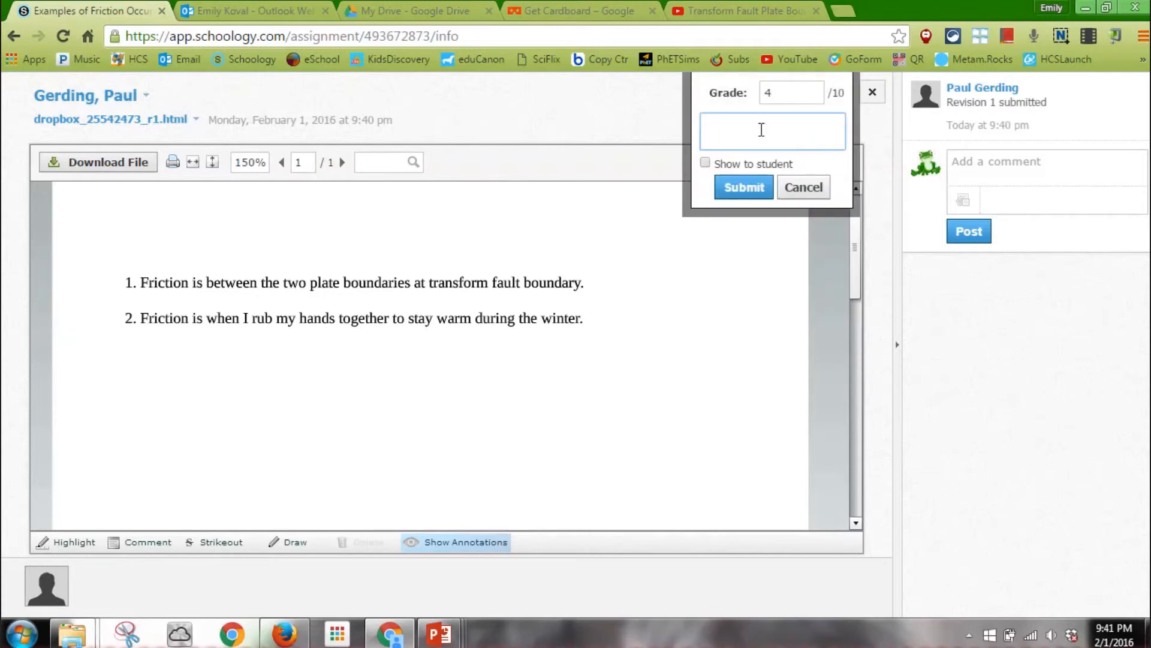
type("Where")
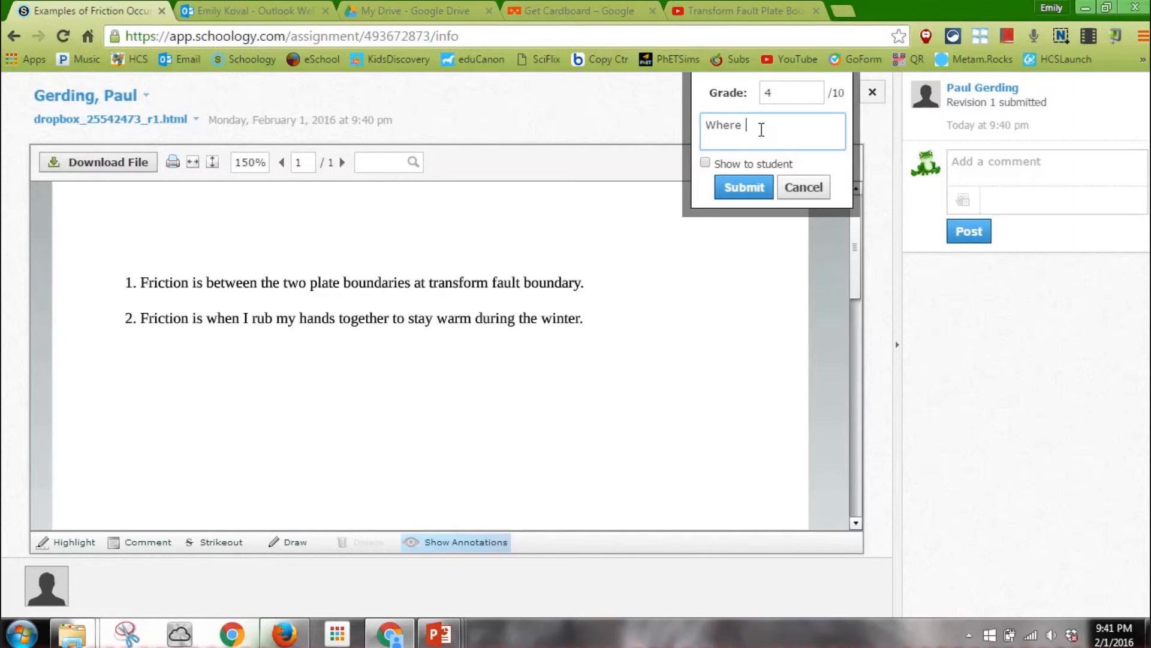
type("are your other")
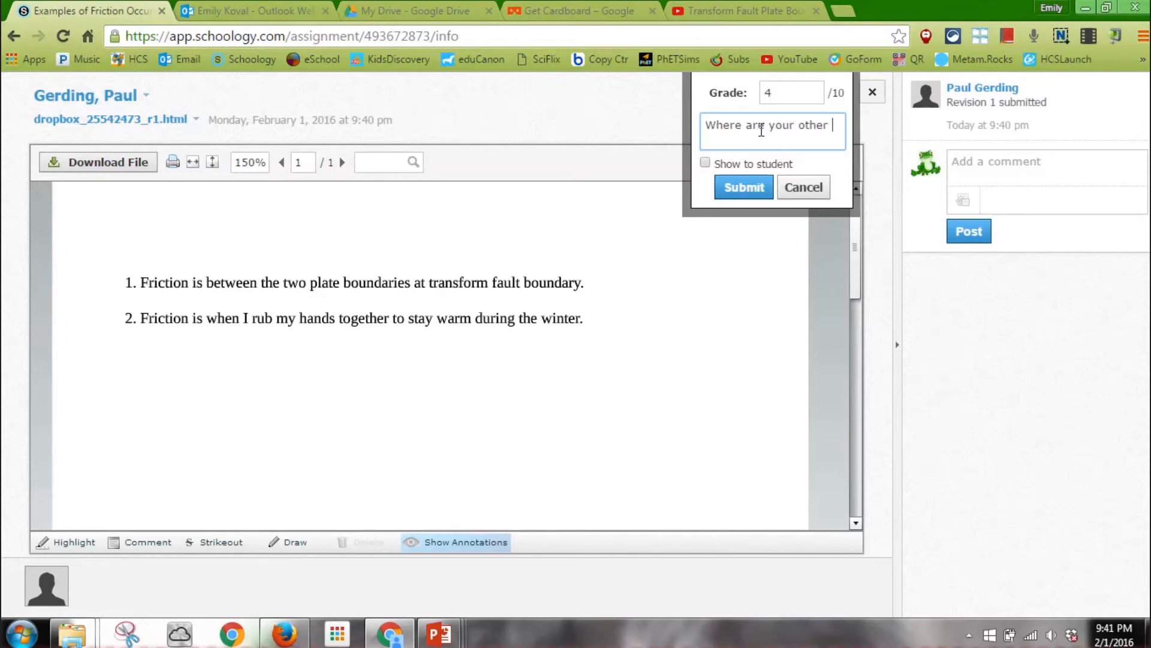
type("3 examples of")
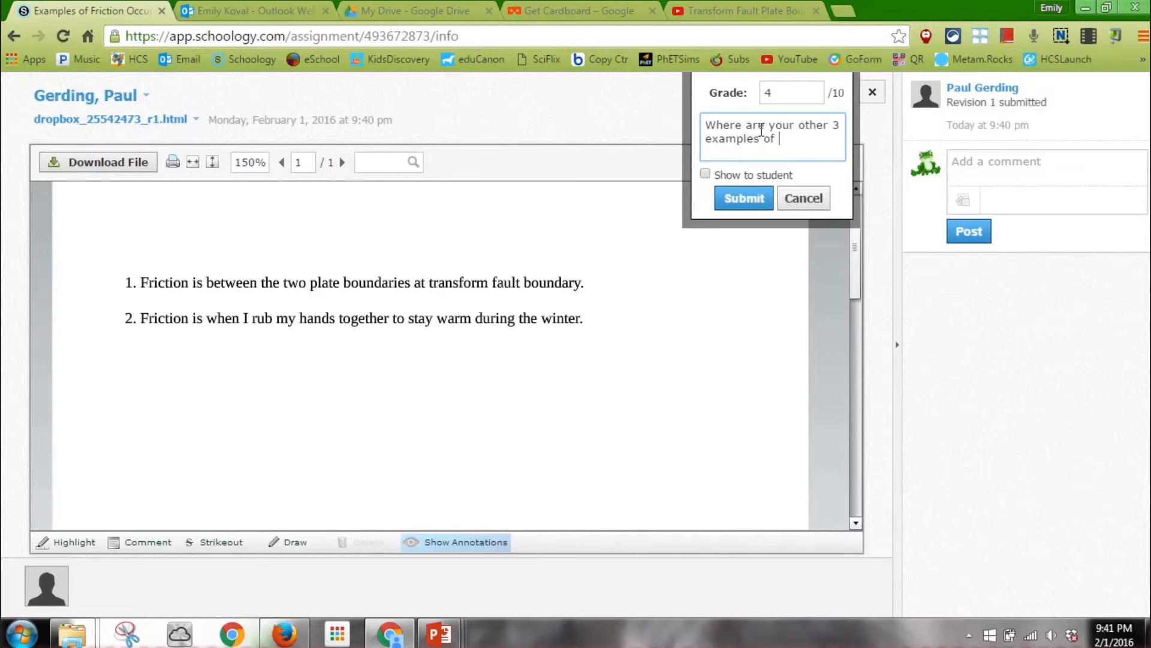
type("friction?")
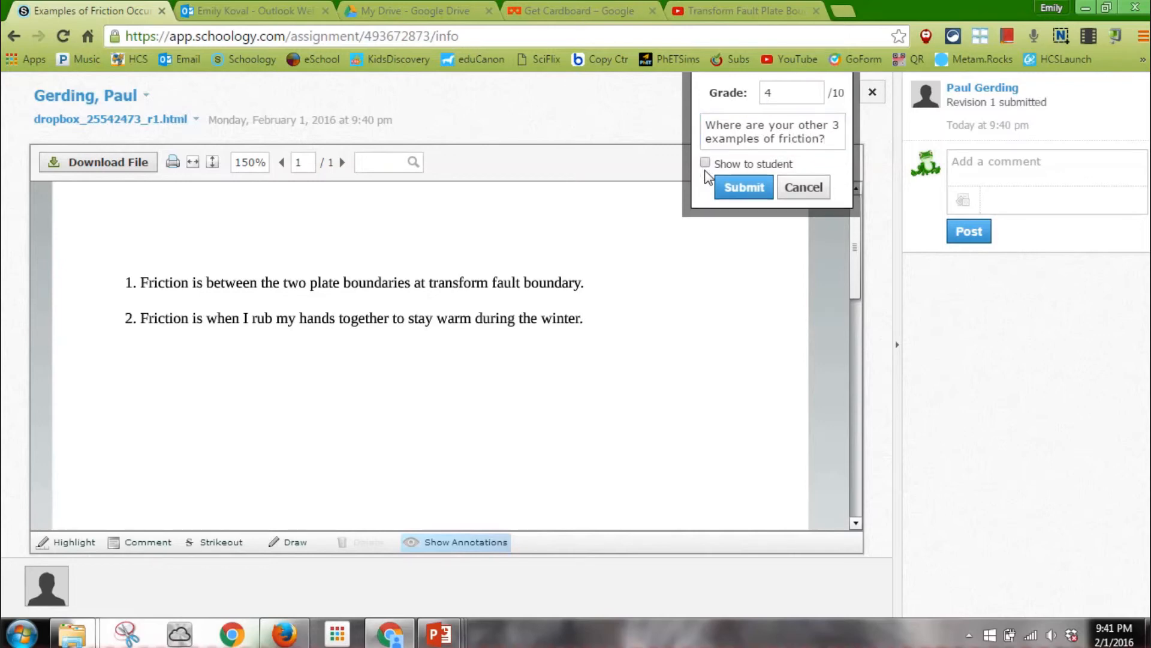
Step: Make the comment visible to the student, submit the grade, and close the viewer
left_click(704, 163)
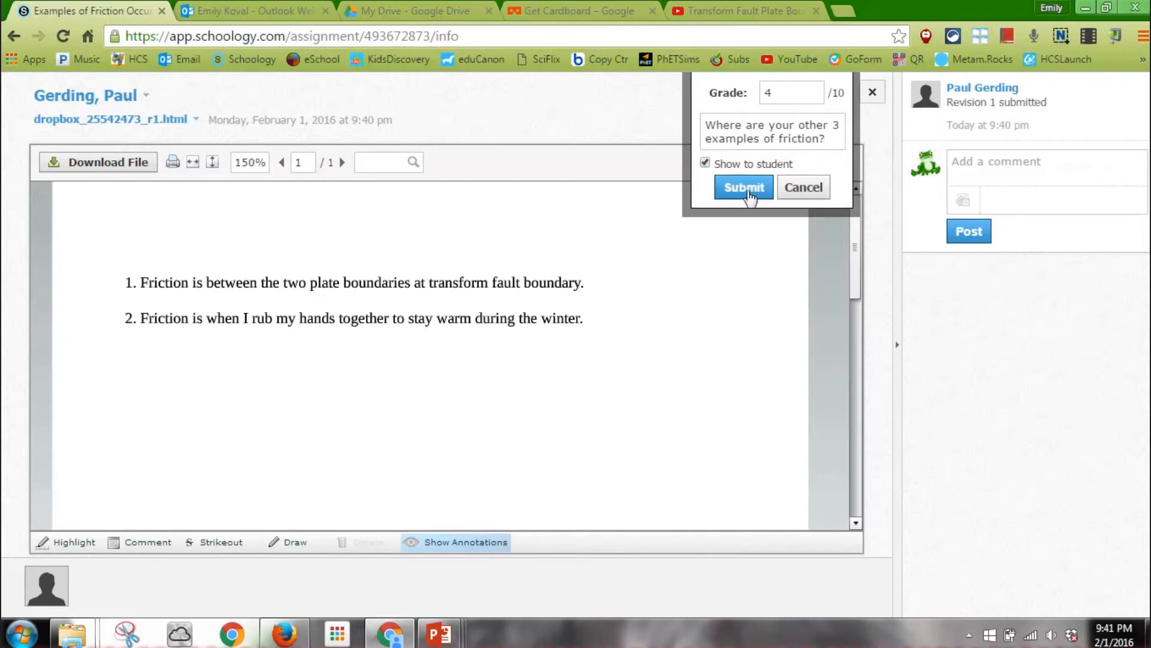
left_click(743, 187)
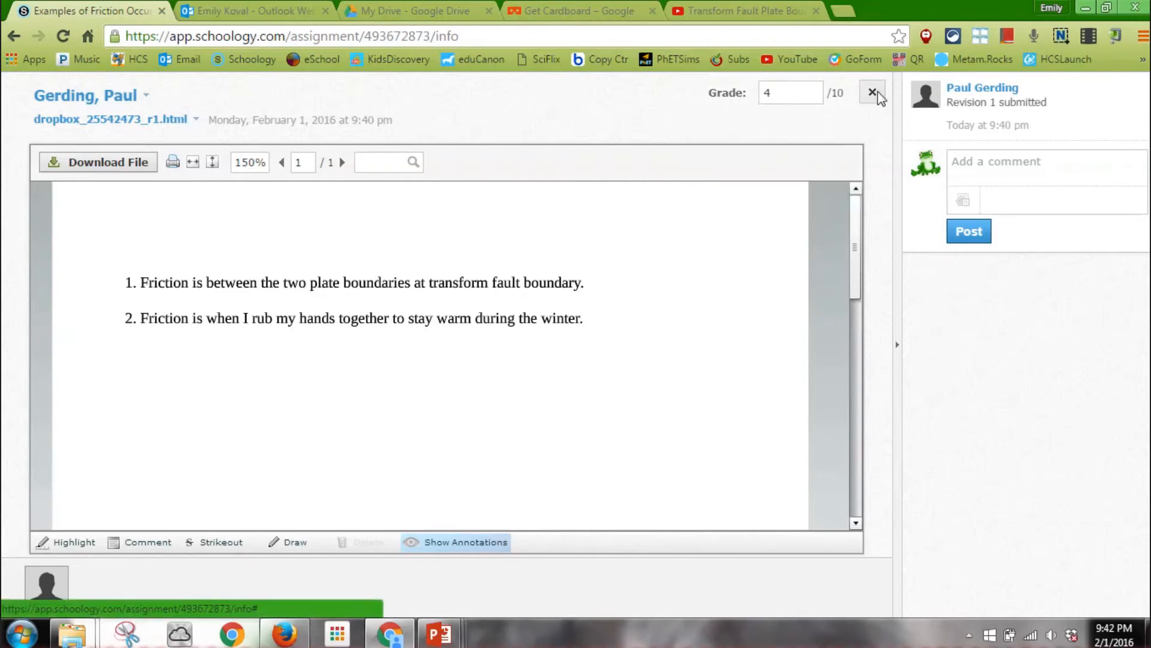
left_click(873, 92)
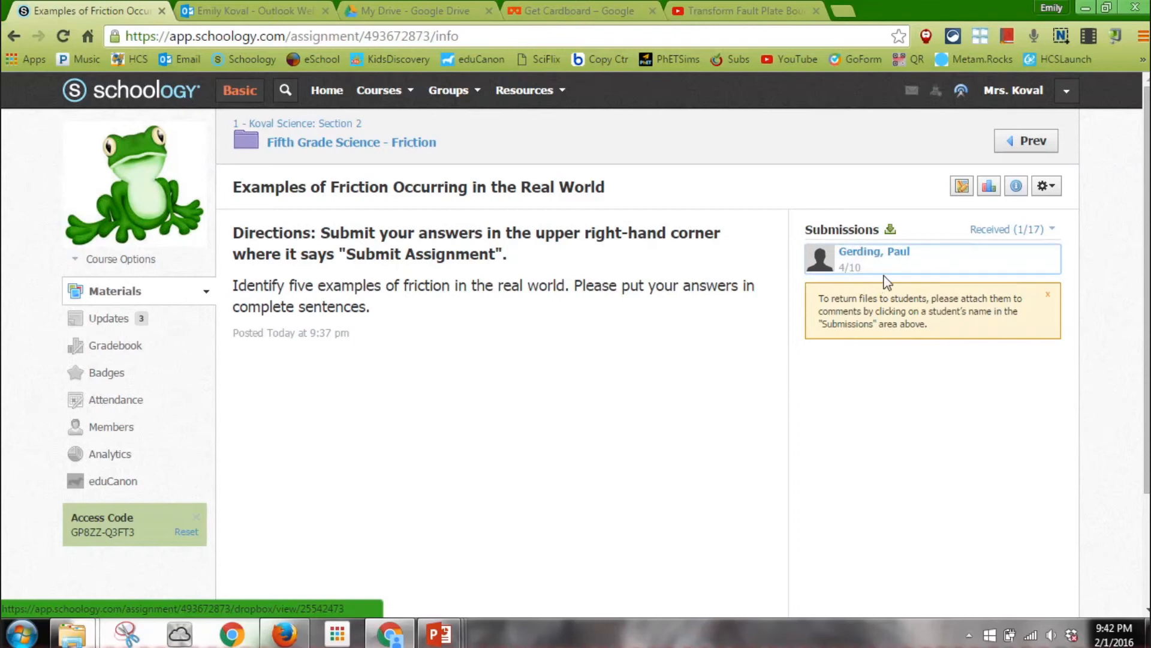
mouse_move(785, 377)
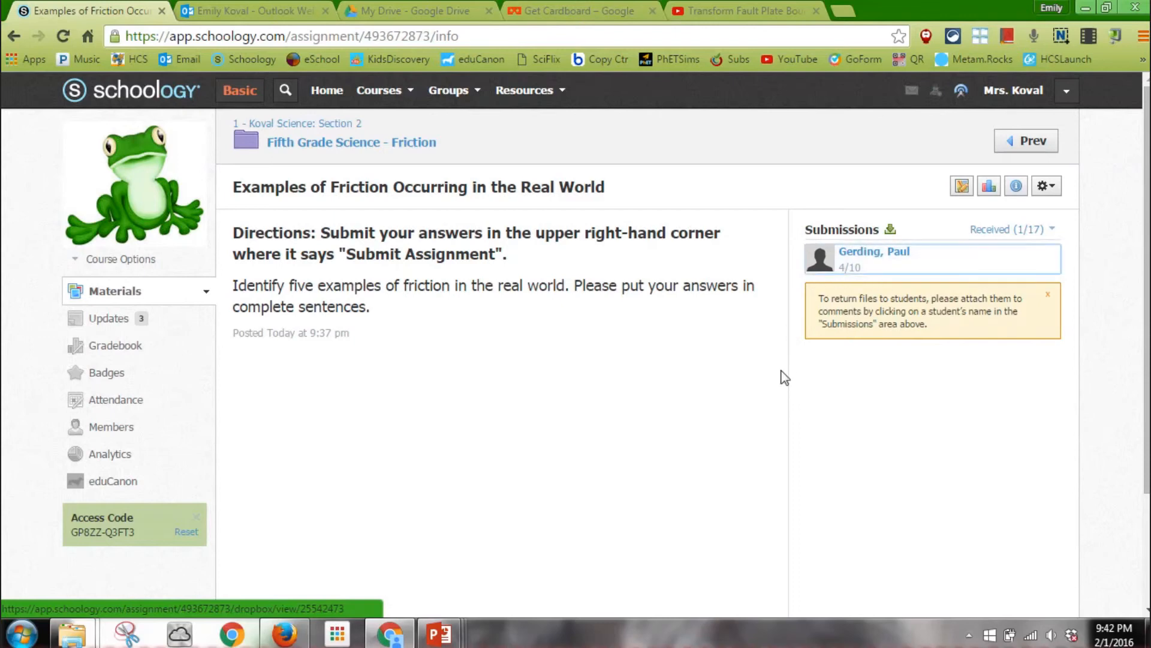
mouse_move(331, 586)
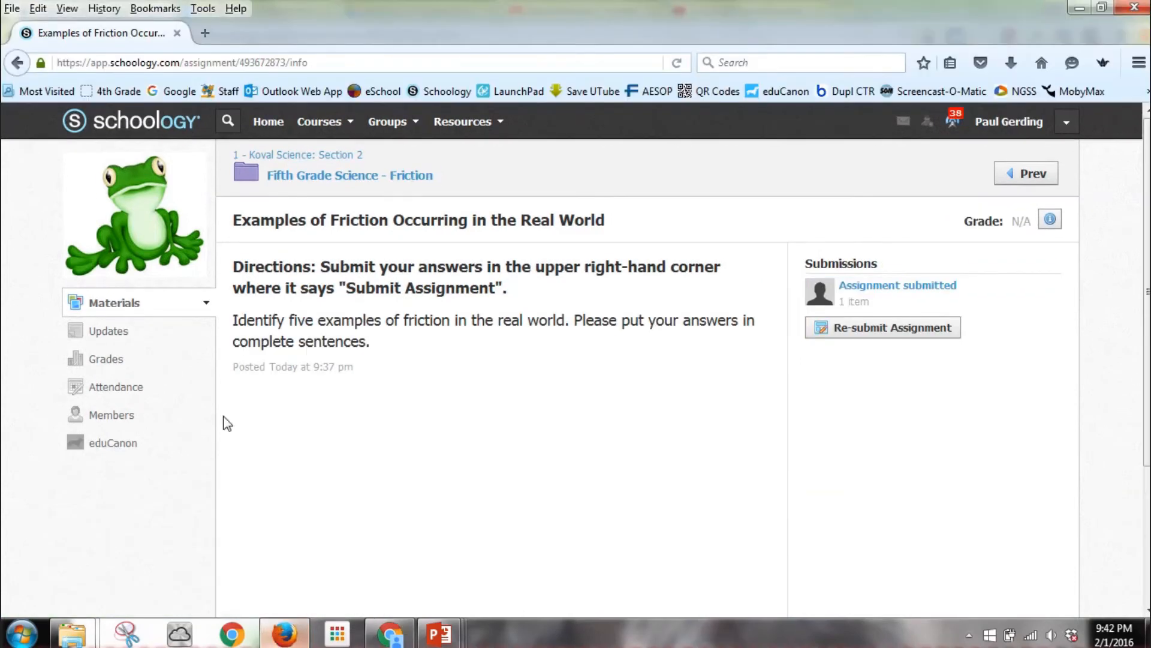
mouse_move(314, 196)
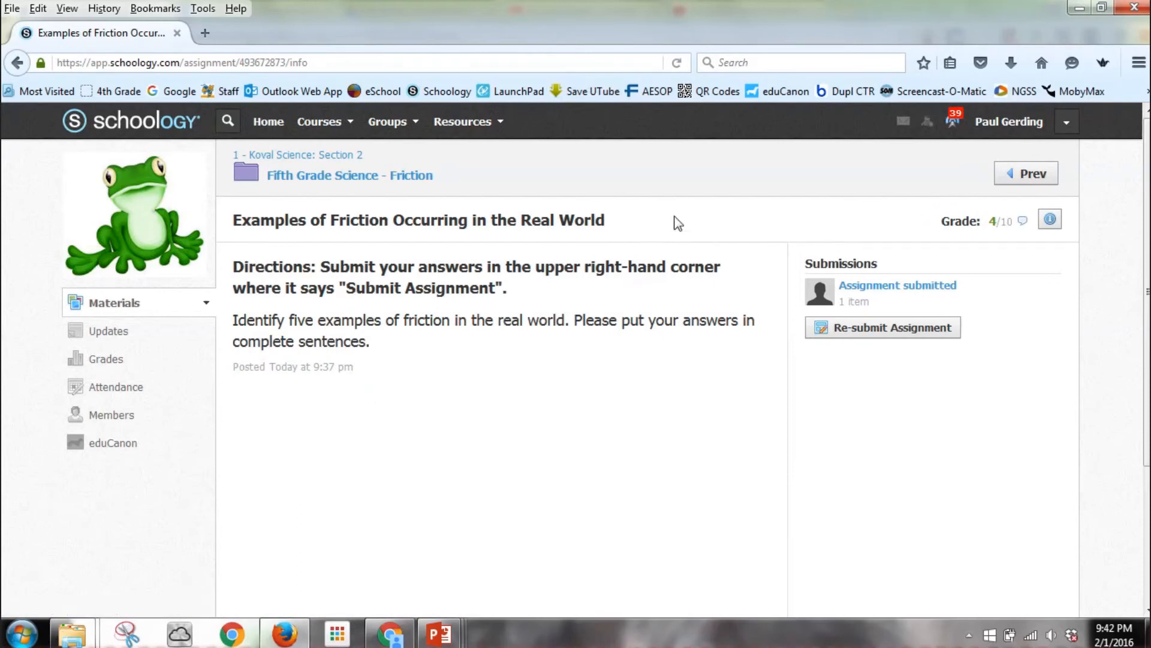
mouse_move(933, 235)
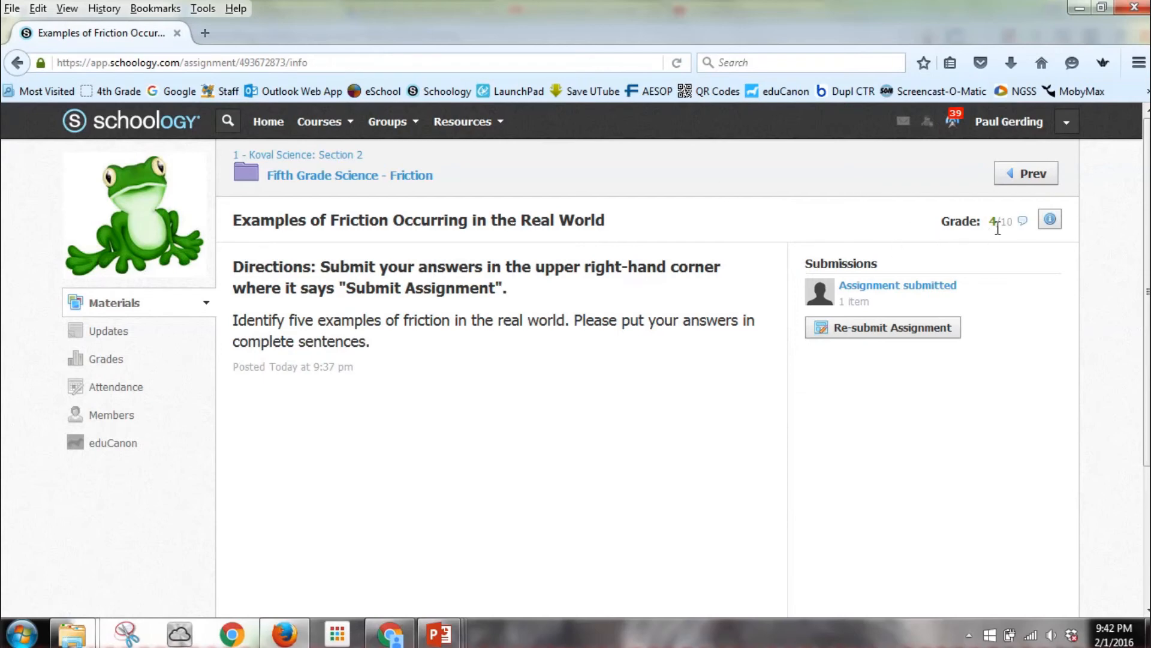
mouse_move(1023, 221)
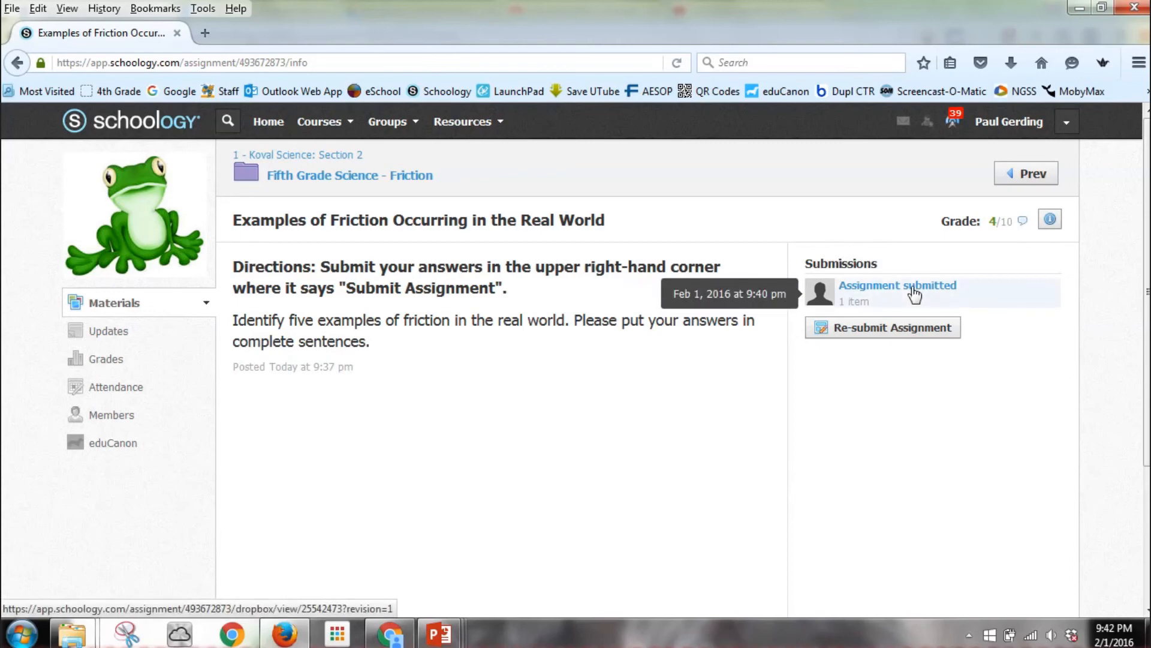
Step: Create a new draft from the submitted revision, add a third line 'blah blah b', and save it
left_click(898, 285)
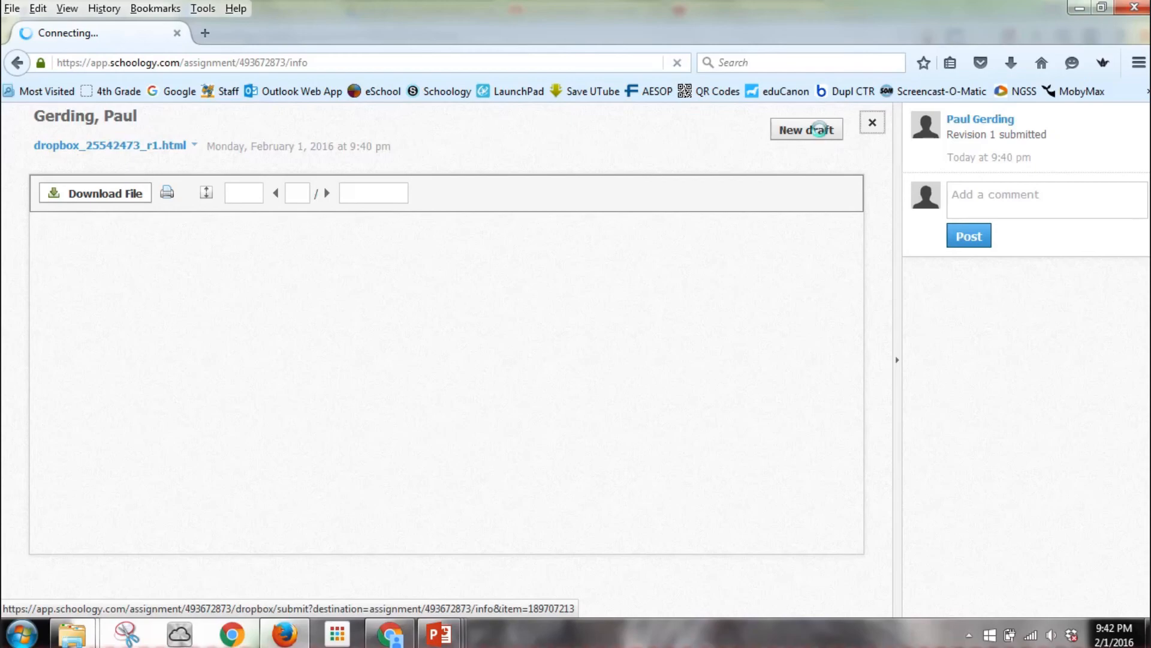
left_click(806, 130)
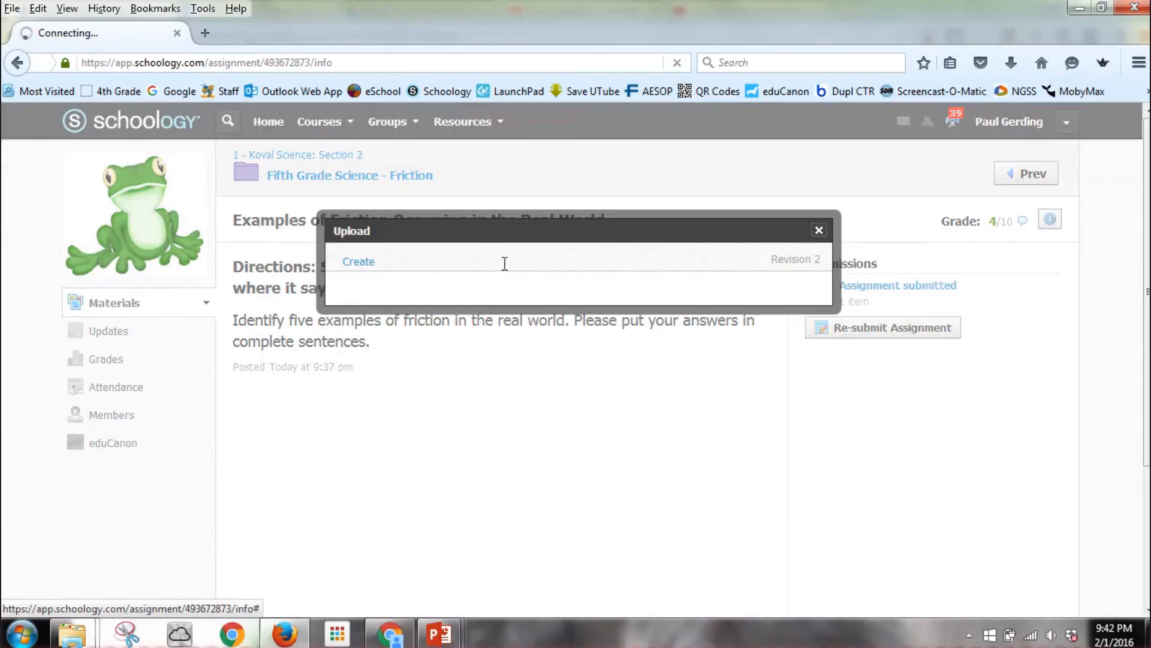
left_click(358, 262)
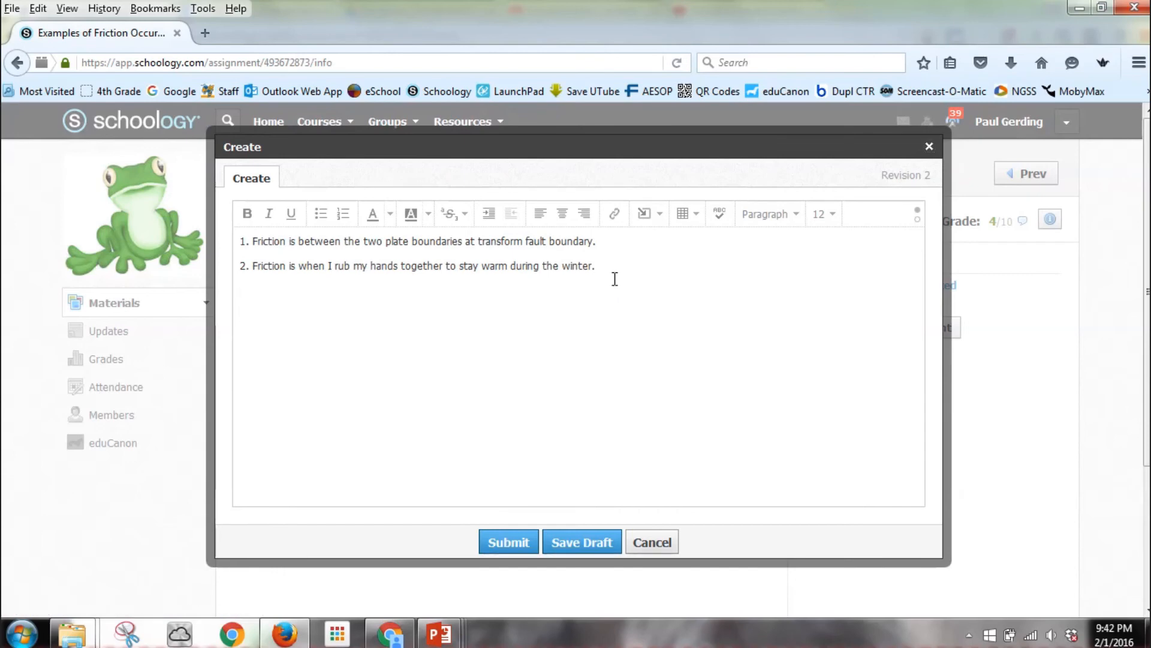
type("b")
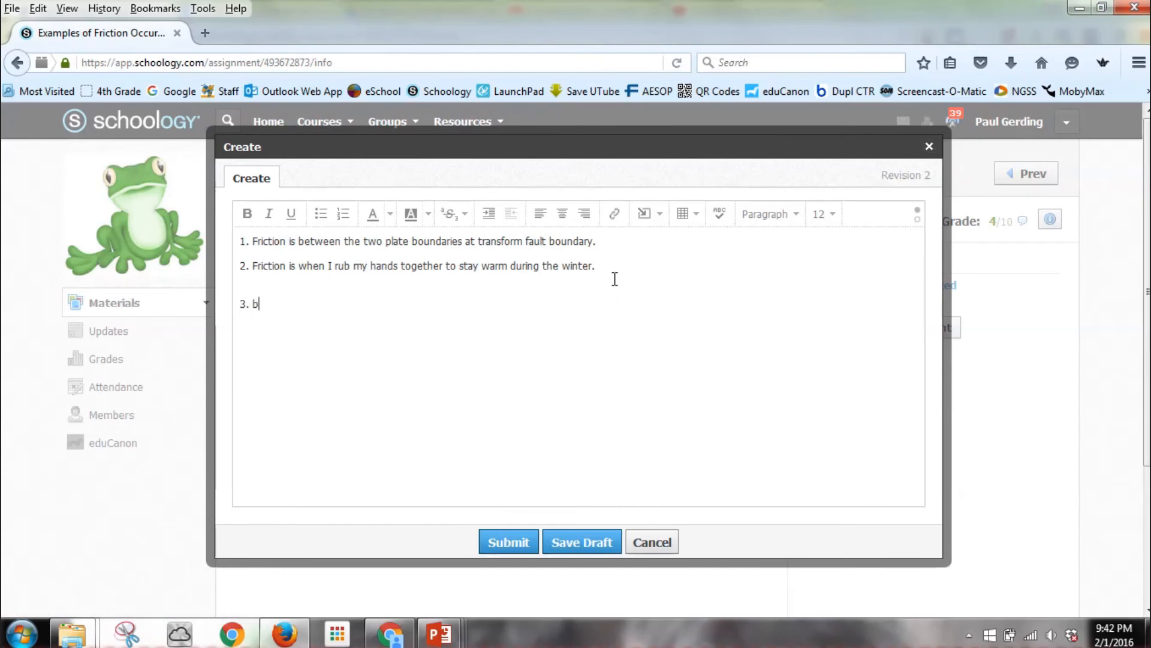
type("lah blah blah")
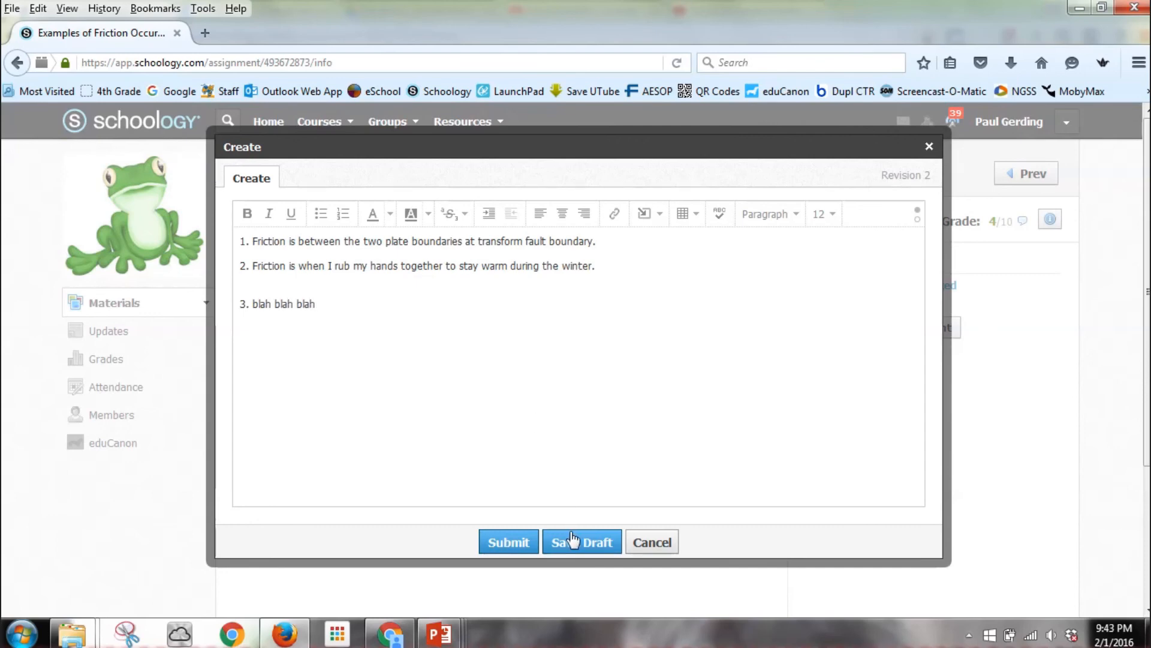
left_click(508, 542)
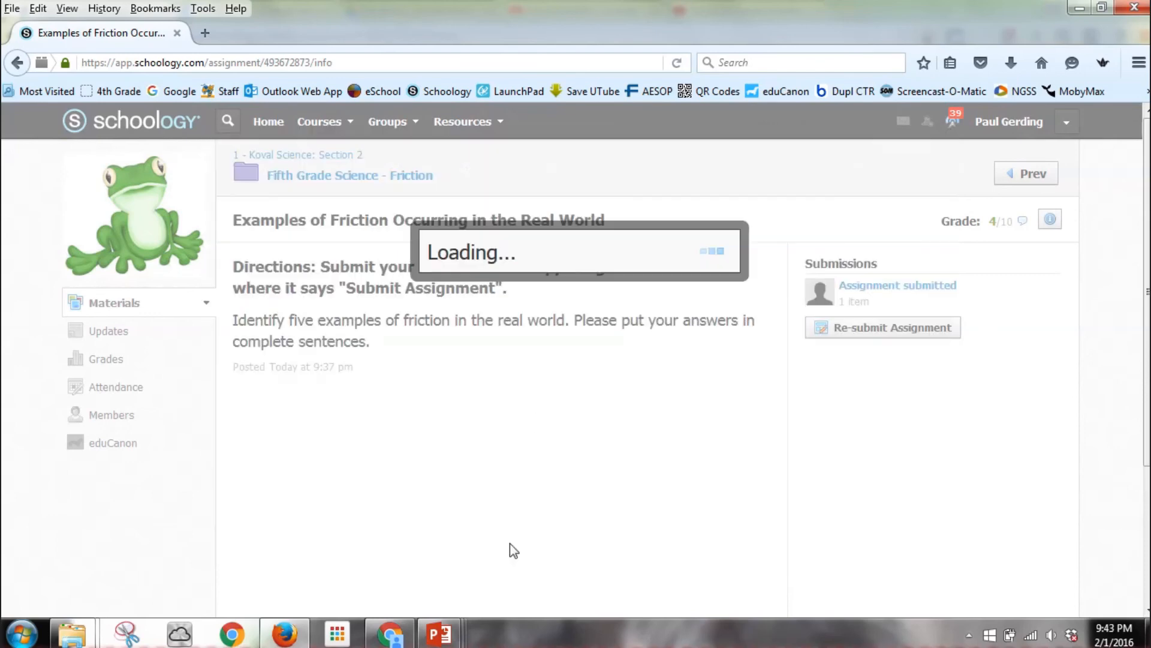